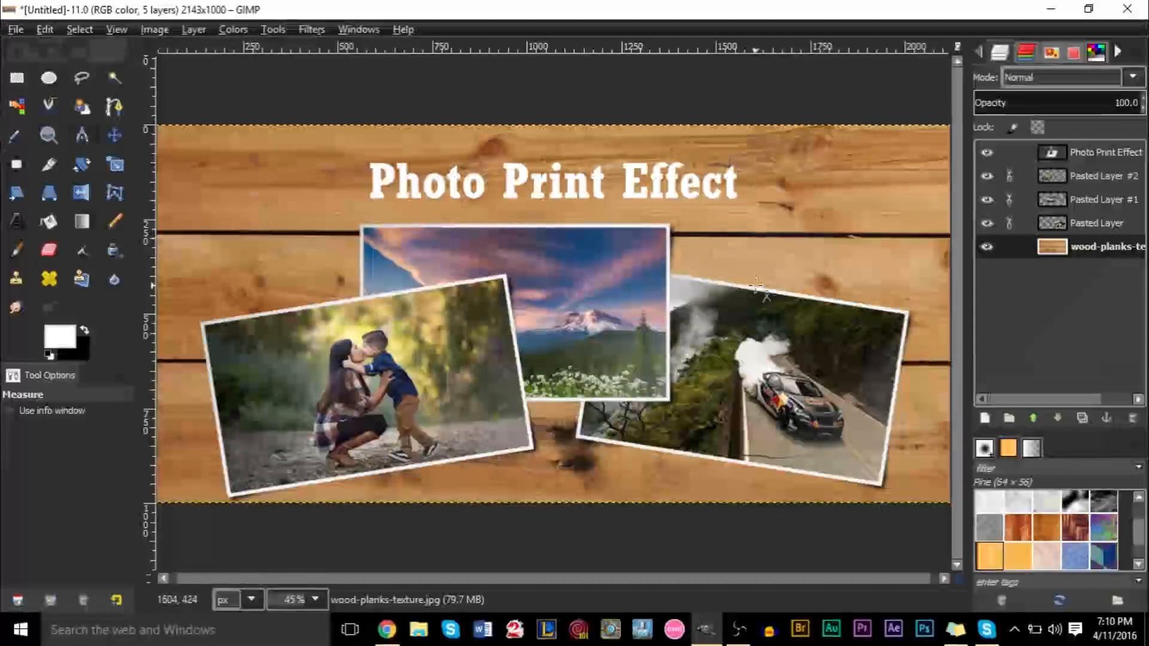
mouse_move(747, 233)
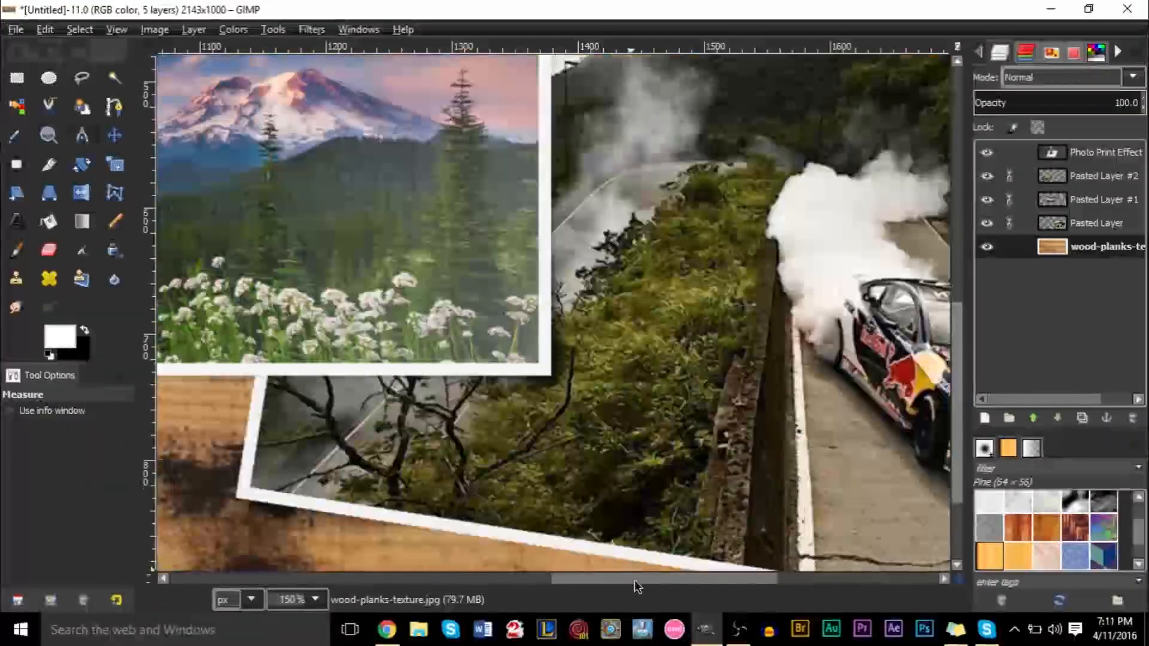
Scale the beach photo from 849×565 to 800 pixels wide (800×532)
scroll("left", 3)
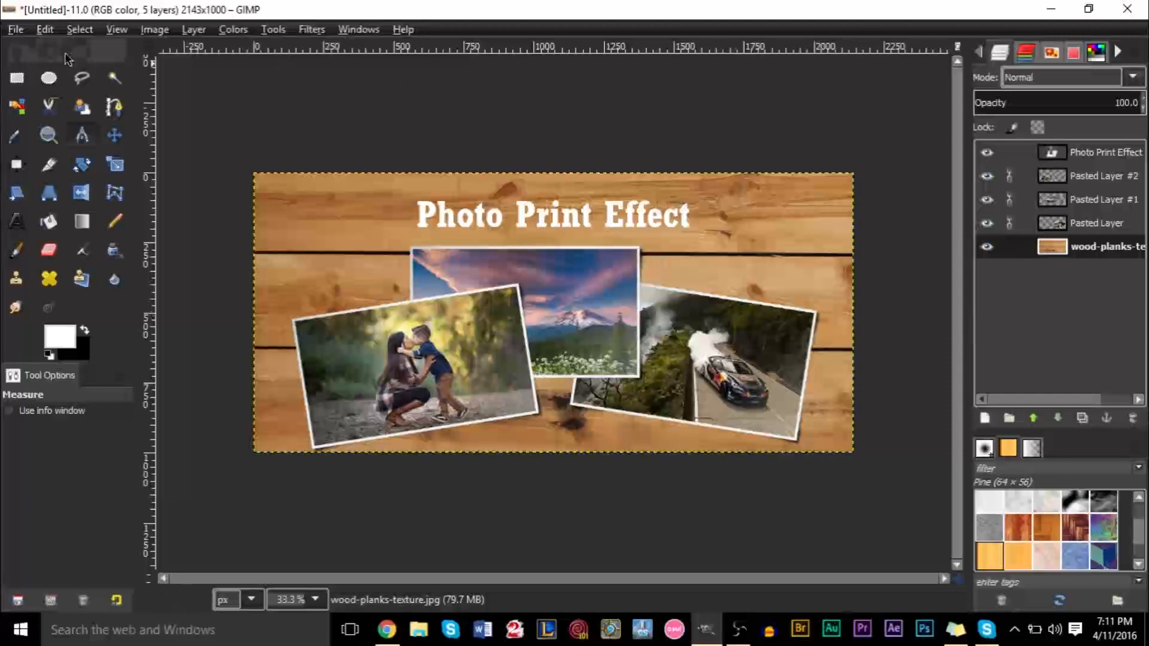
mouse_move(14, 30)
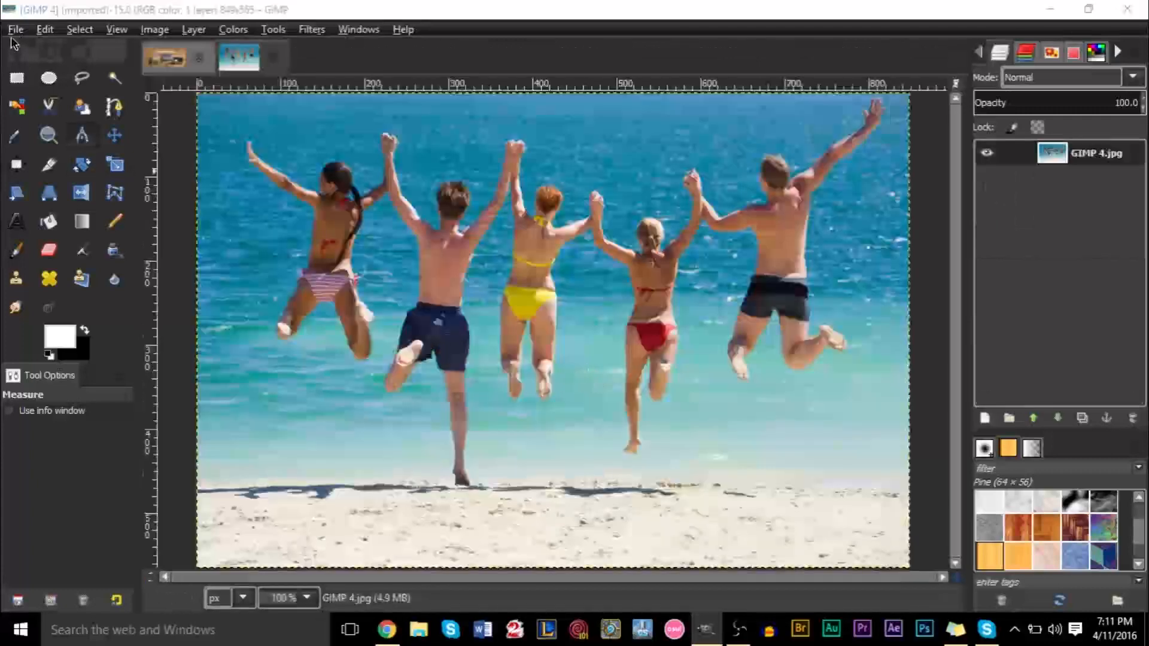
left_click(15, 29)
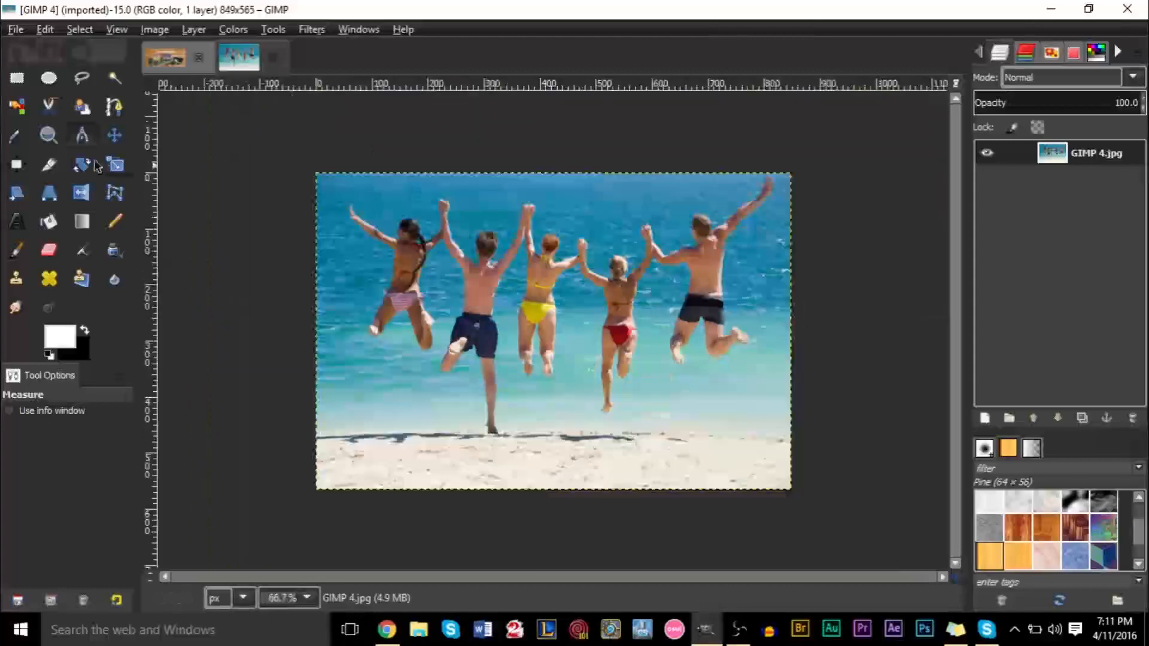
left_click(48, 164)
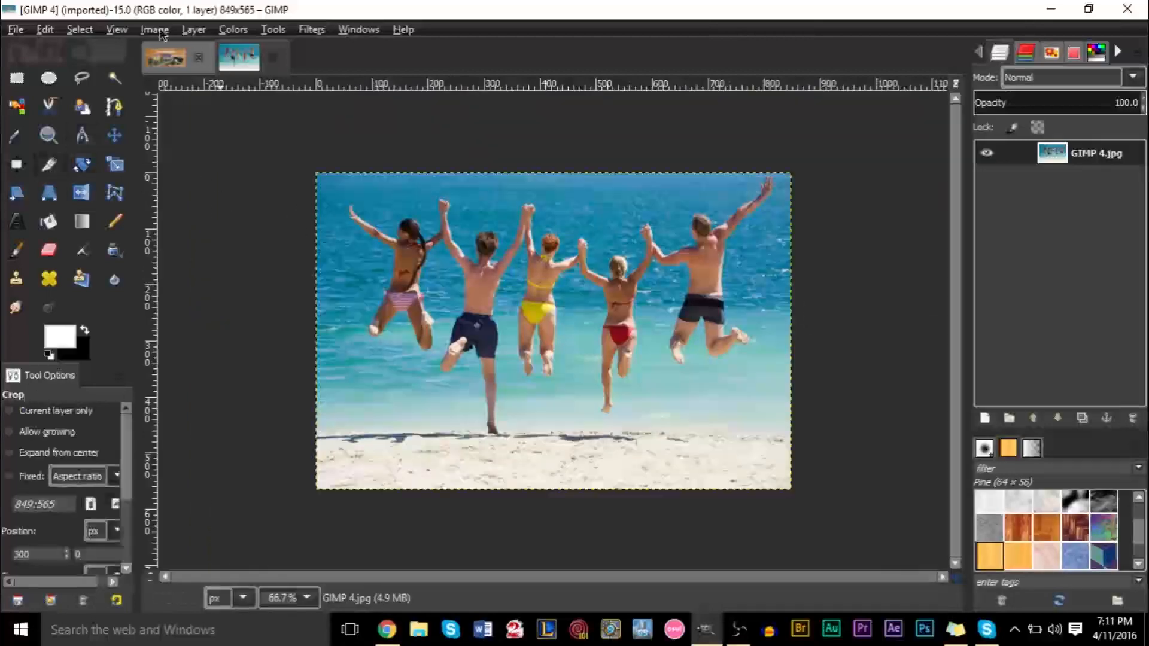
left_click(154, 29)
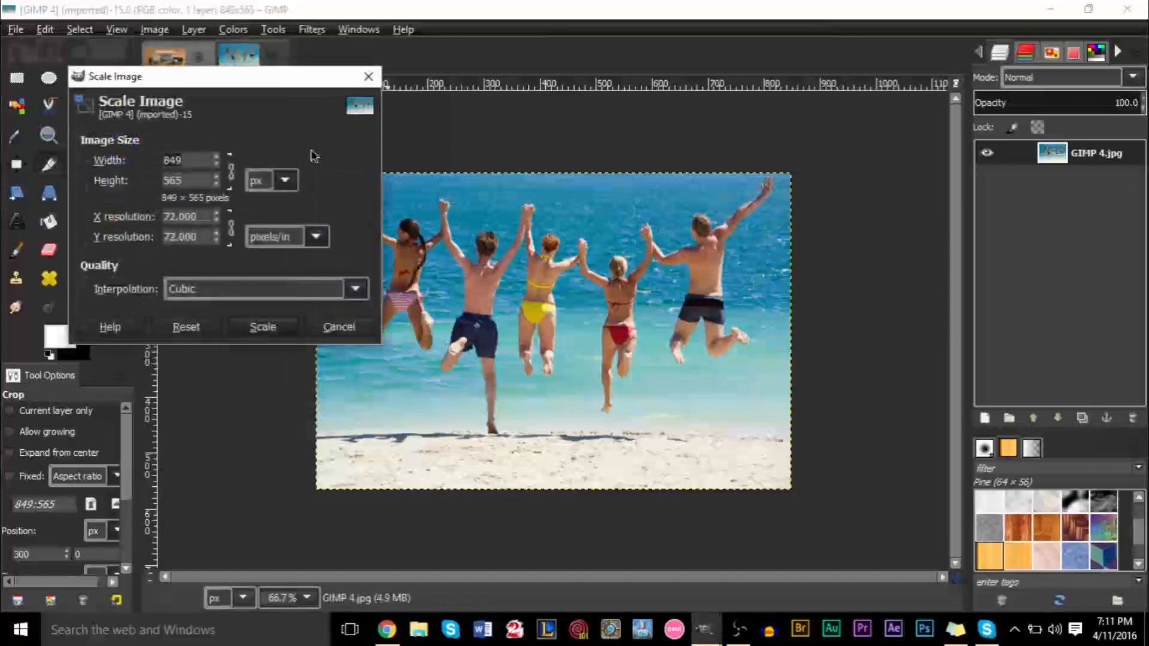
left_click_drag(219, 75, 509, 163)
type("800")
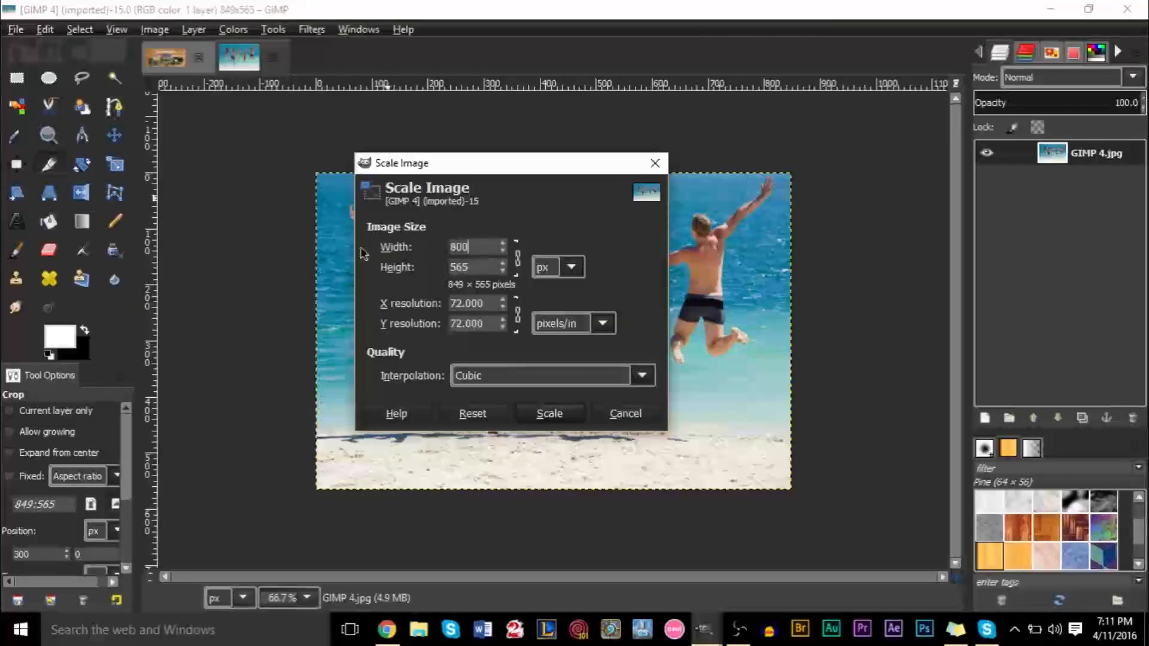
left_click(549, 414)
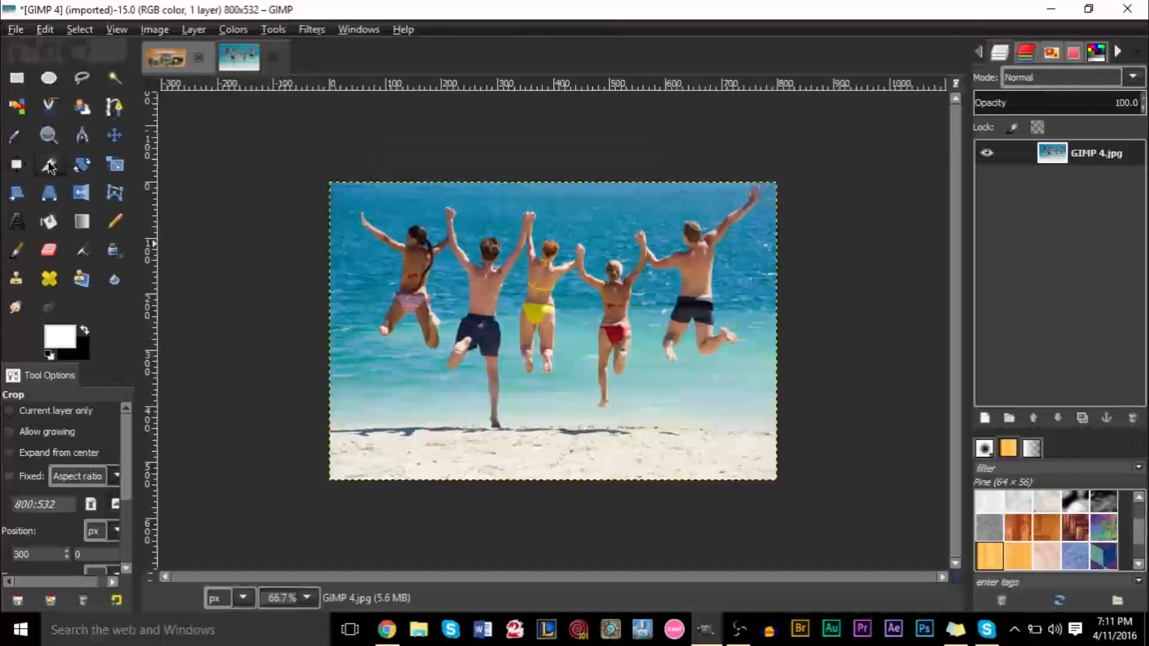
mouse_move(319, 189)
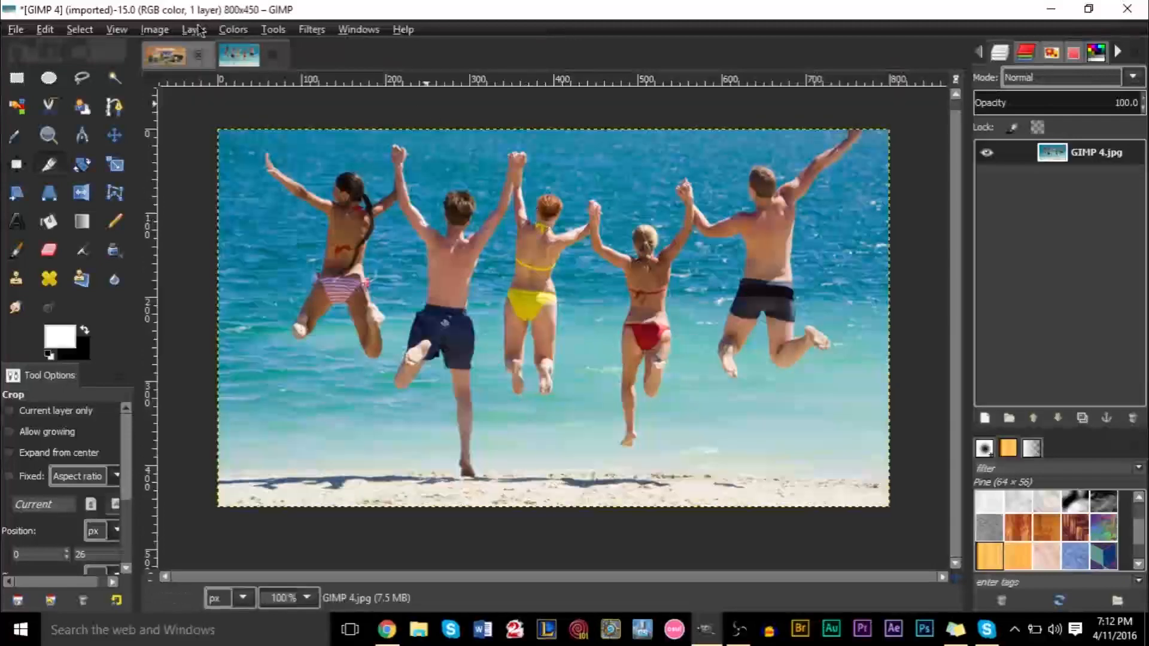
mouse_move(643, 238)
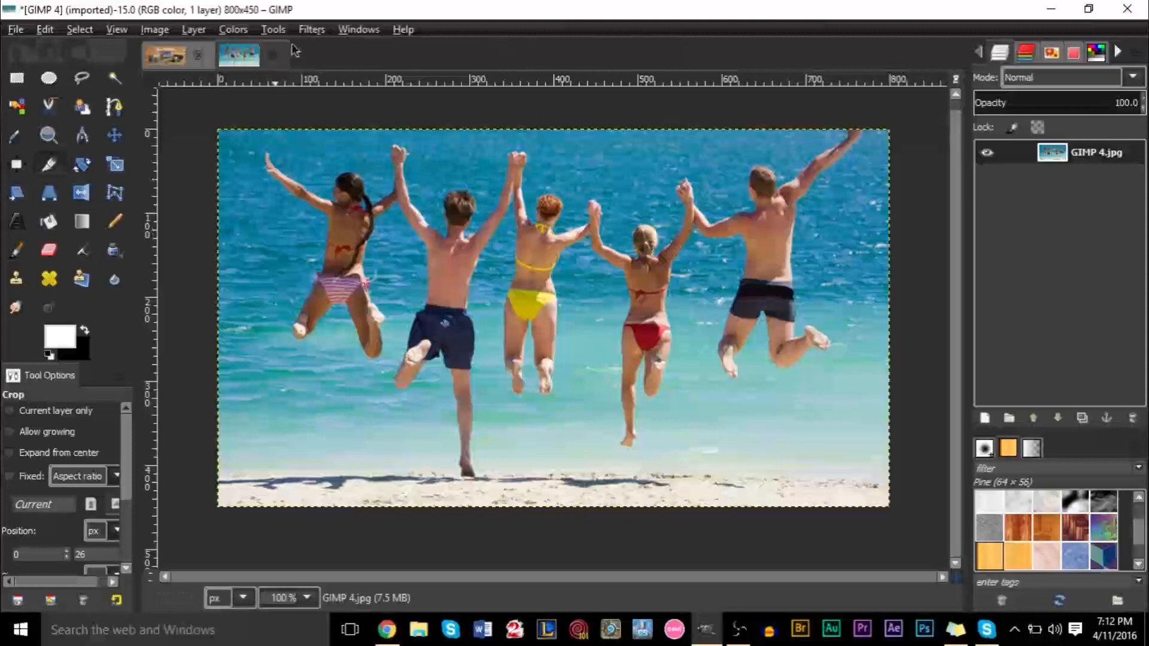
Apply Add Border with size 10 and a near-white border colour
left_click(311, 29)
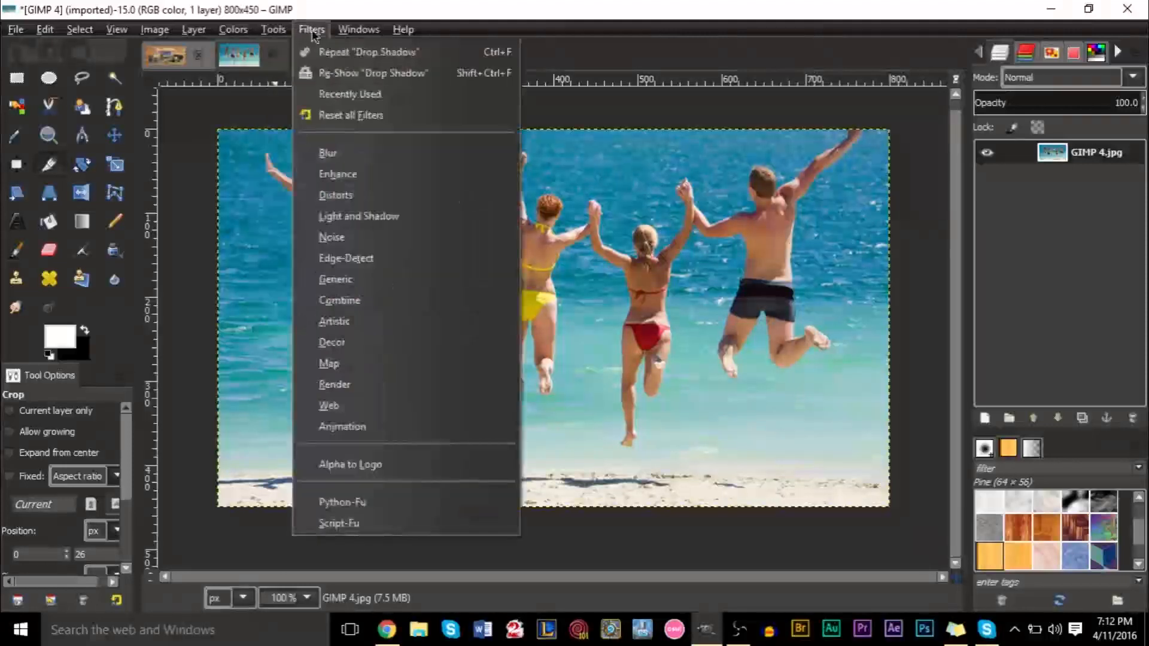
mouse_move(335, 195)
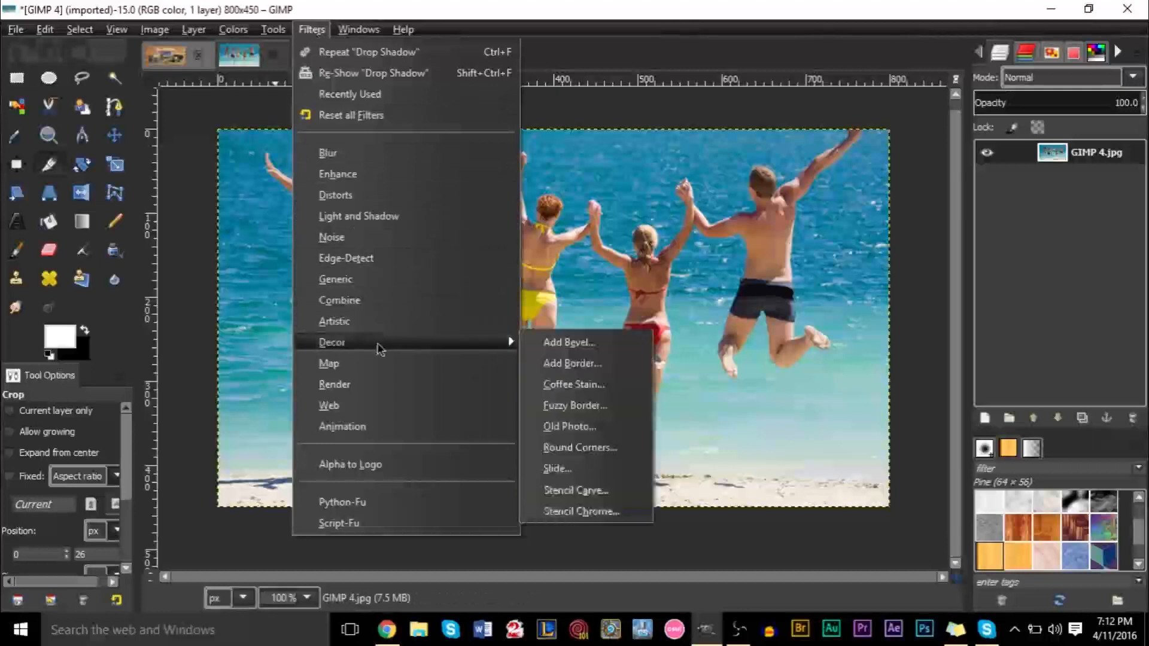
left_click(574, 362)
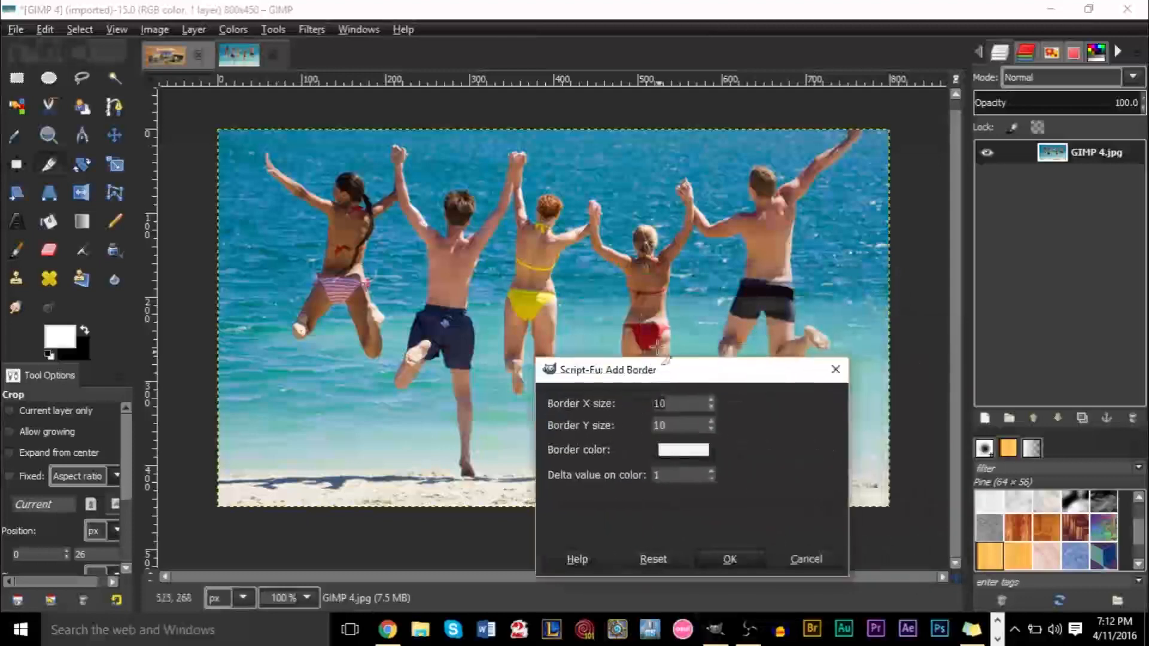
mouse_move(672, 392)
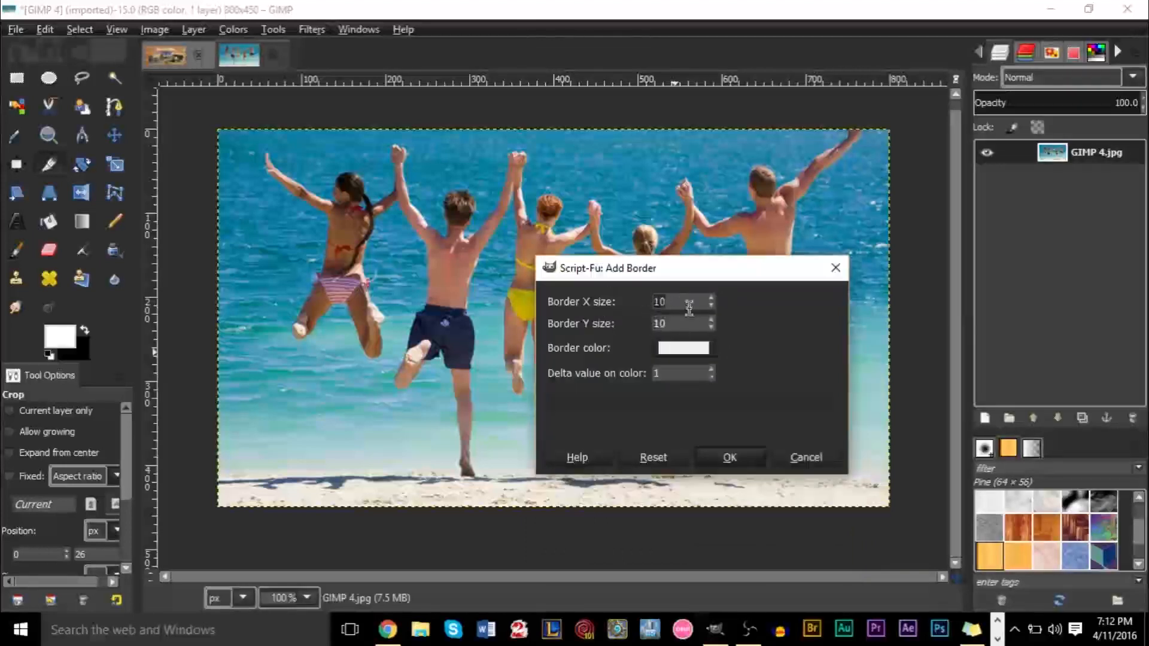
mouse_move(678, 373)
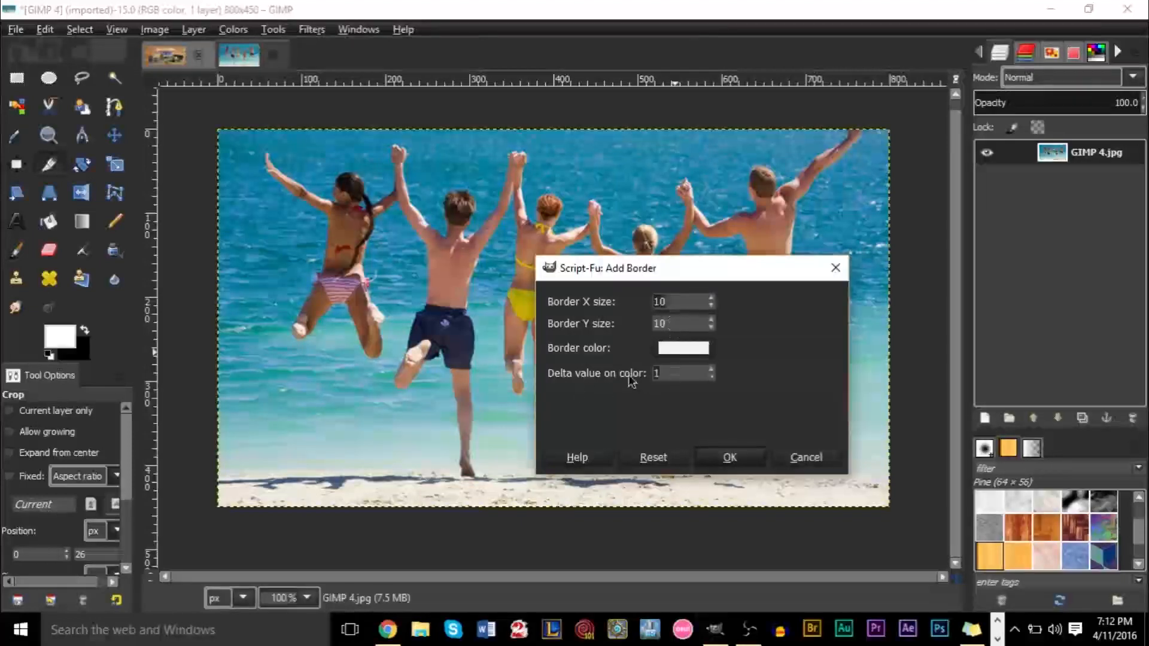
left_click(682, 347)
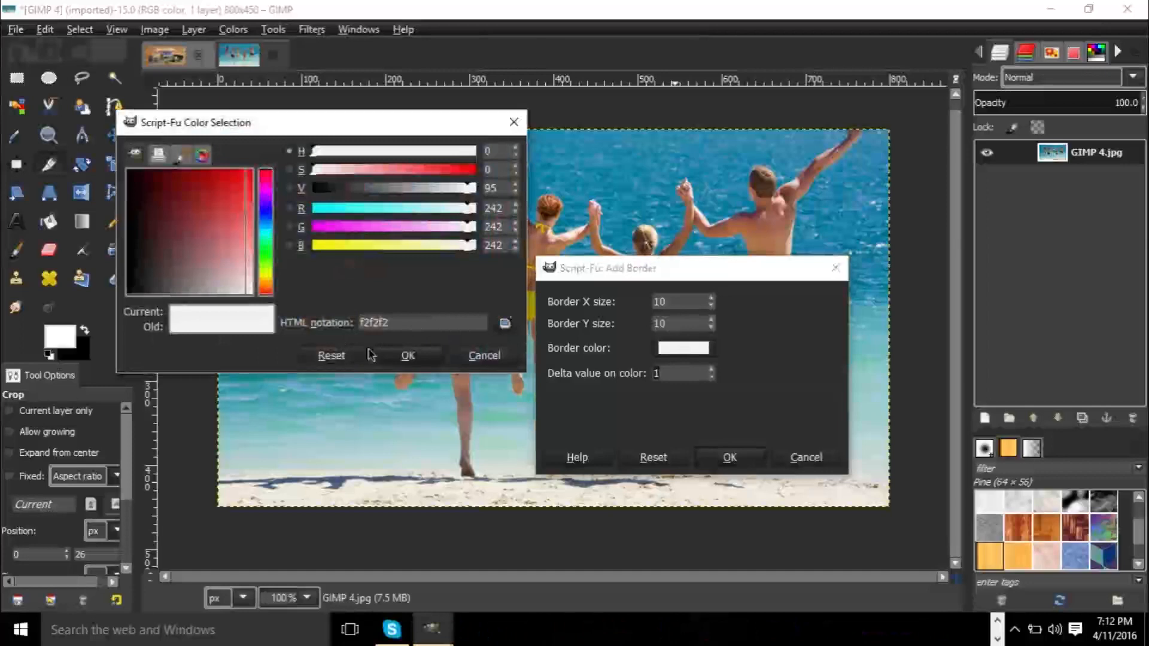
mouse_move(421, 322)
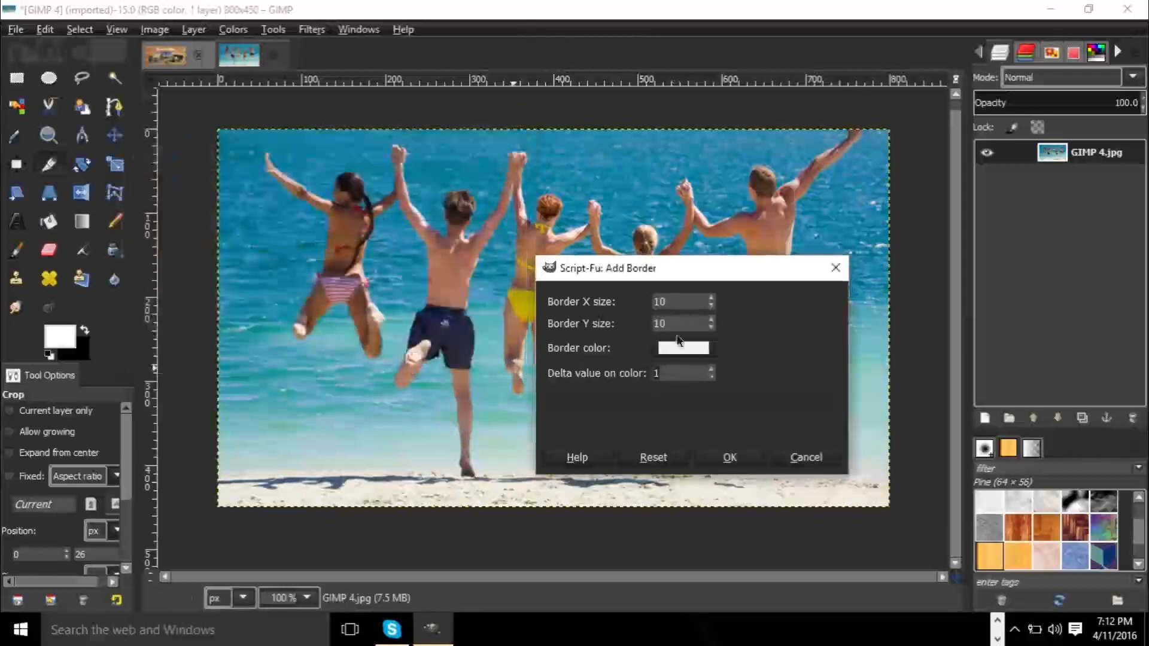
left_click(728, 457)
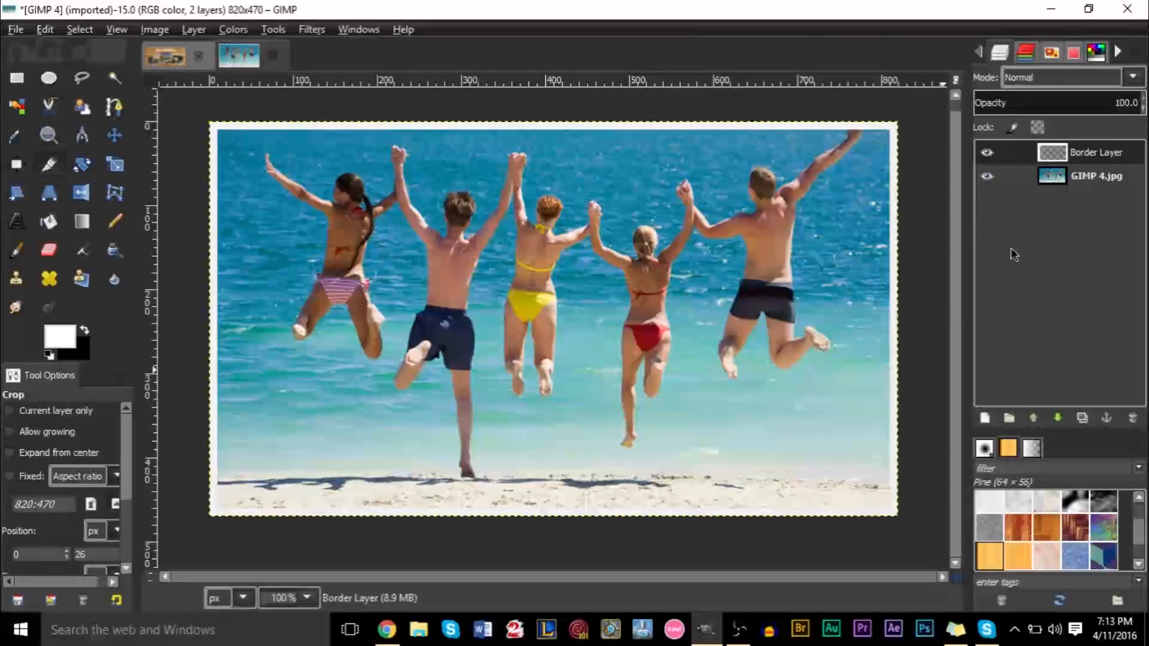
mouse_move(985, 418)
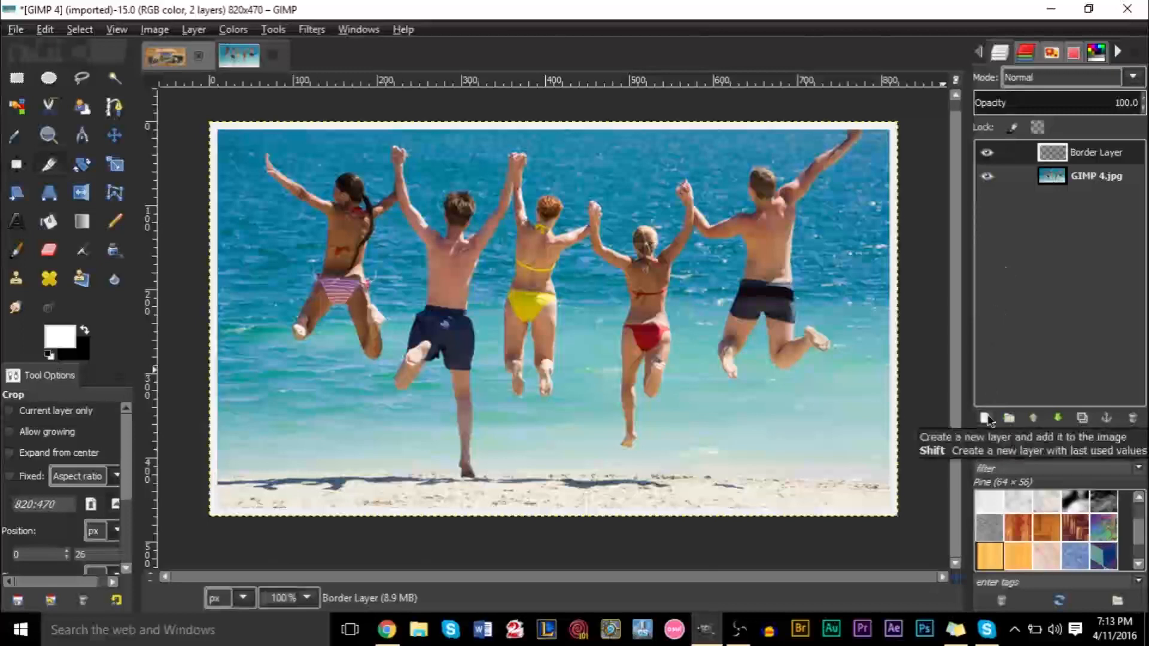
mouse_move(987, 418)
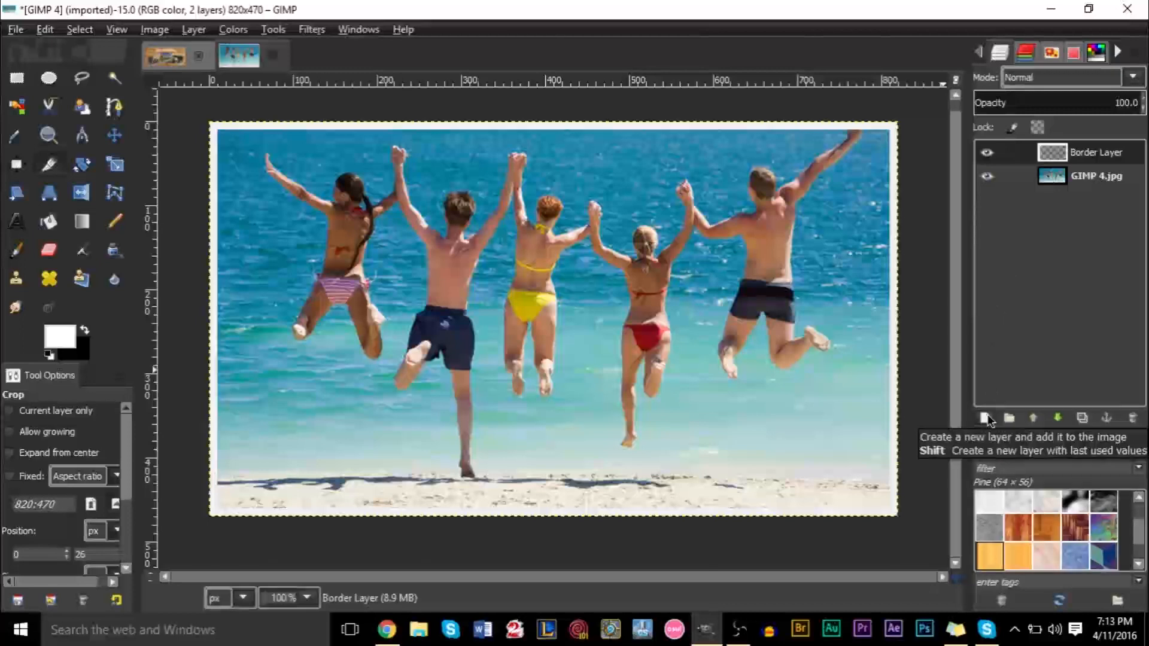
mouse_move(1067, 195)
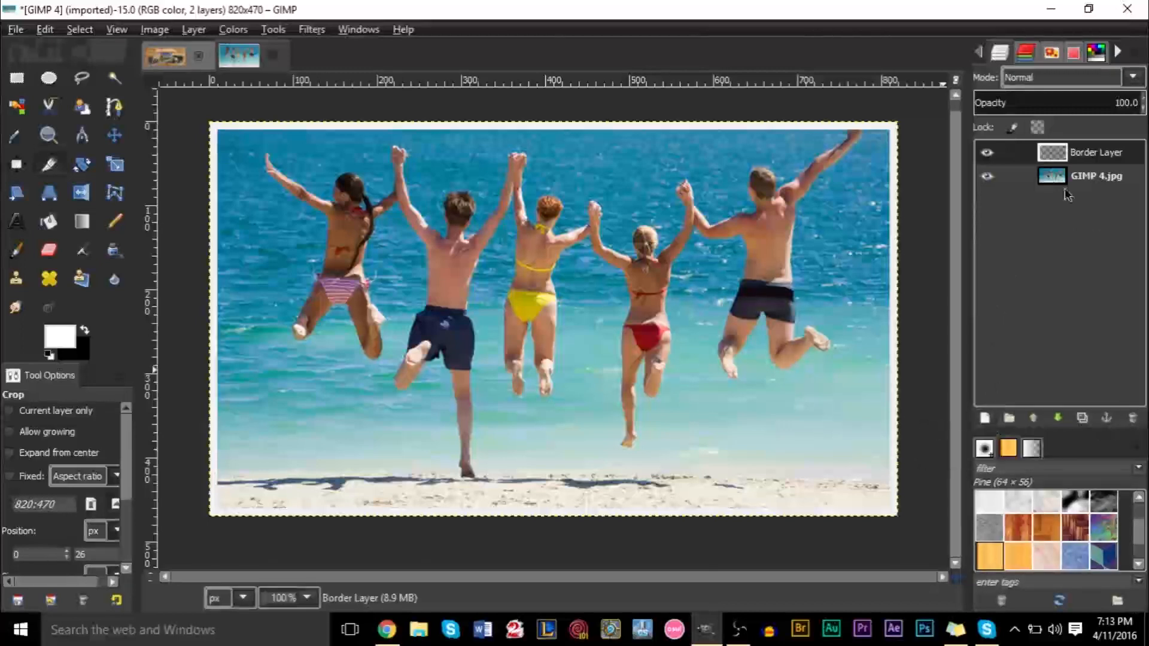
Add two transparent 820×470 layers, 'Layer' and 'Layer #1', above the border layer
left_click(985, 418)
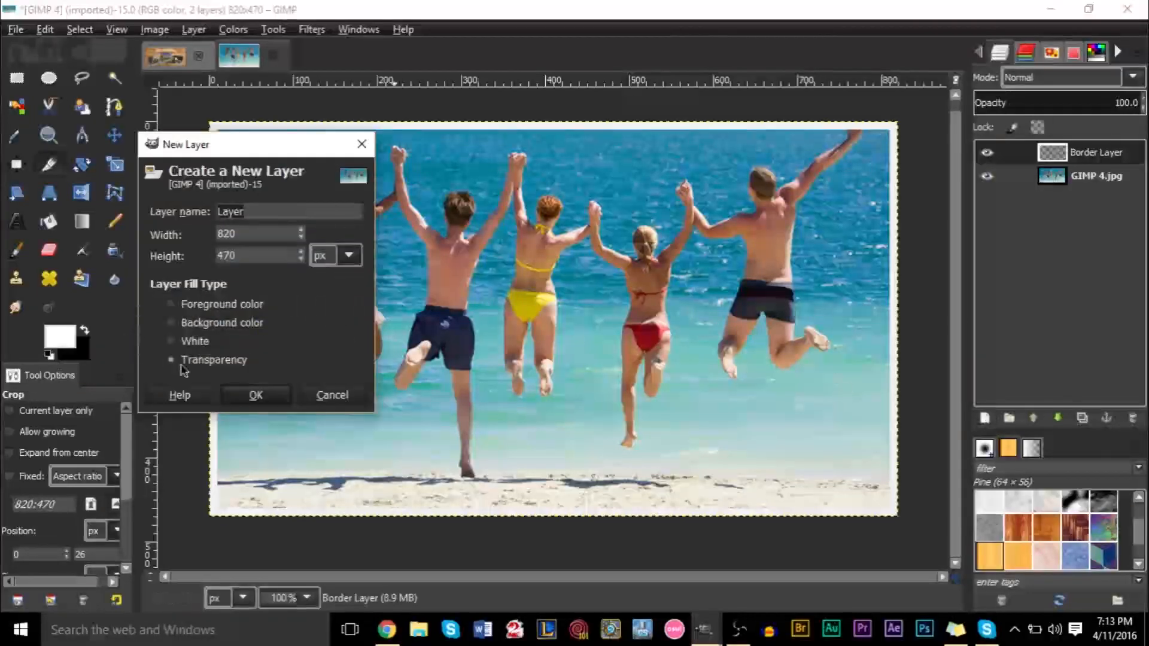
mouse_move(255, 396)
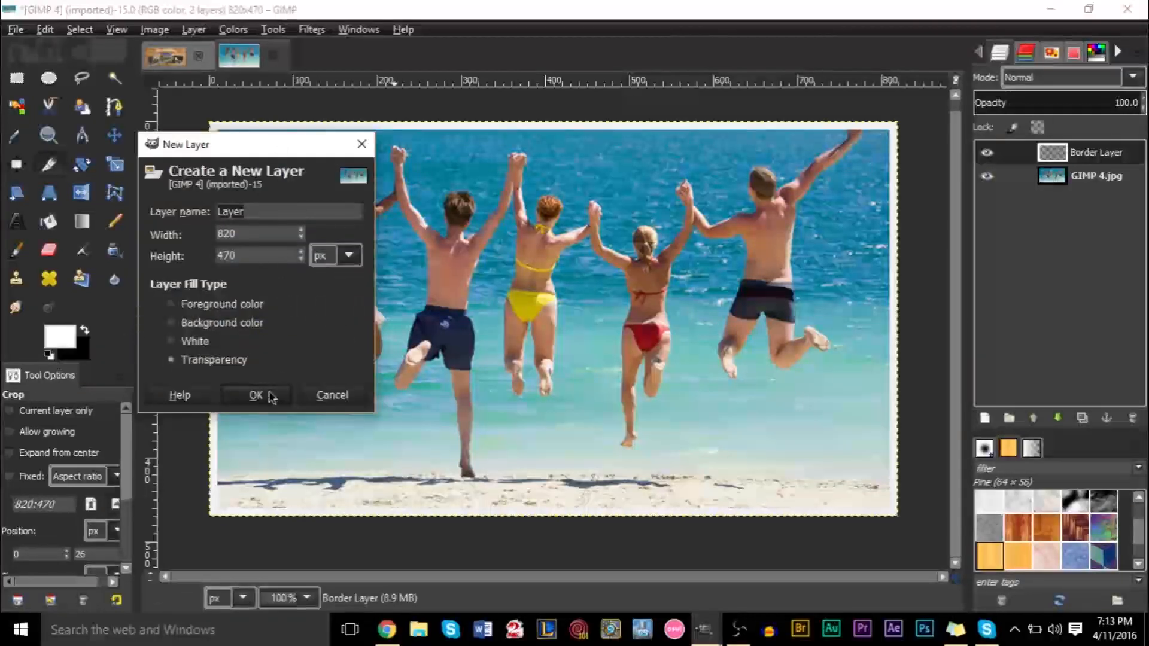
left_click(256, 395)
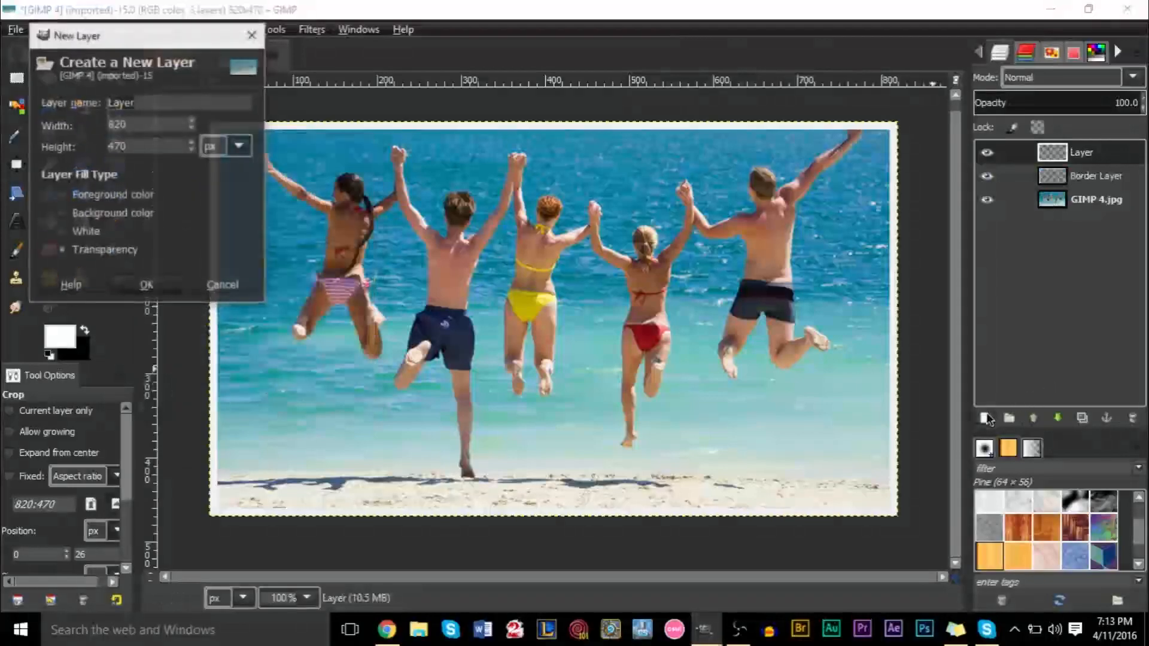
left_click(146, 284)
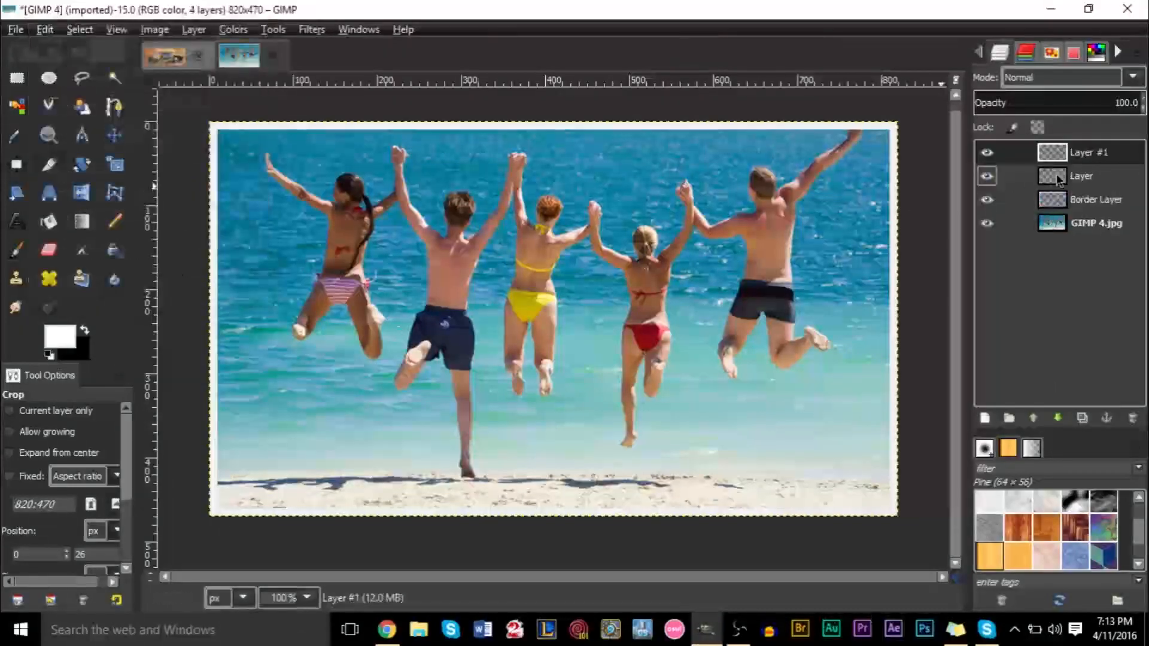
Paint a white FG-to-Transparent gradient over the bottom-right corner on 'Layer'
left_click(1081, 176)
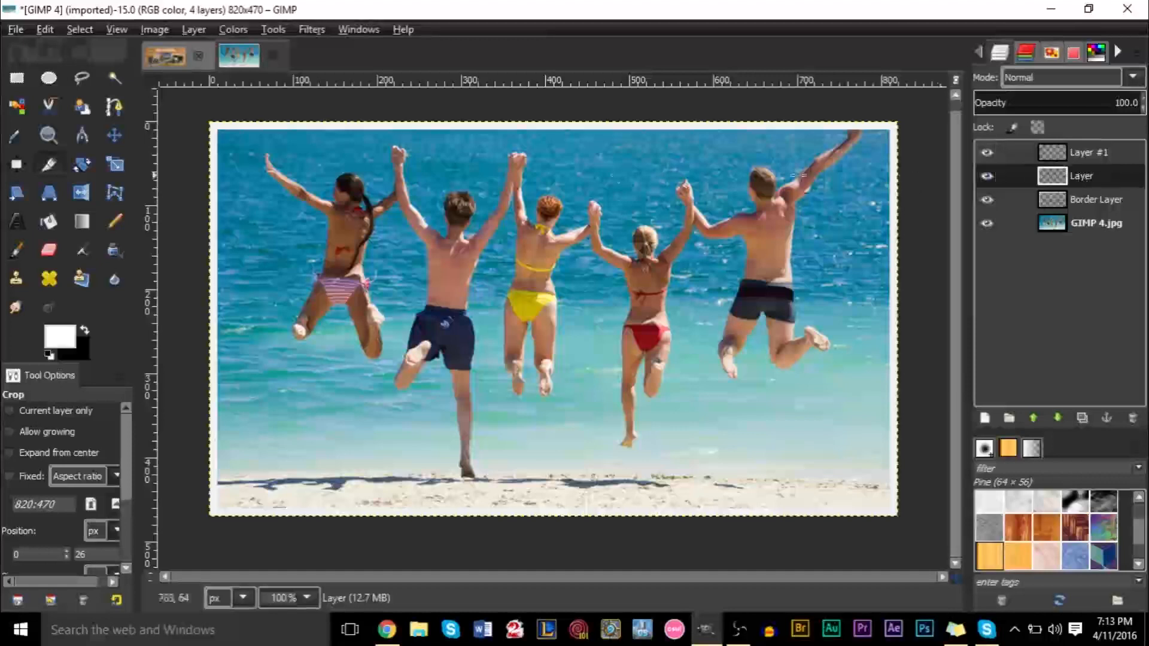
mouse_move(60, 335)
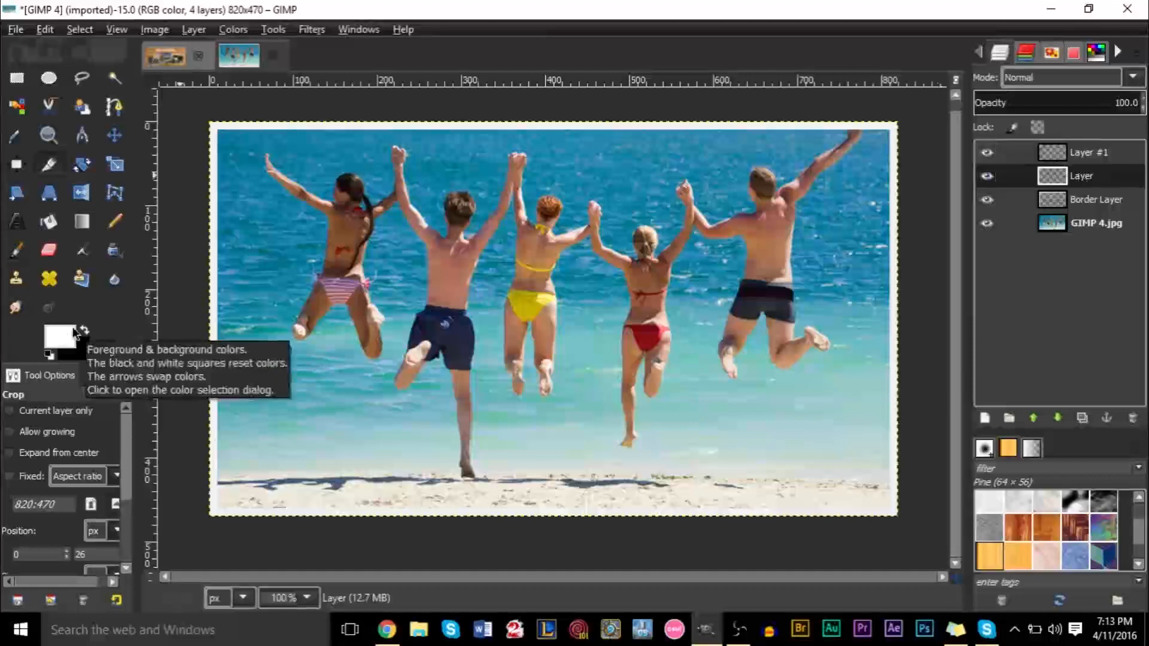
left_click(82, 222)
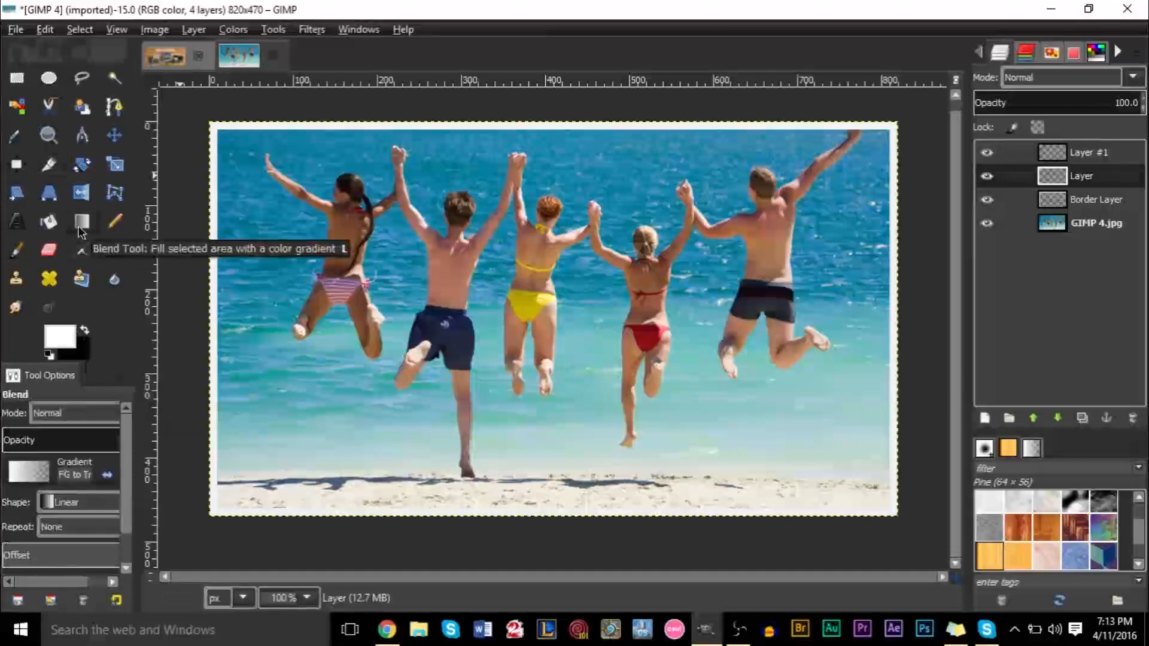
mouse_move(86, 467)
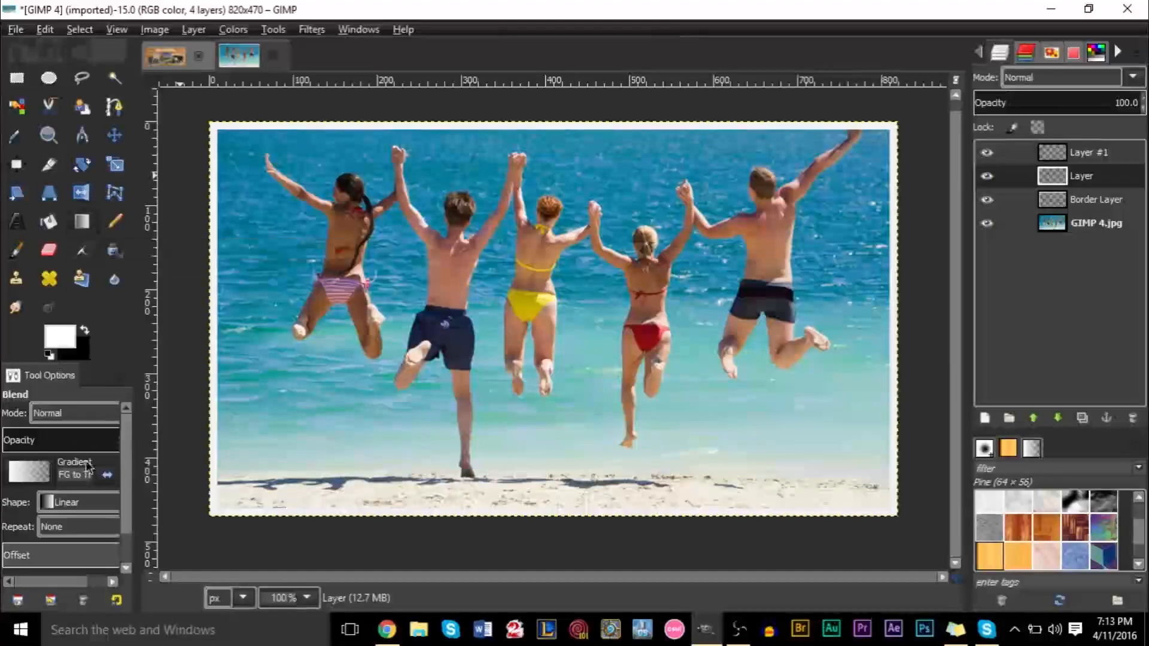
left_click(29, 471)
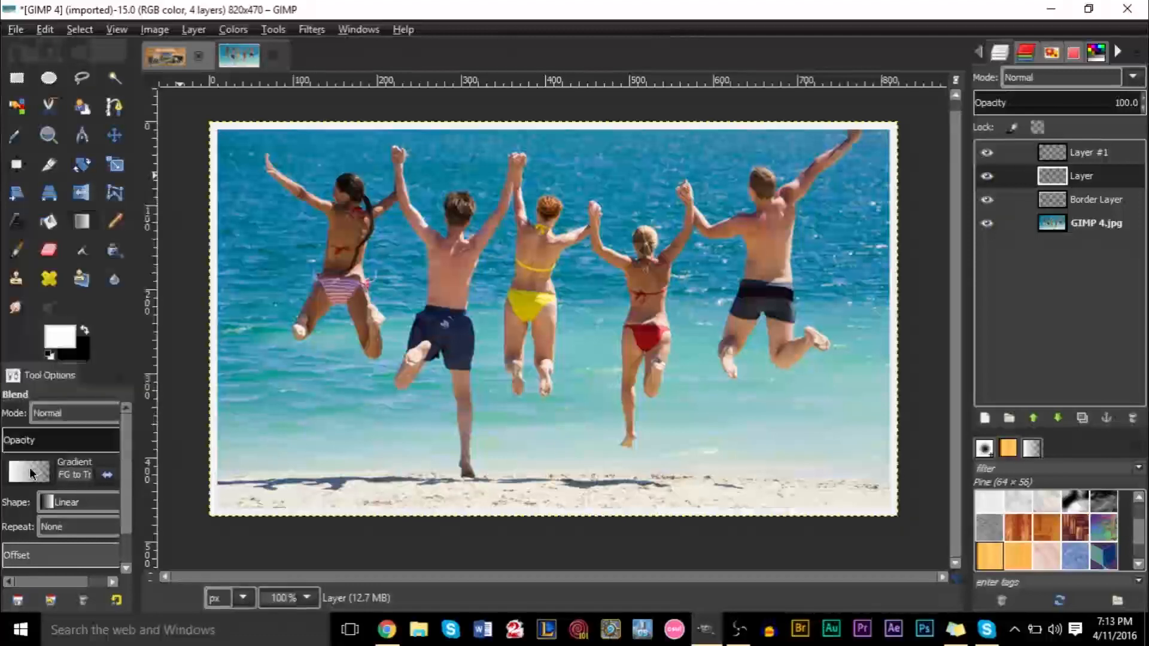
left_click(28, 470)
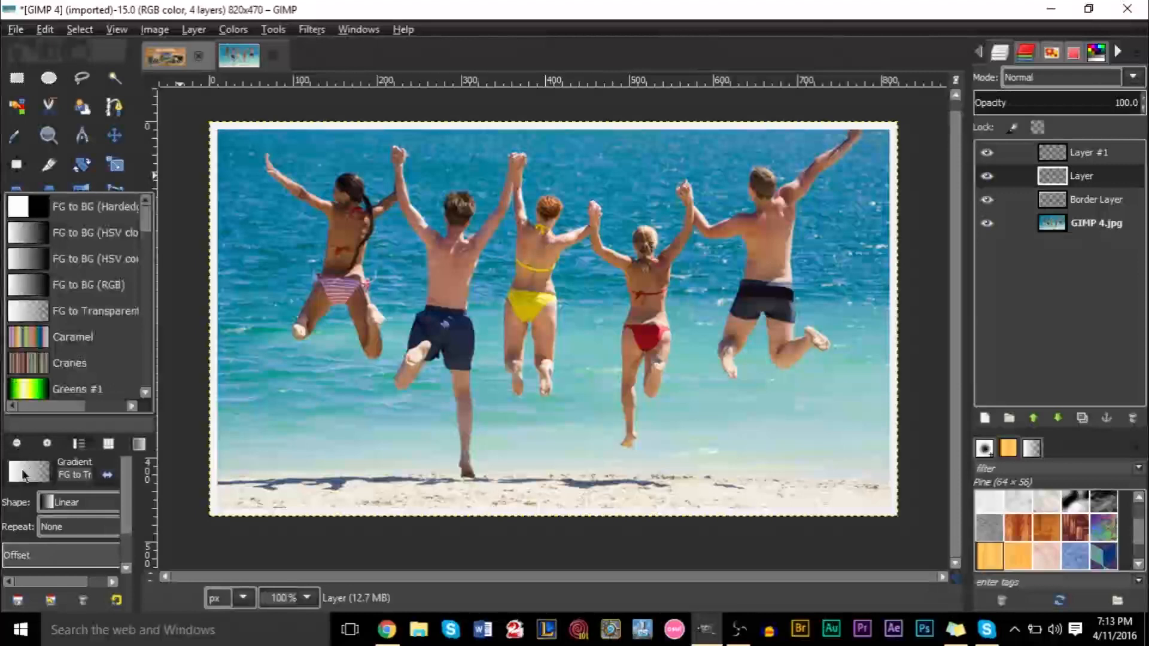
mouse_move(166, 508)
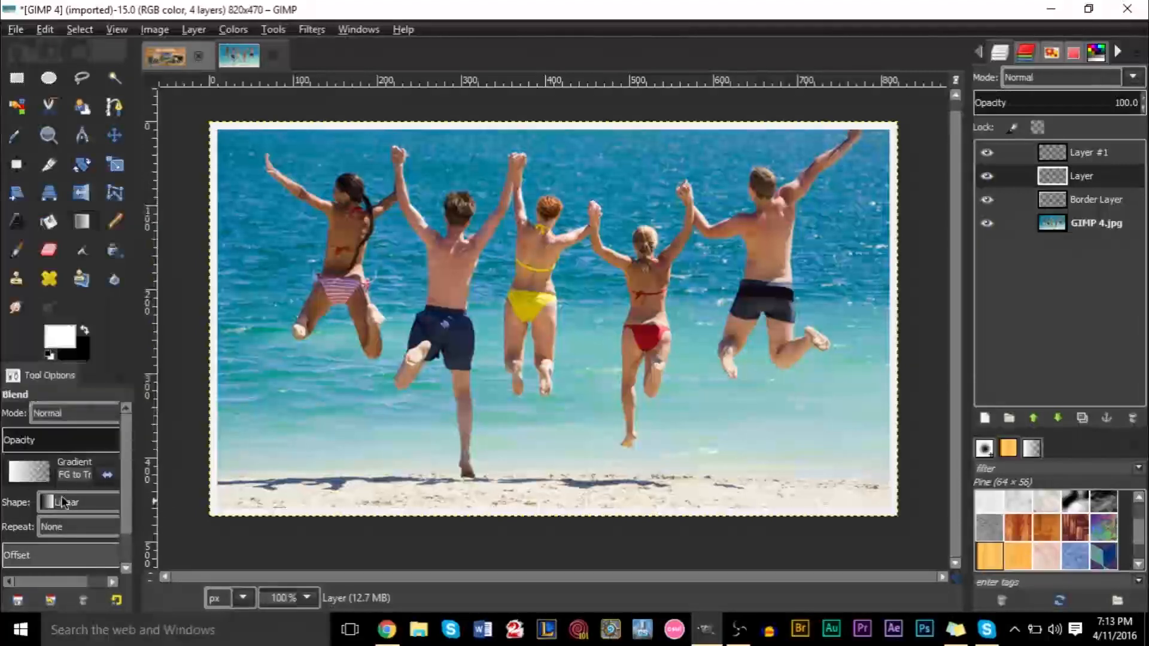
mouse_move(900, 522)
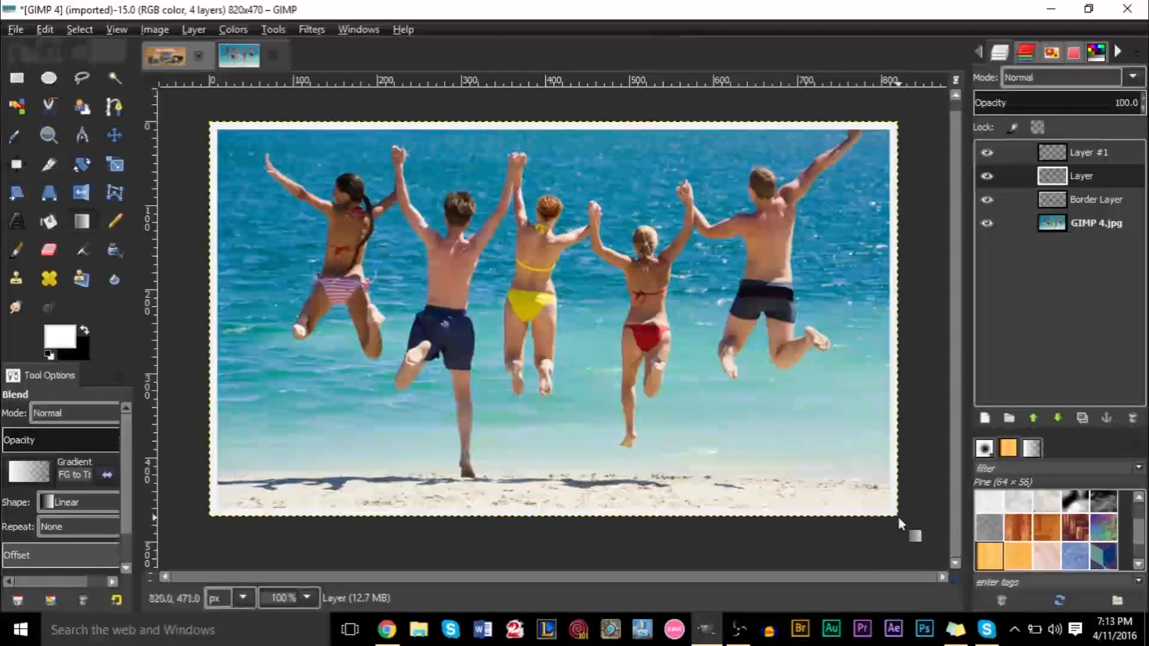
mouse_move(887, 509)
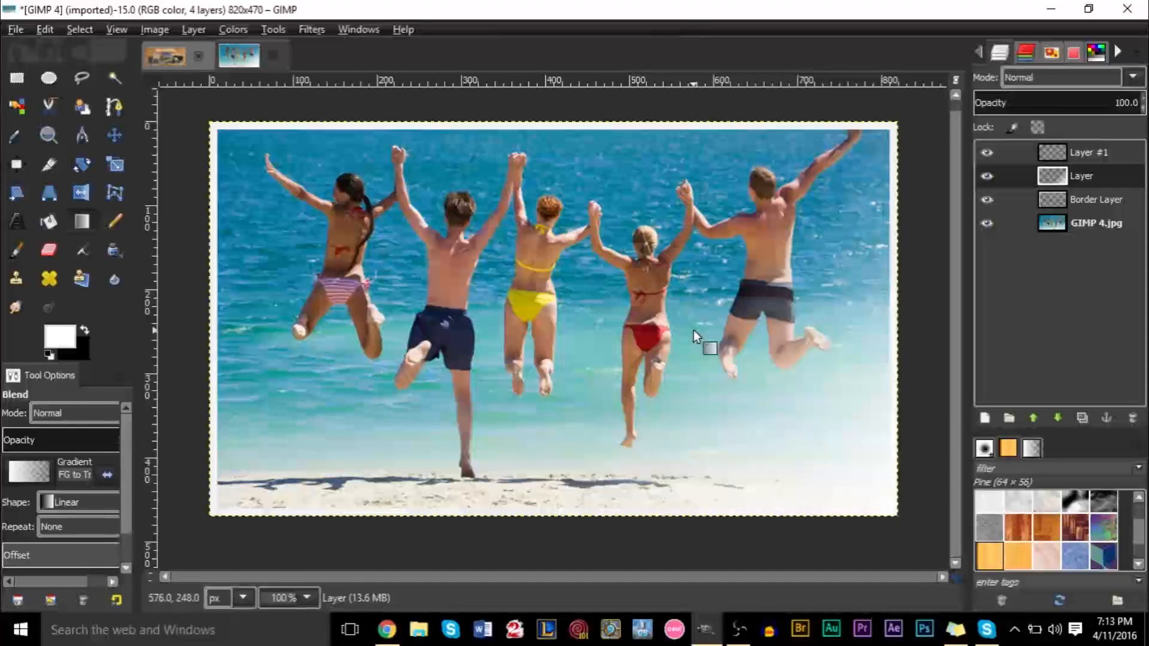
mouse_move(791, 412)
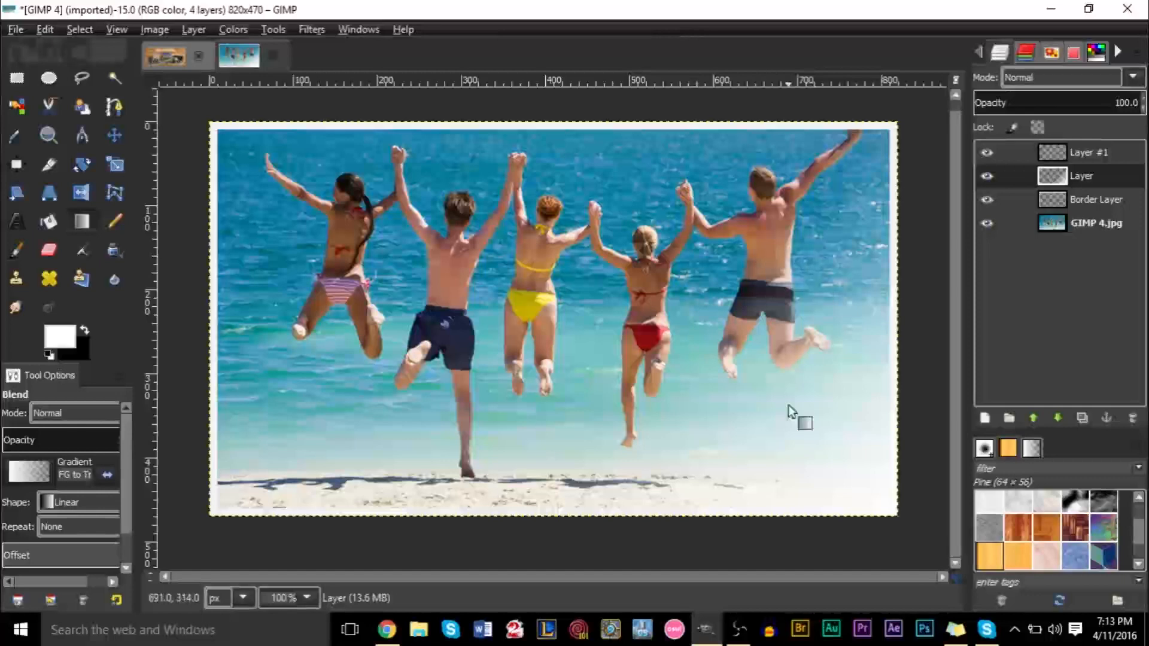
mouse_move(901, 522)
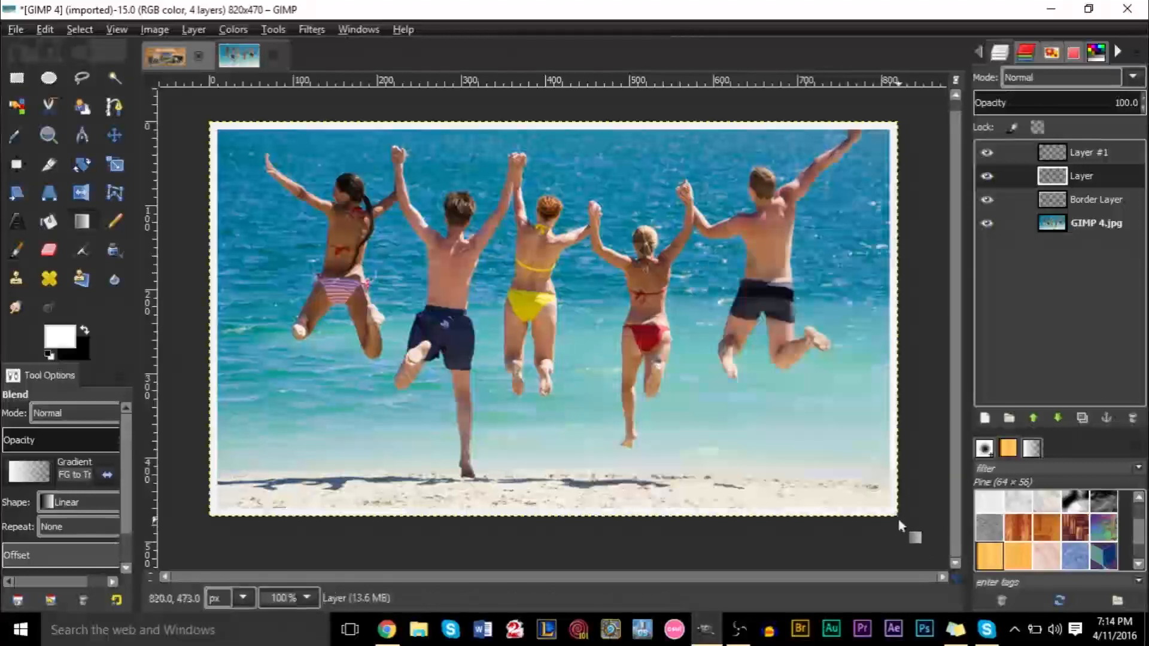
mouse_move(766, 255)
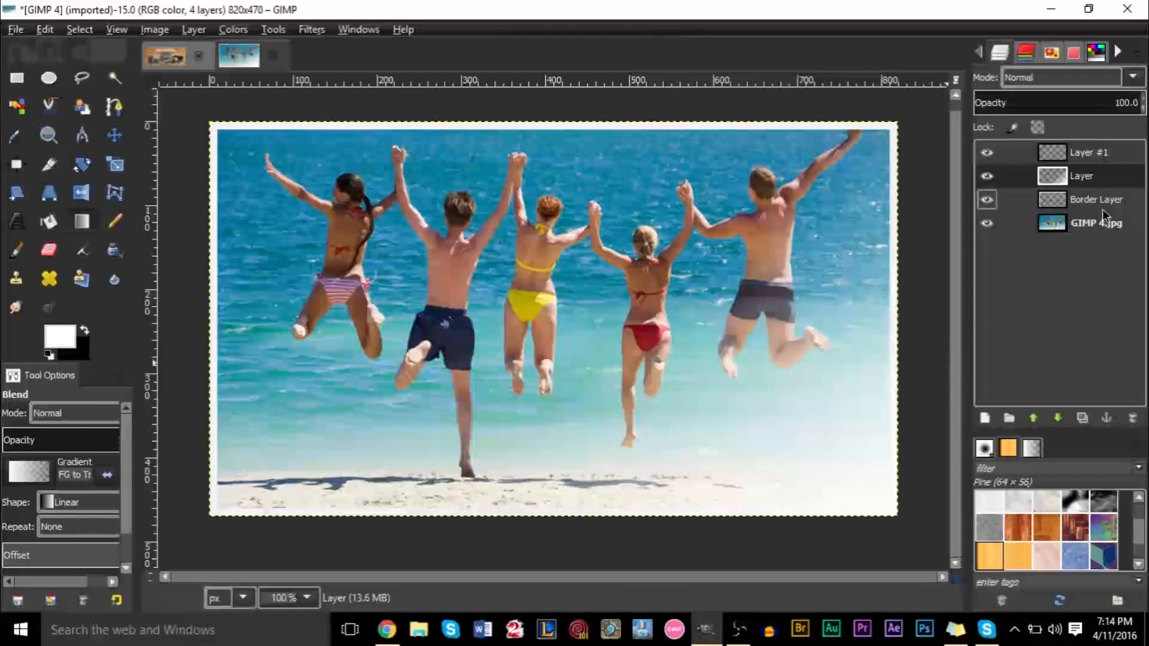
left_click(1090, 152)
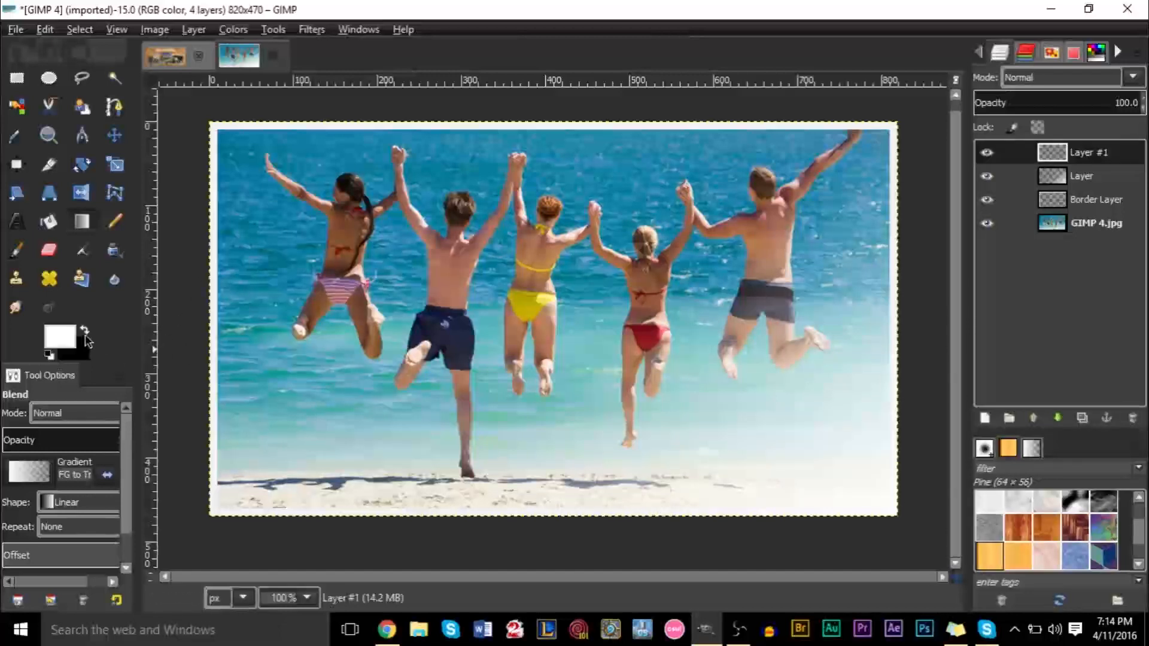
mouse_move(59, 337)
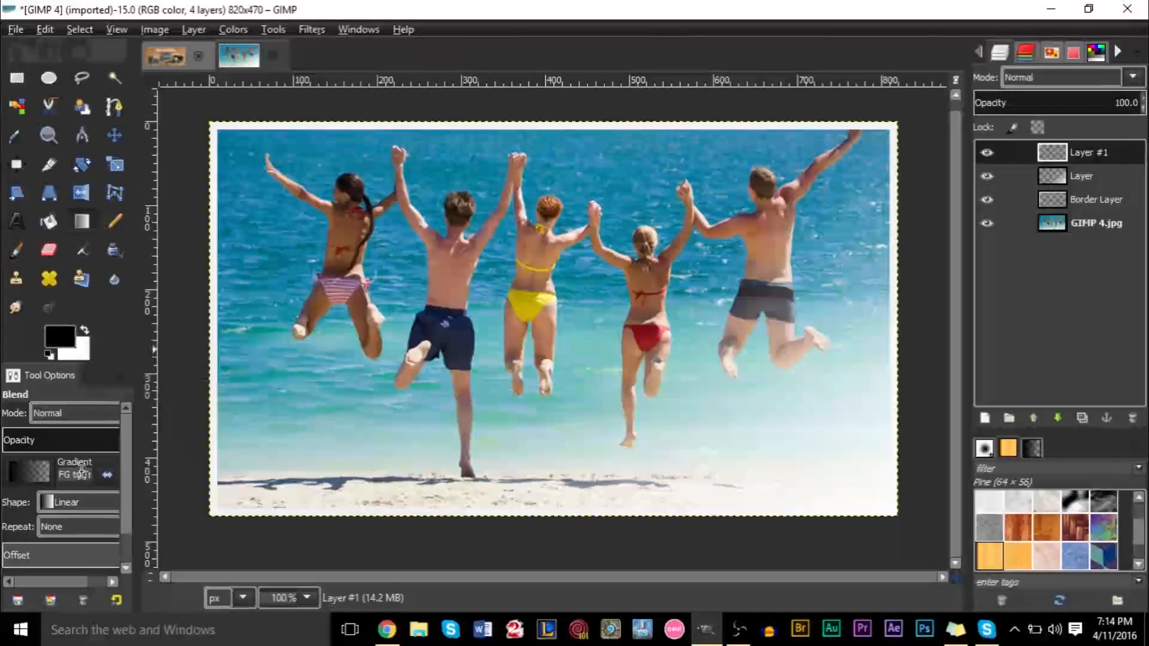
Switch the gradient to black foreground for the top-left fade on 'Layer #1'
left_click(73, 474)
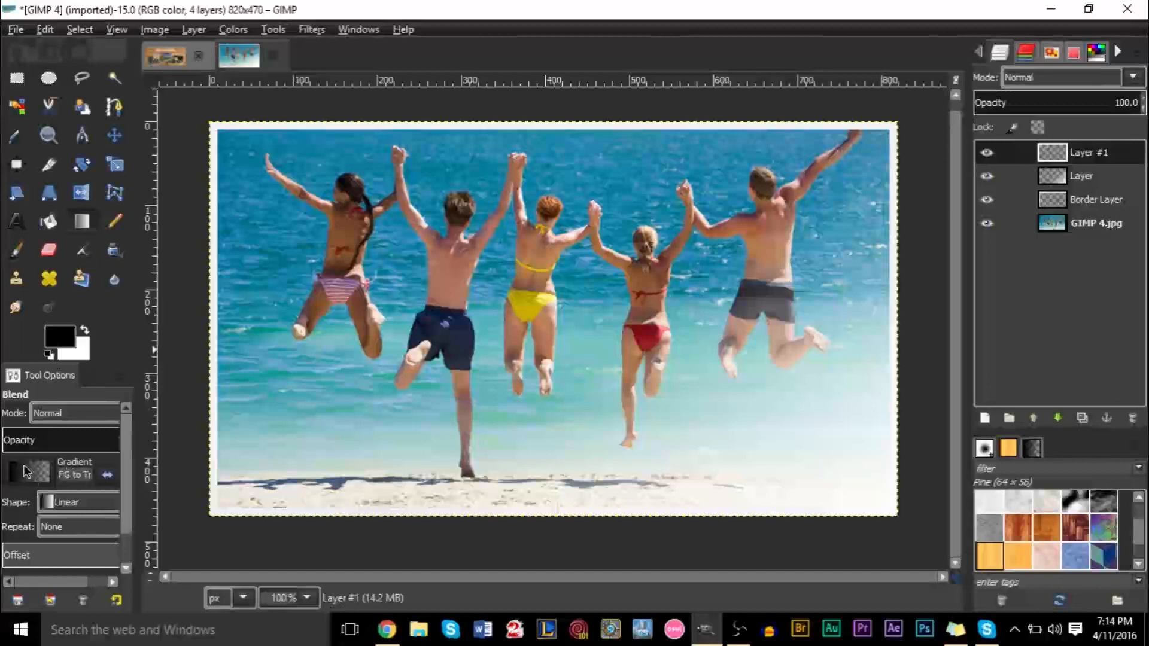
mouse_move(71, 532)
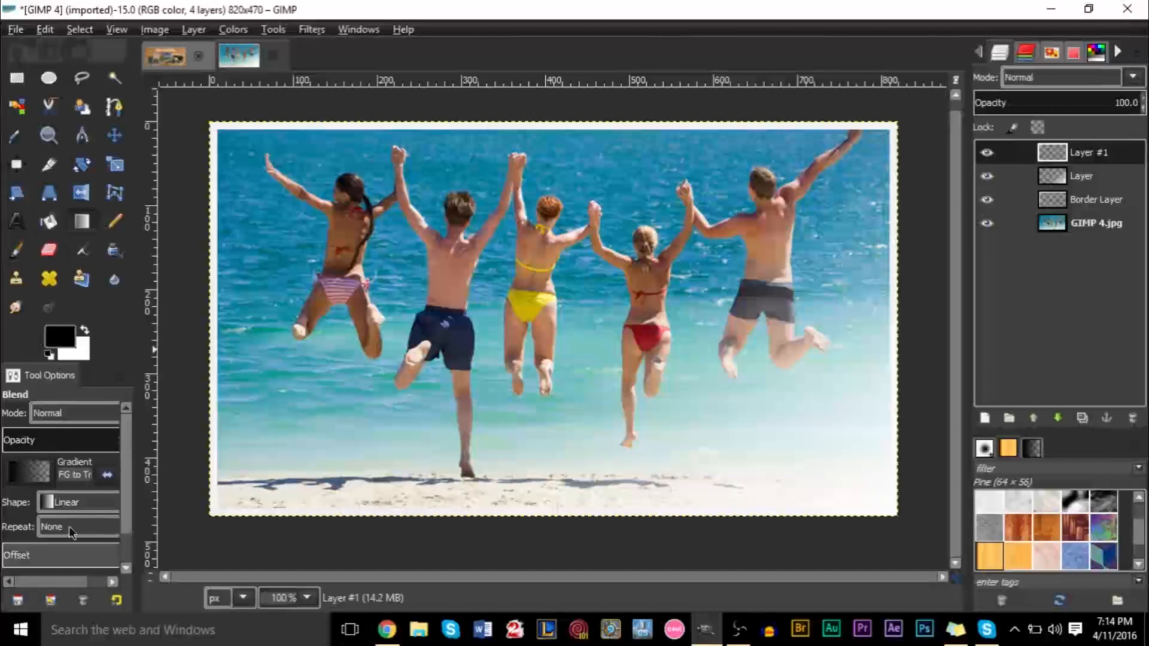
mouse_move(59, 504)
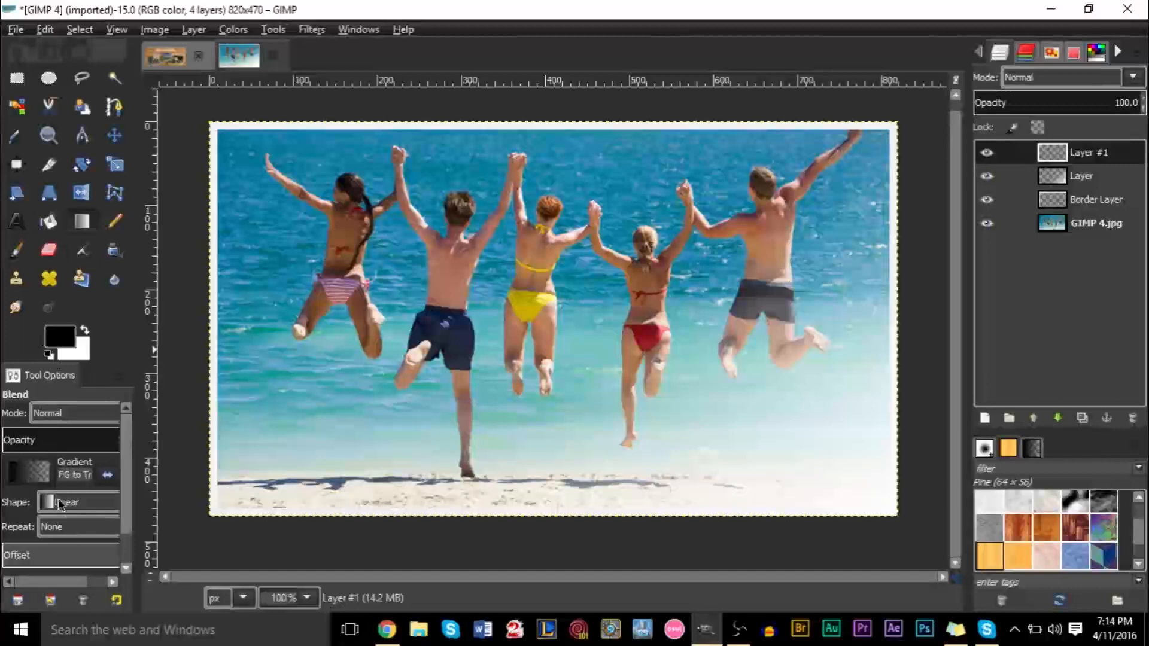
mouse_move(425, 378)
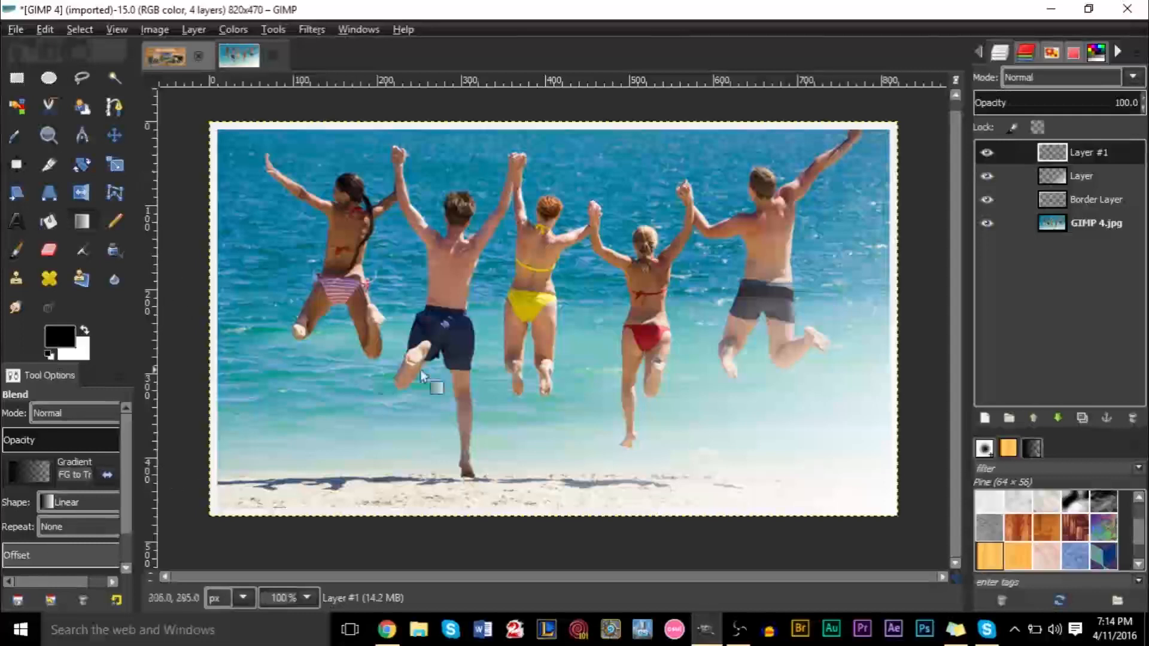
mouse_move(810, 490)
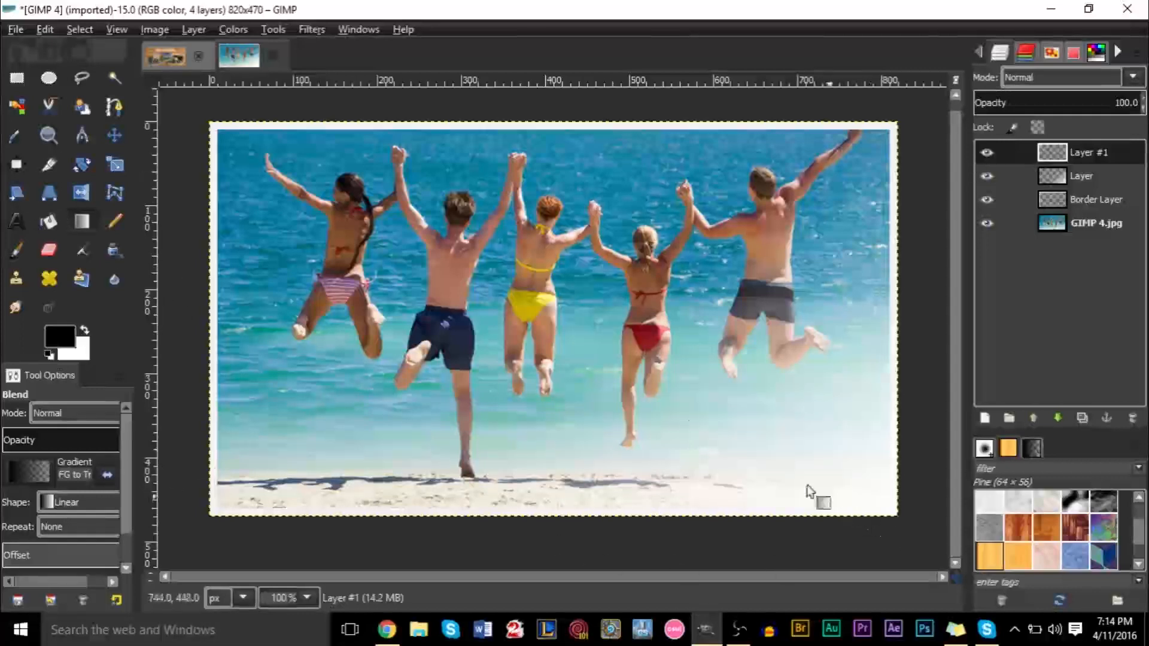
mouse_move(206, 122)
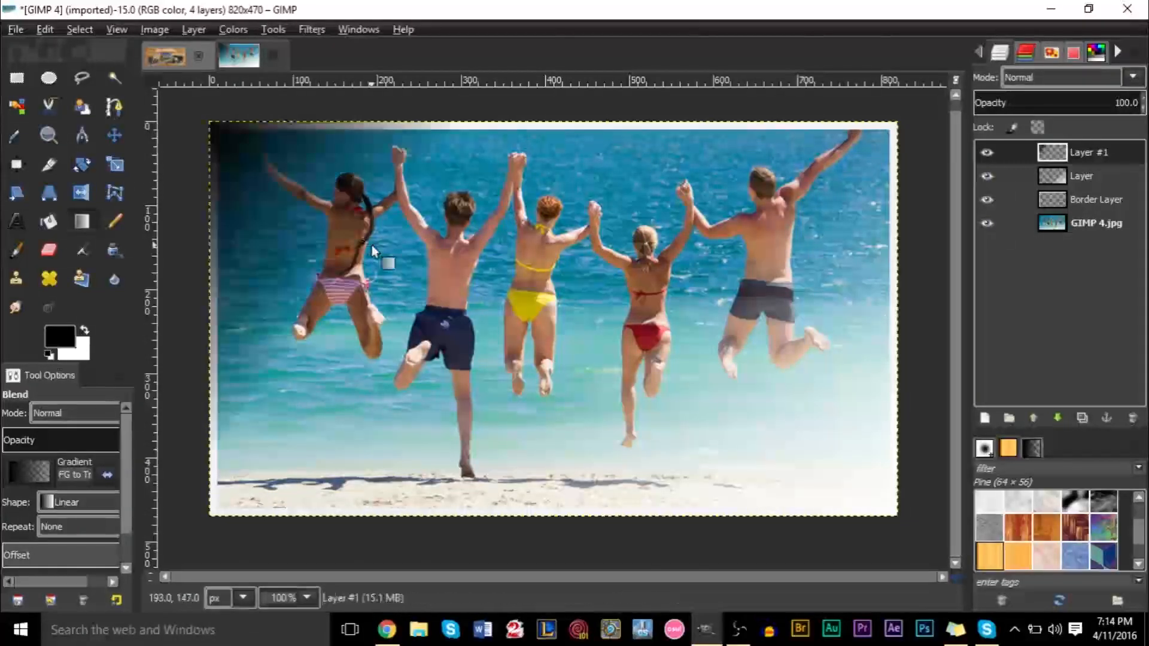
mouse_move(260, 186)
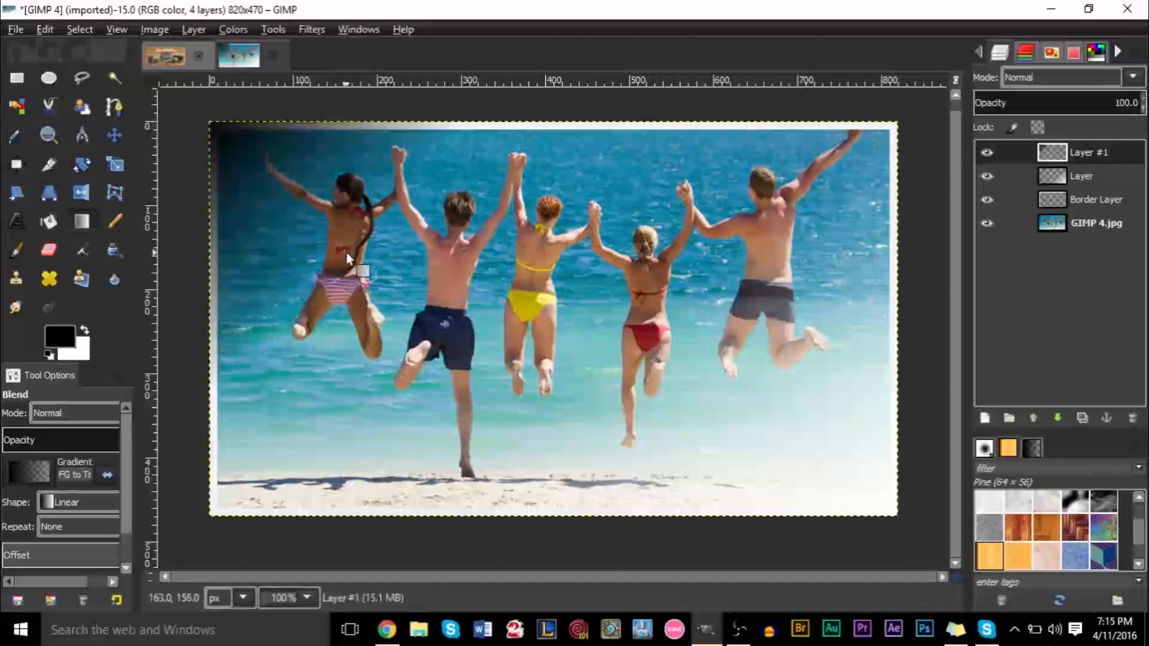
mouse_move(762, 274)
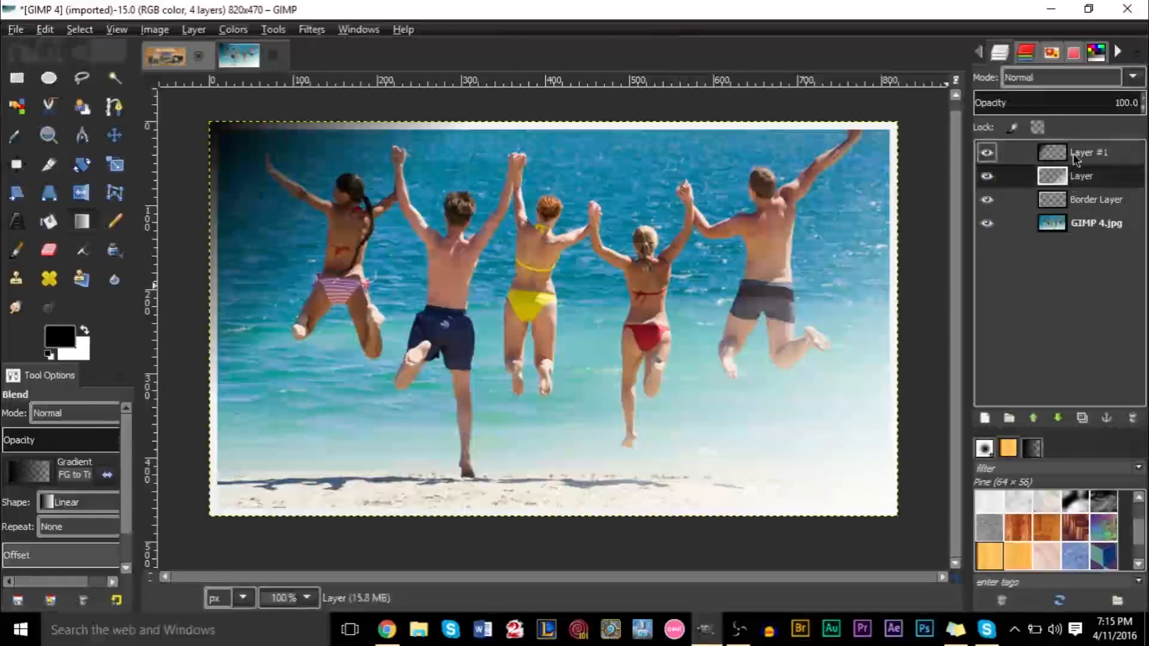
Set 'Layer' opacity to 40% and 'Layer #1' opacity to 15%
left_click(1082, 176)
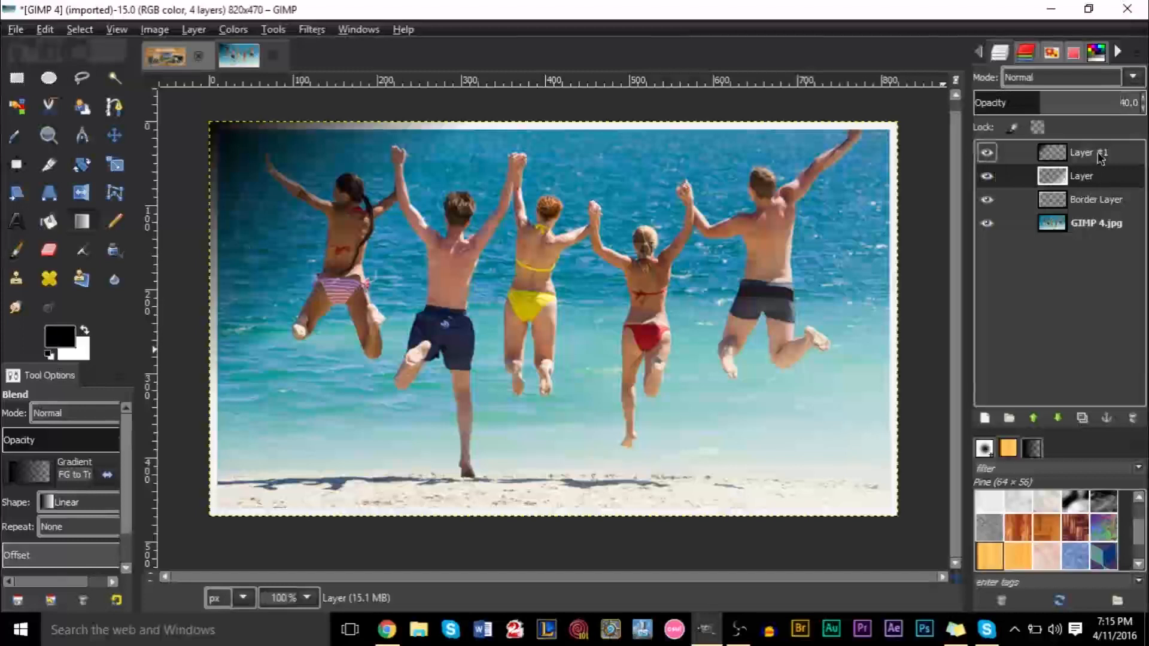
left_click(1081, 153)
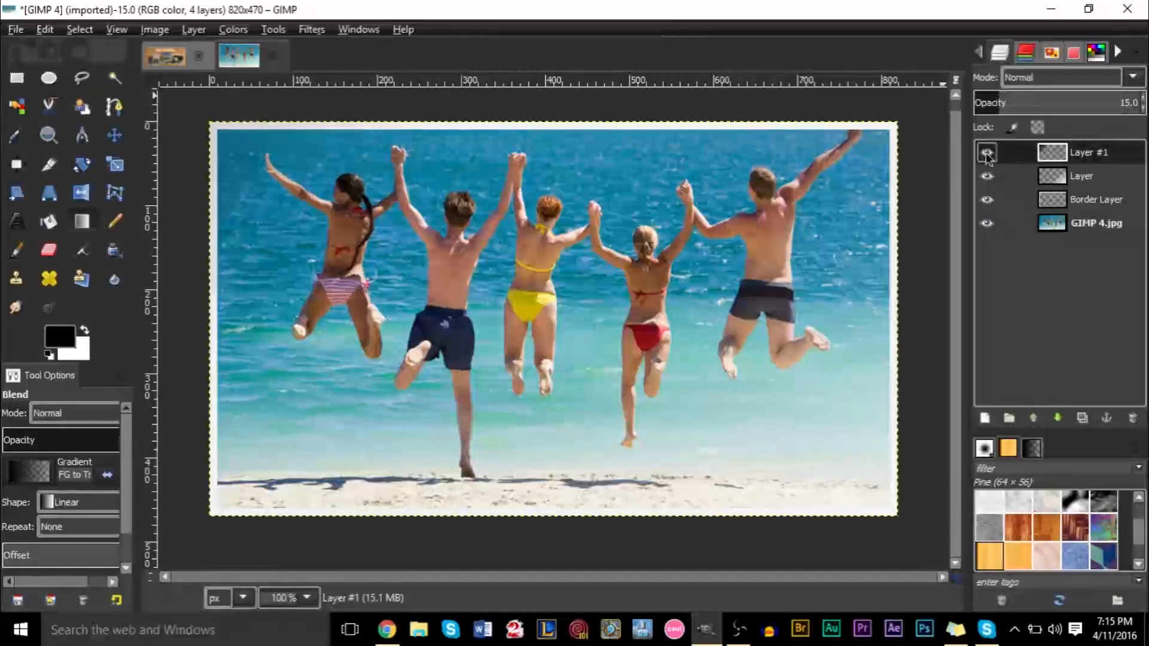
left_click(986, 153)
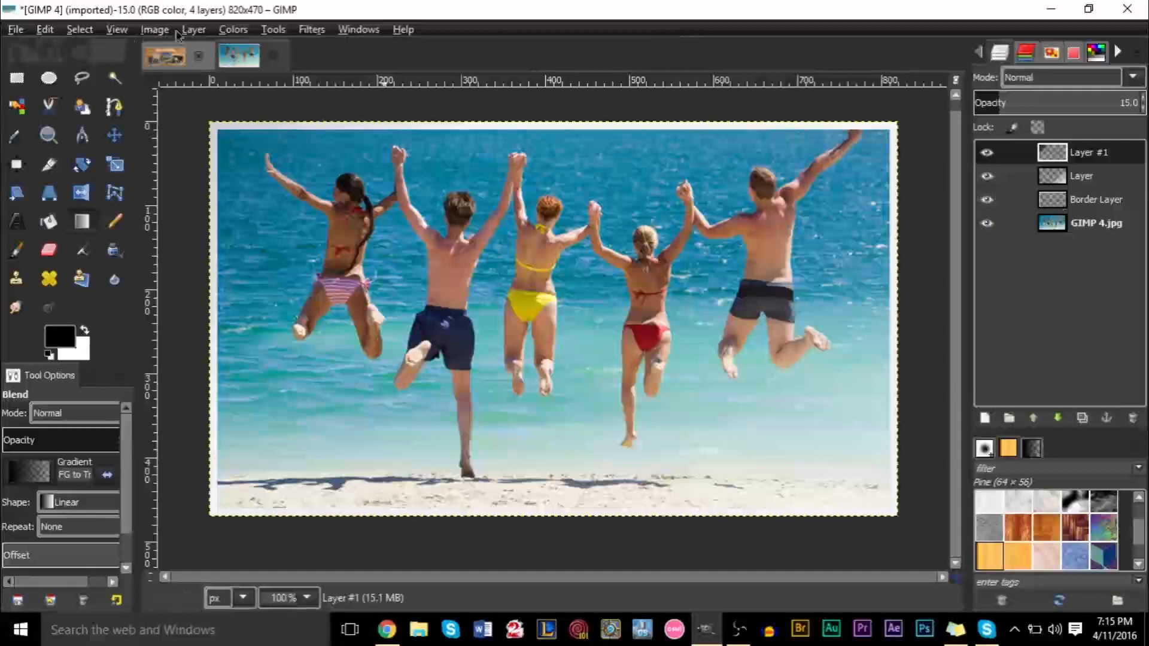
Merge visible layers, expanded as necessary, into one 'GIMP 4.jpg' layer
left_click(155, 29)
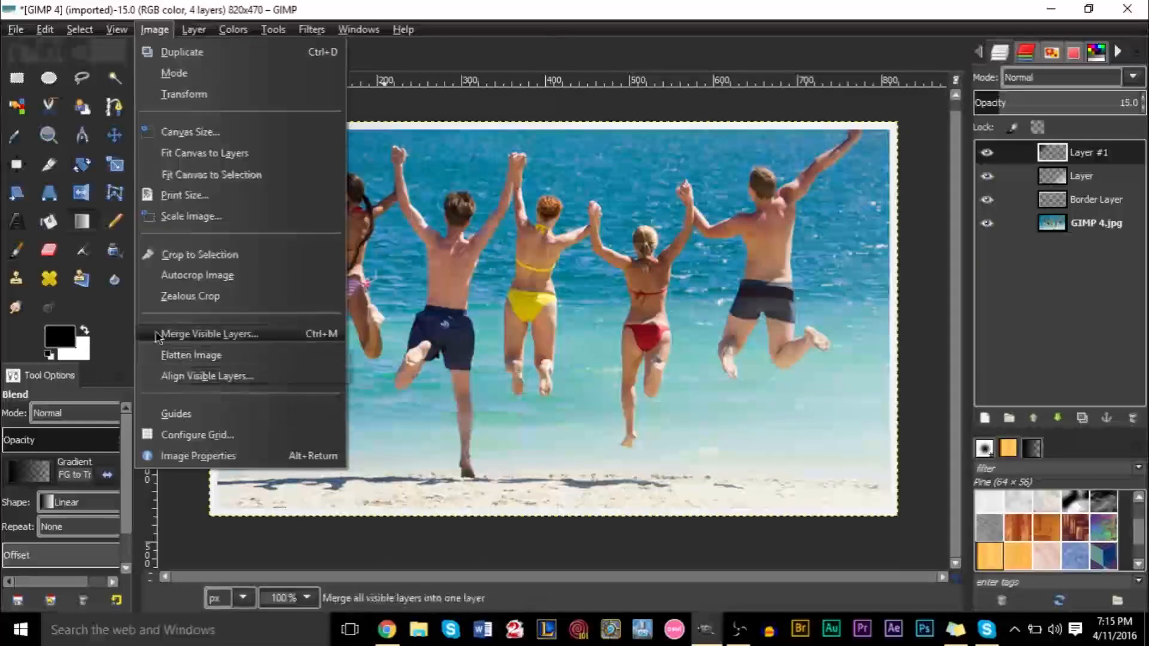
mouse_move(191, 355)
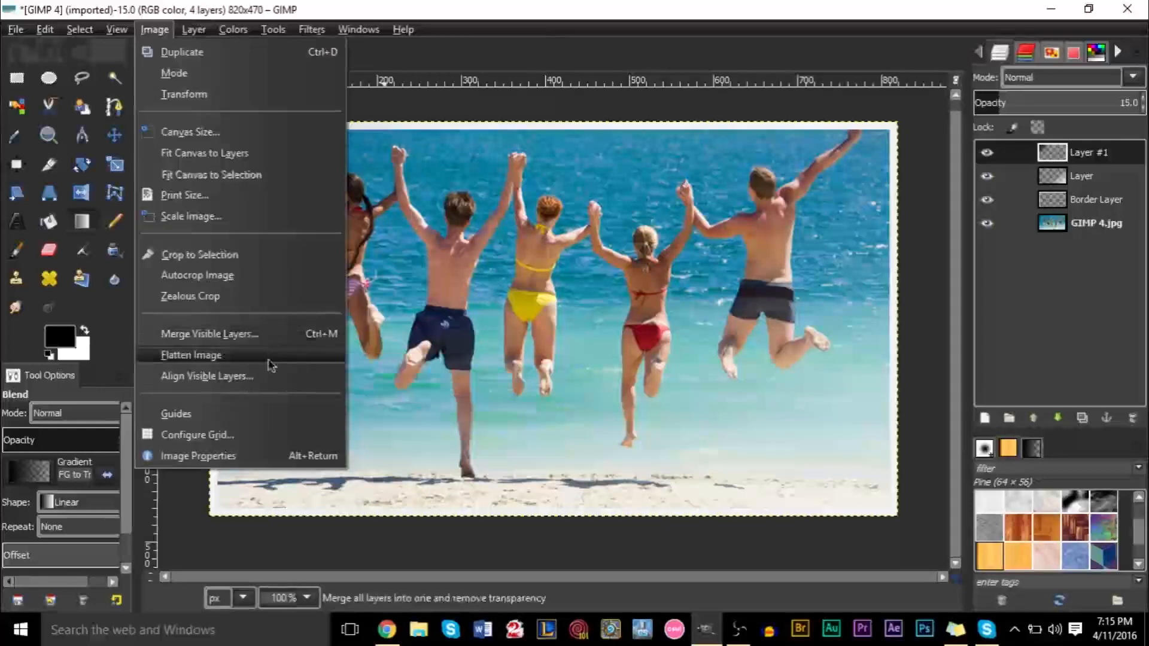
left_click(208, 334)
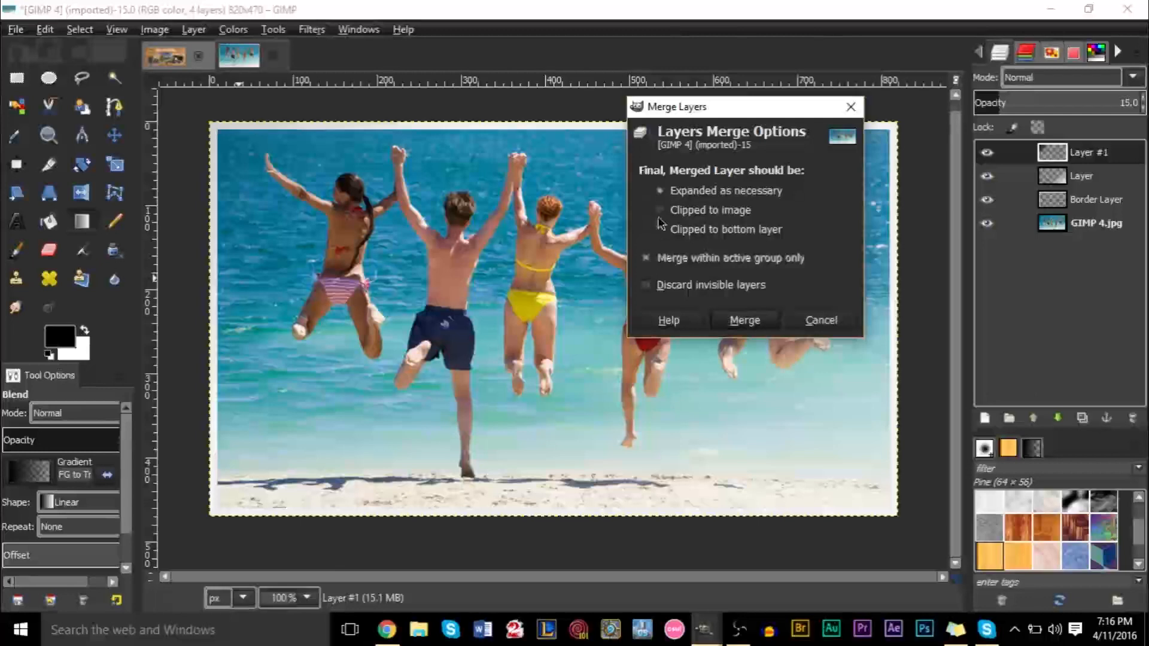
mouse_move(755, 267)
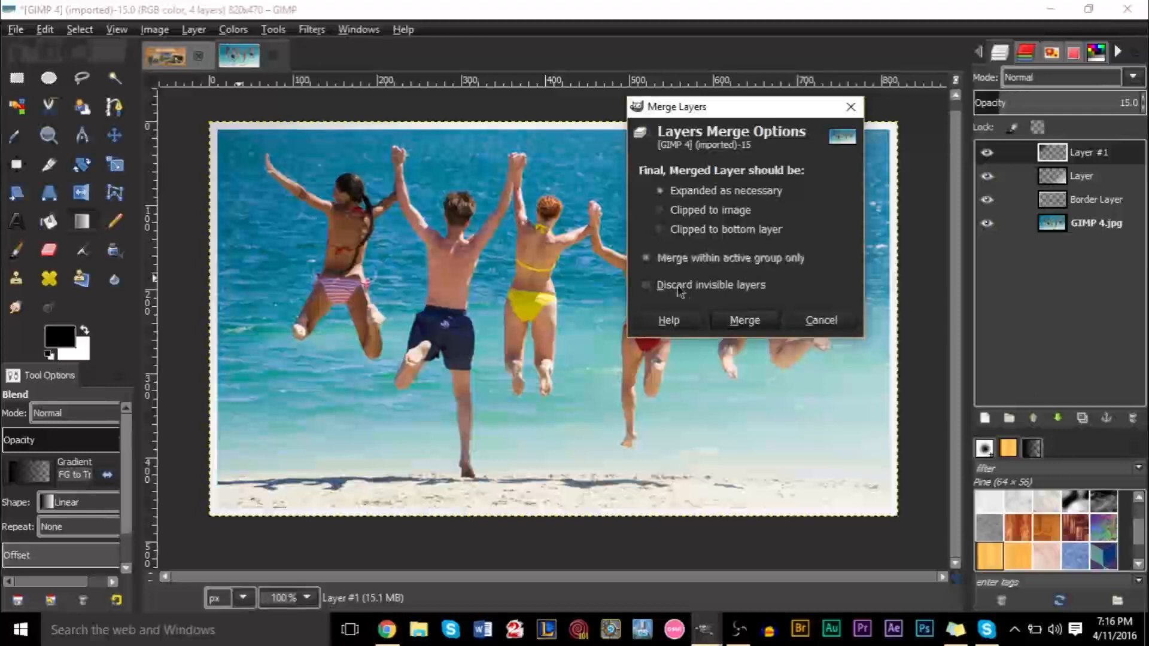
mouse_move(720, 326)
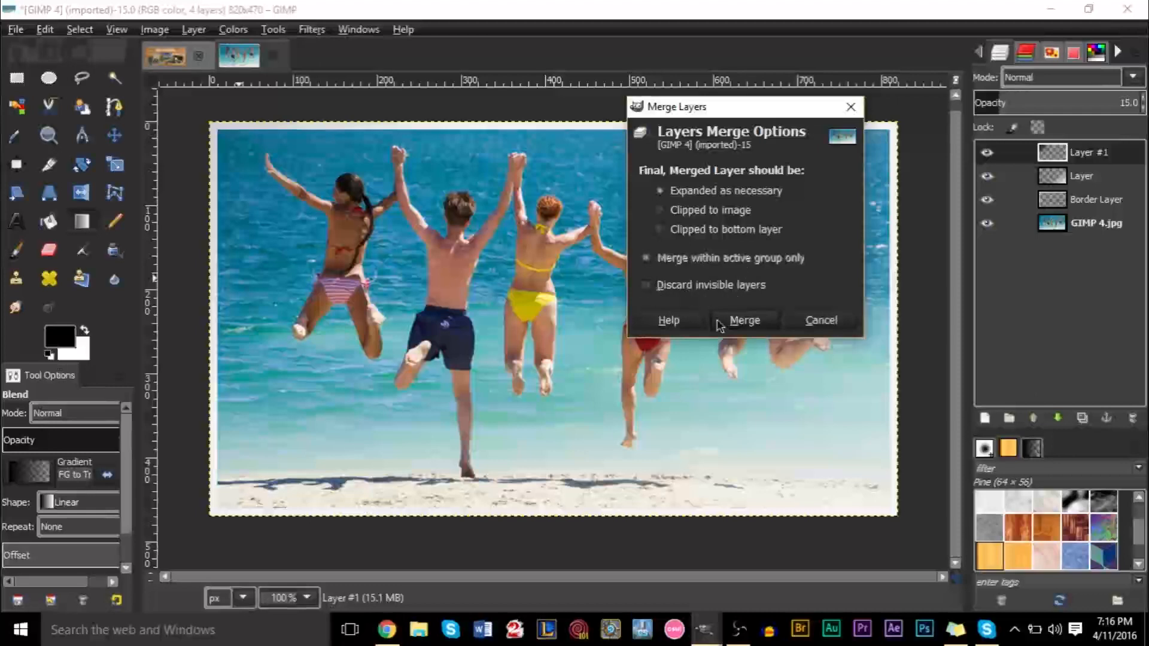
left_click(744, 320)
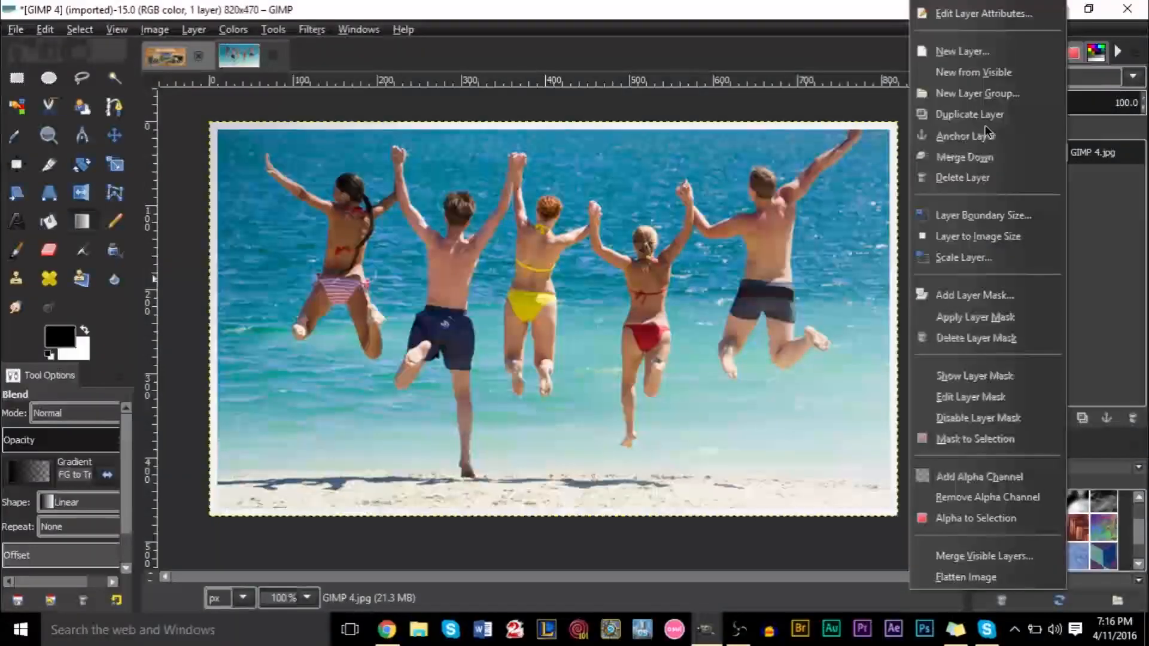
Duplicate the 'GIMP 4.jpg' layer and reselect the original bottom layer
left_click(969, 114)
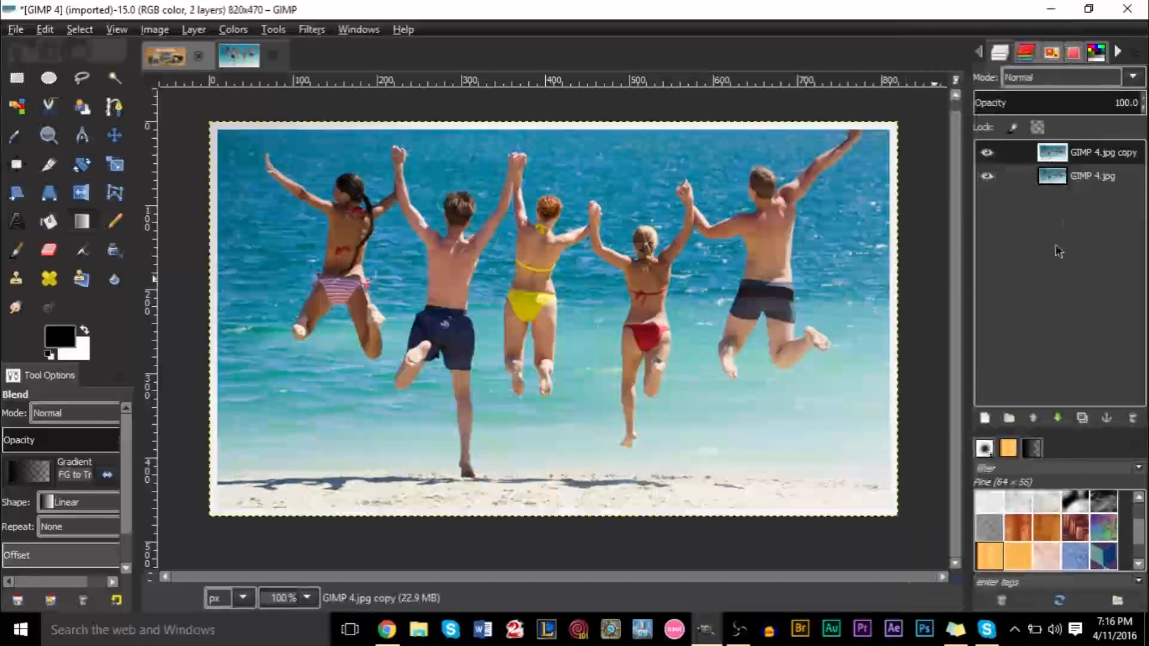
mouse_move(985, 417)
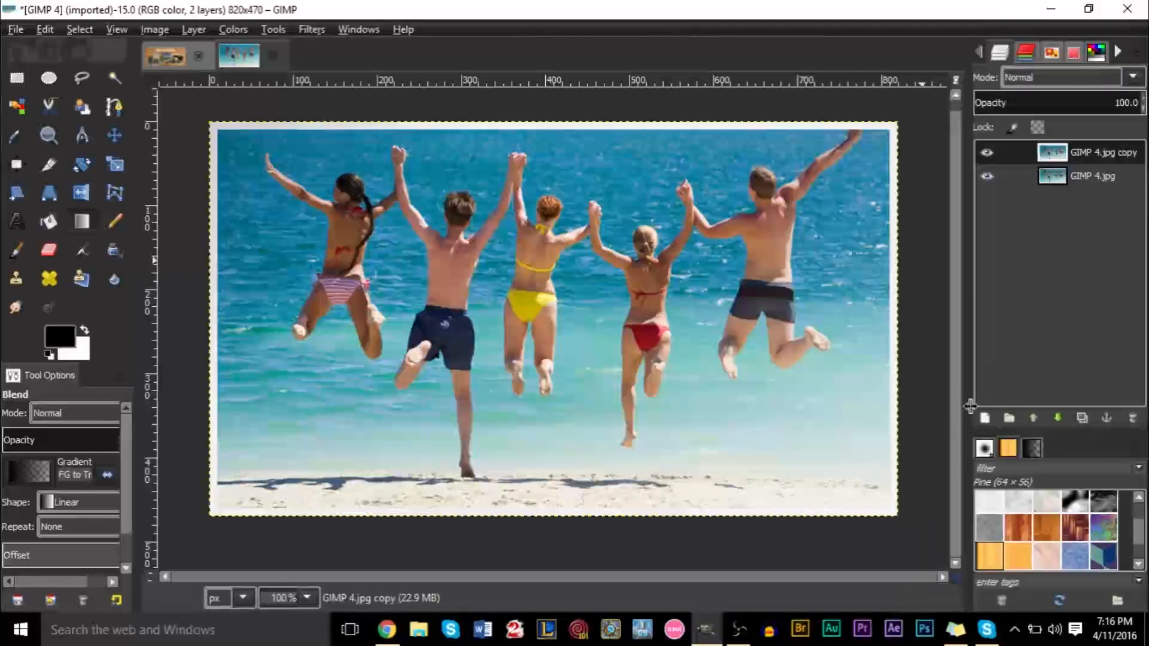
left_click(1091, 176)
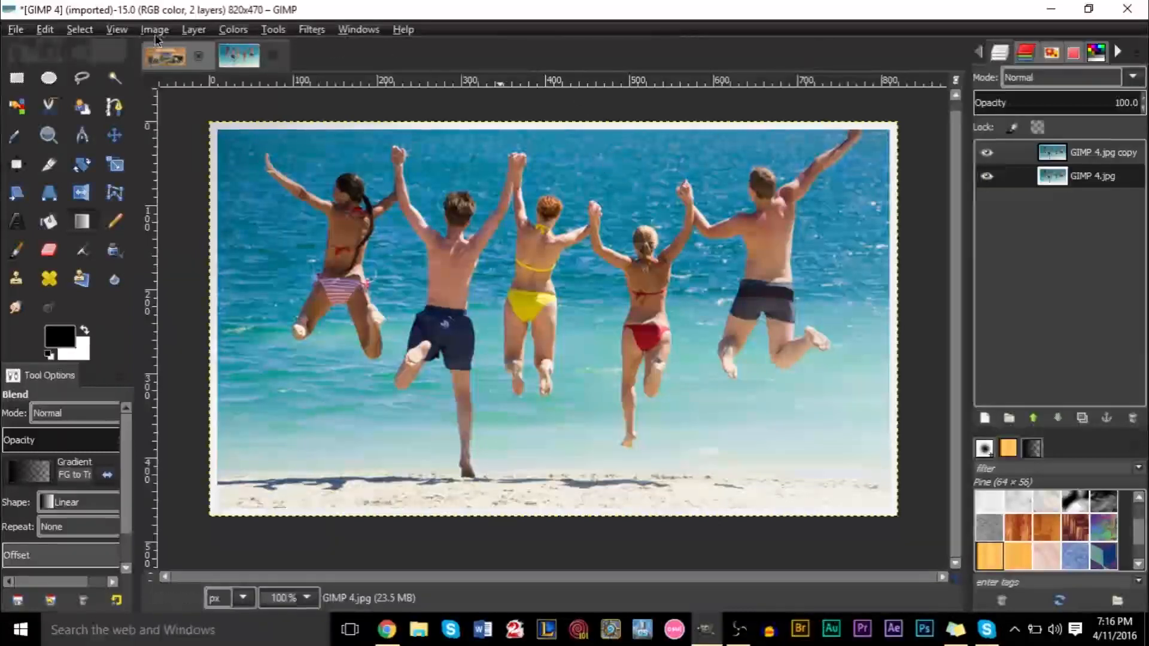
Resize the canvas to 950×545 with the photo layers centred
left_click(154, 29)
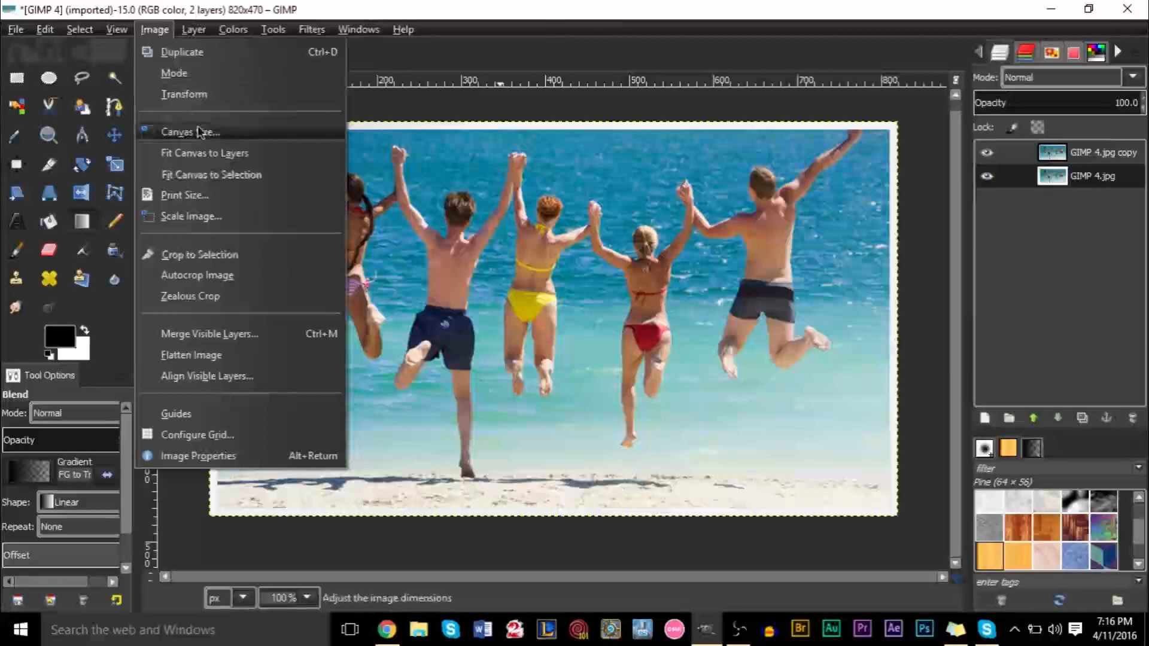
mouse_move(212, 139)
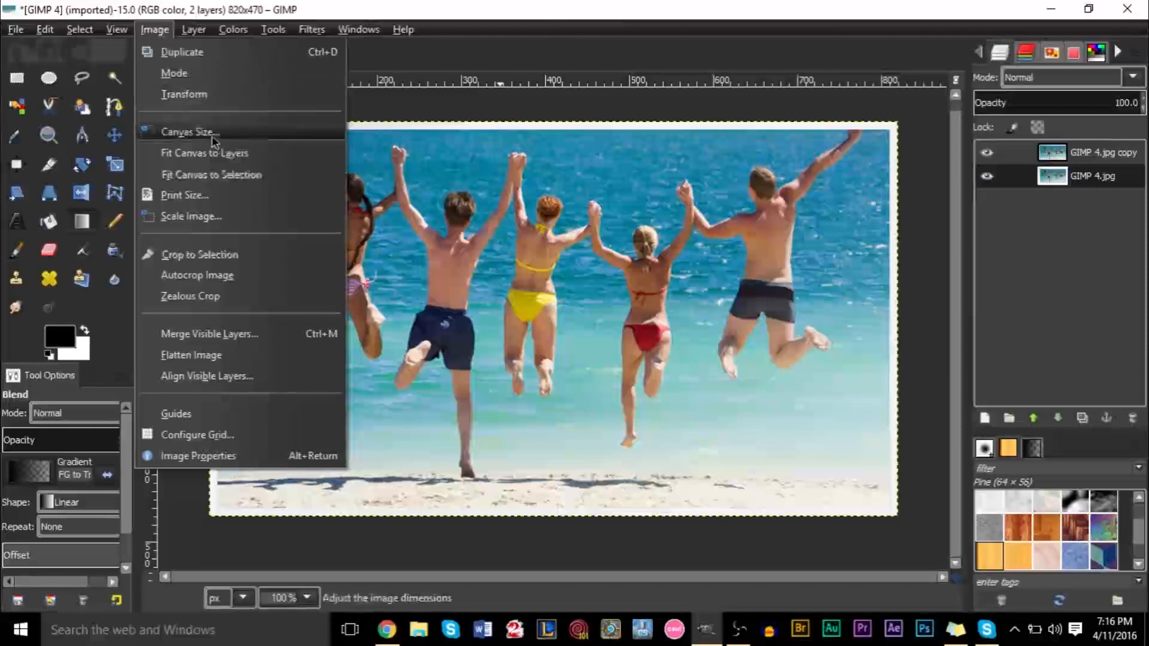
left_click(189, 131)
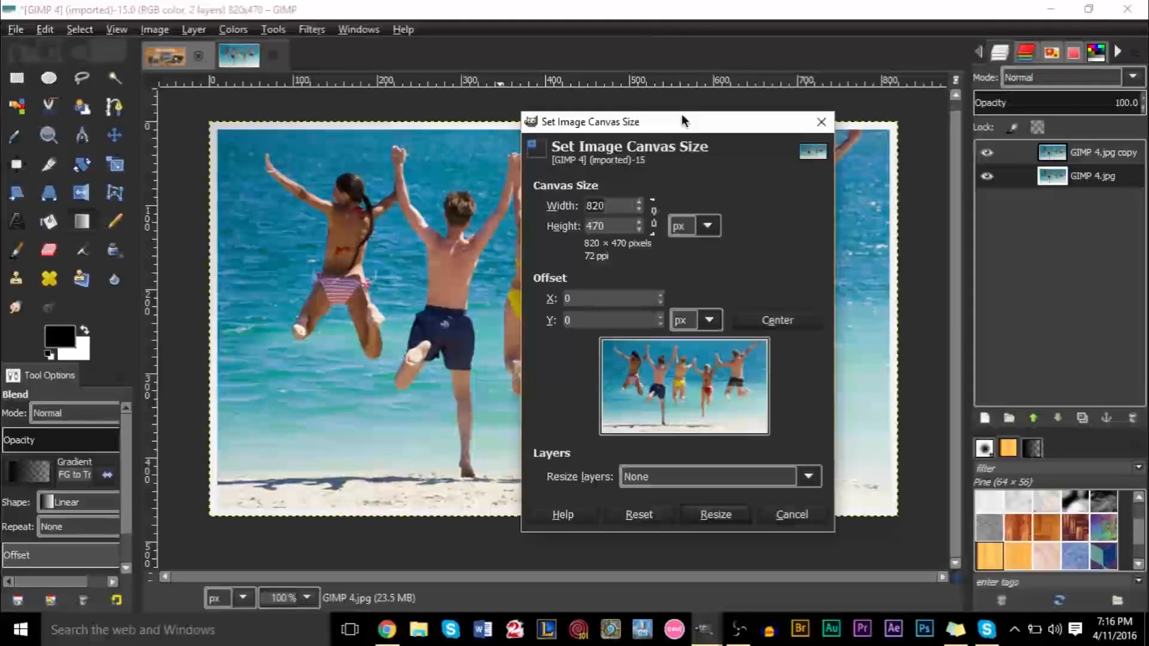
mouse_move(681, 85)
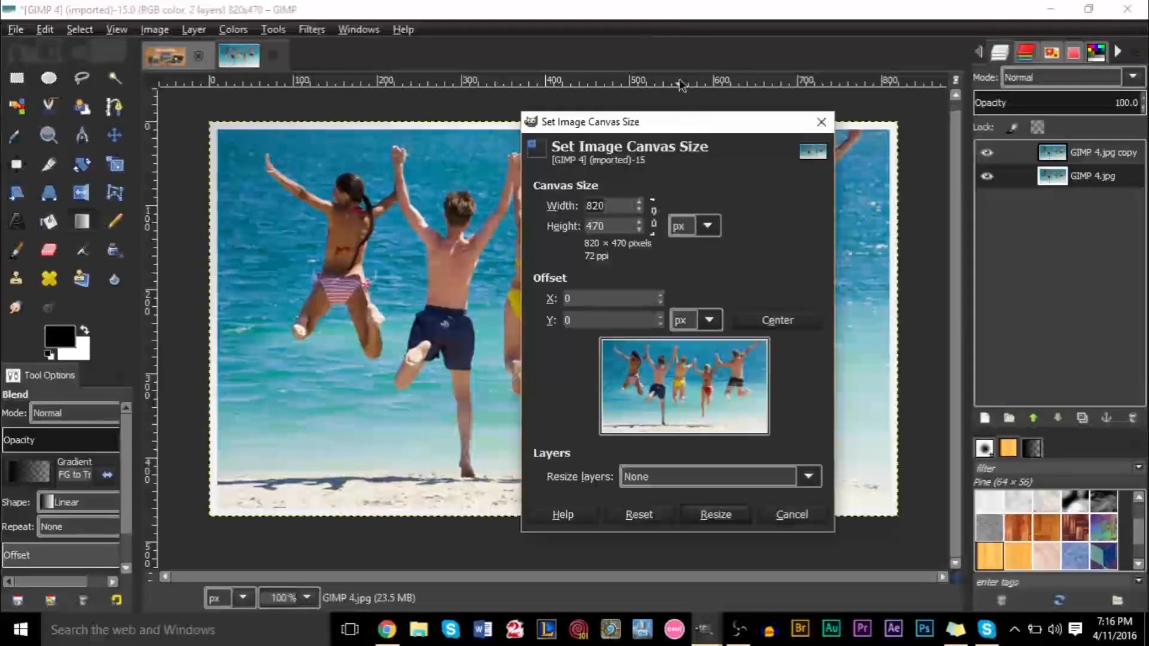
mouse_move(680, 72)
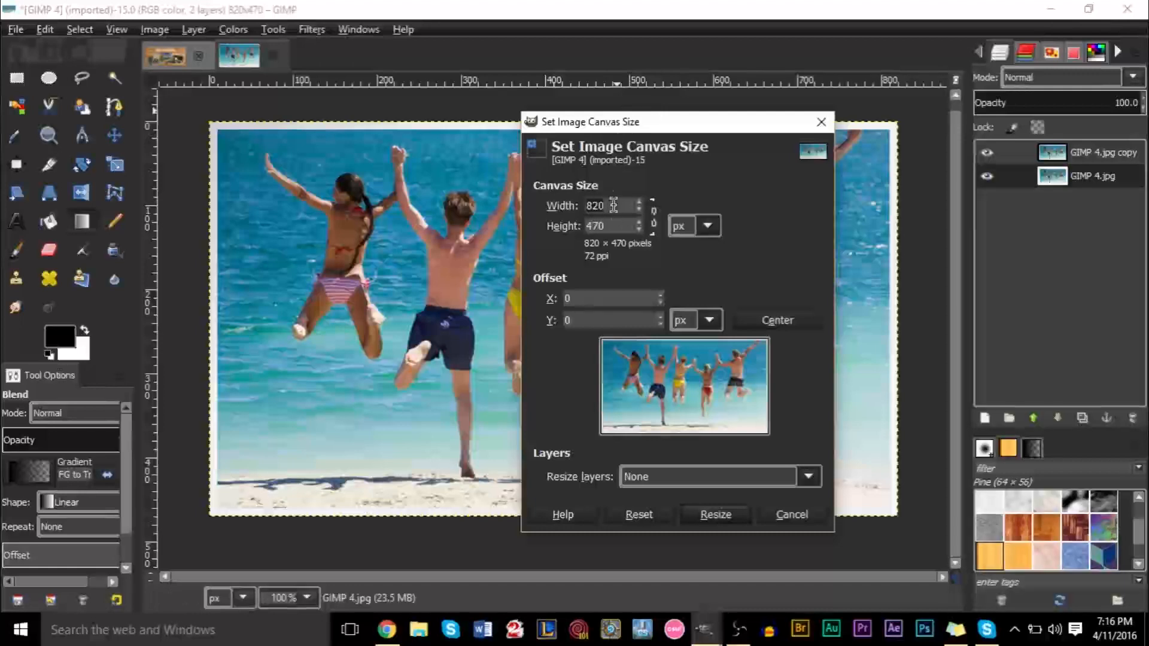
mouse_move(533, 208)
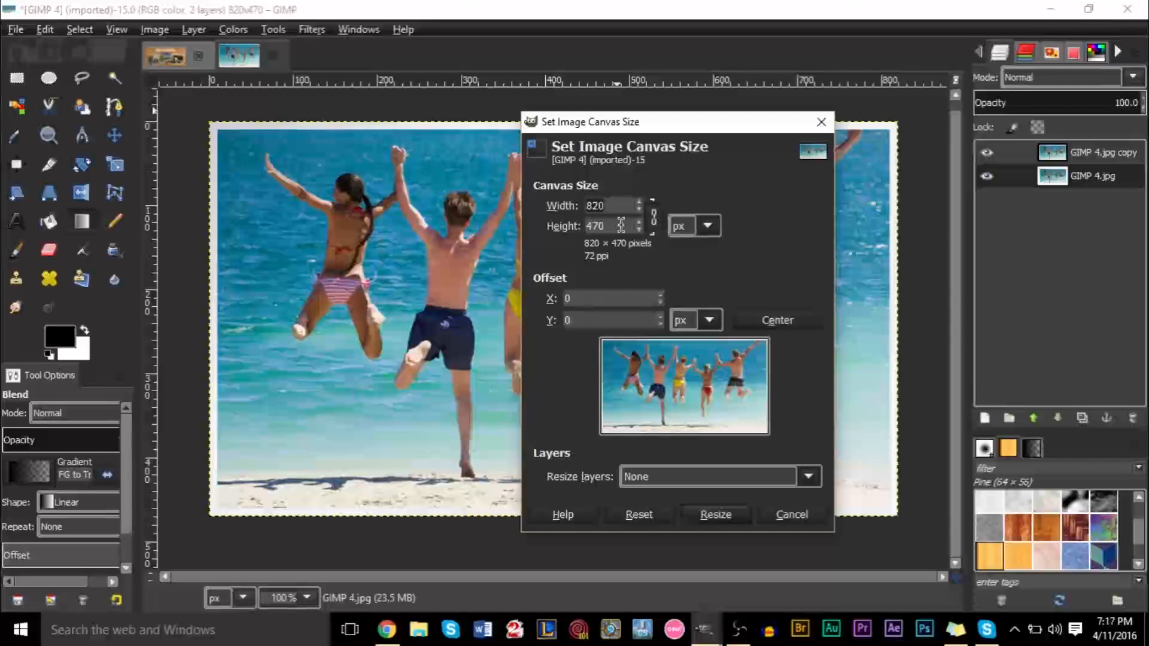
mouse_move(484, 203)
type("950")
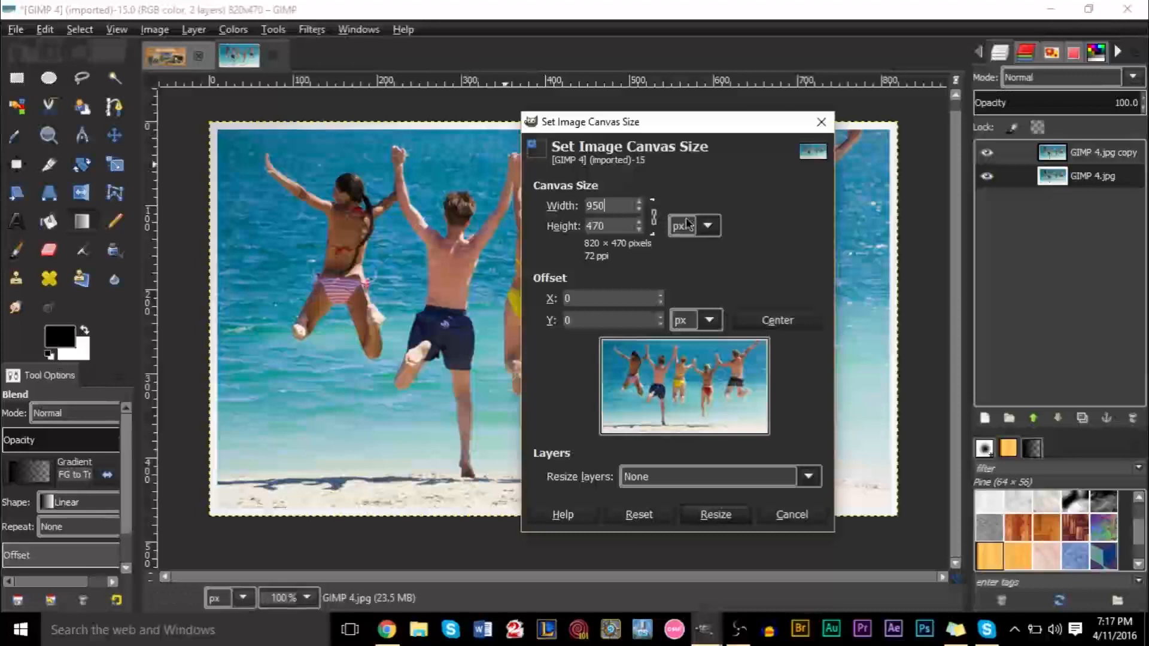
mouse_move(697, 359)
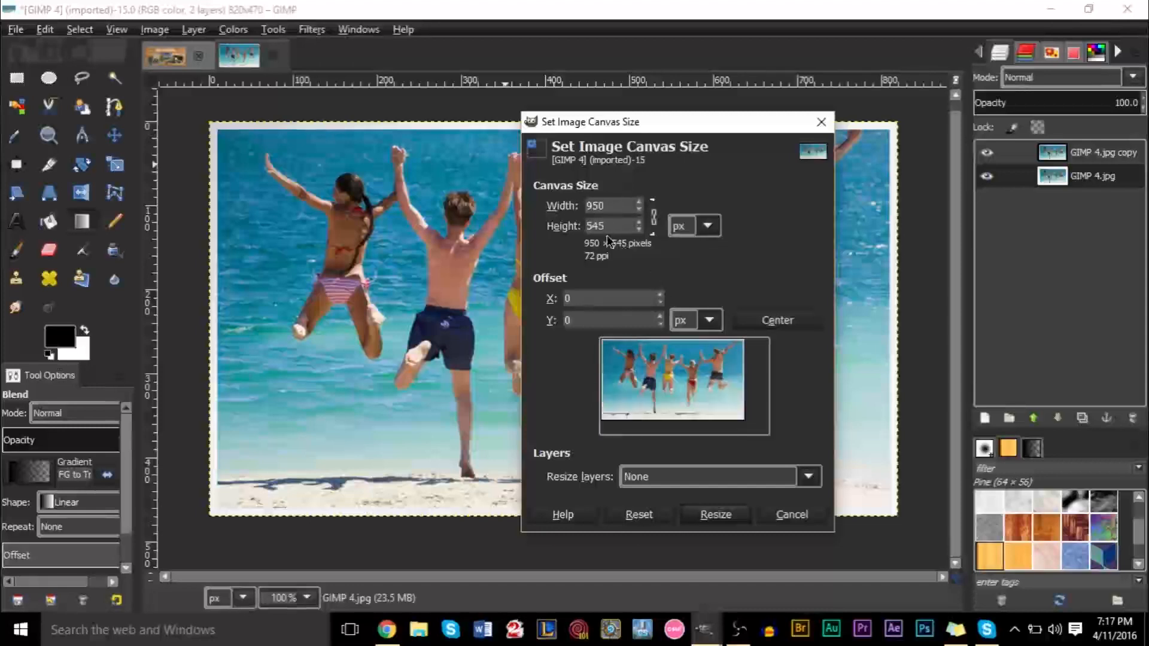
mouse_move(683, 280)
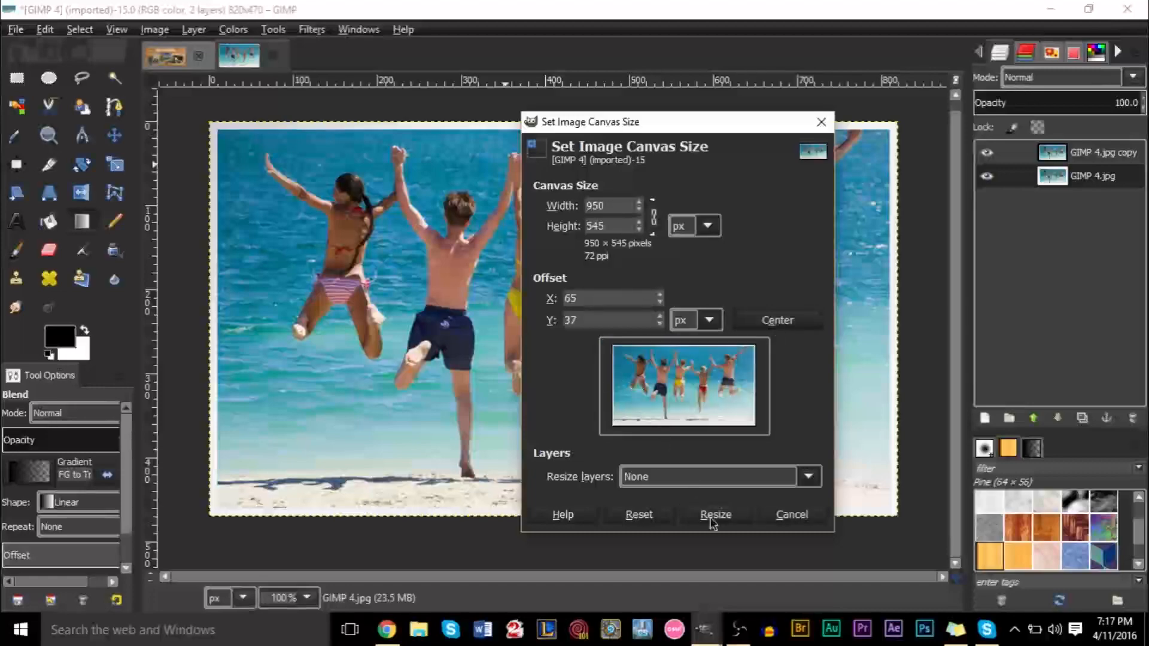
left_click(716, 515)
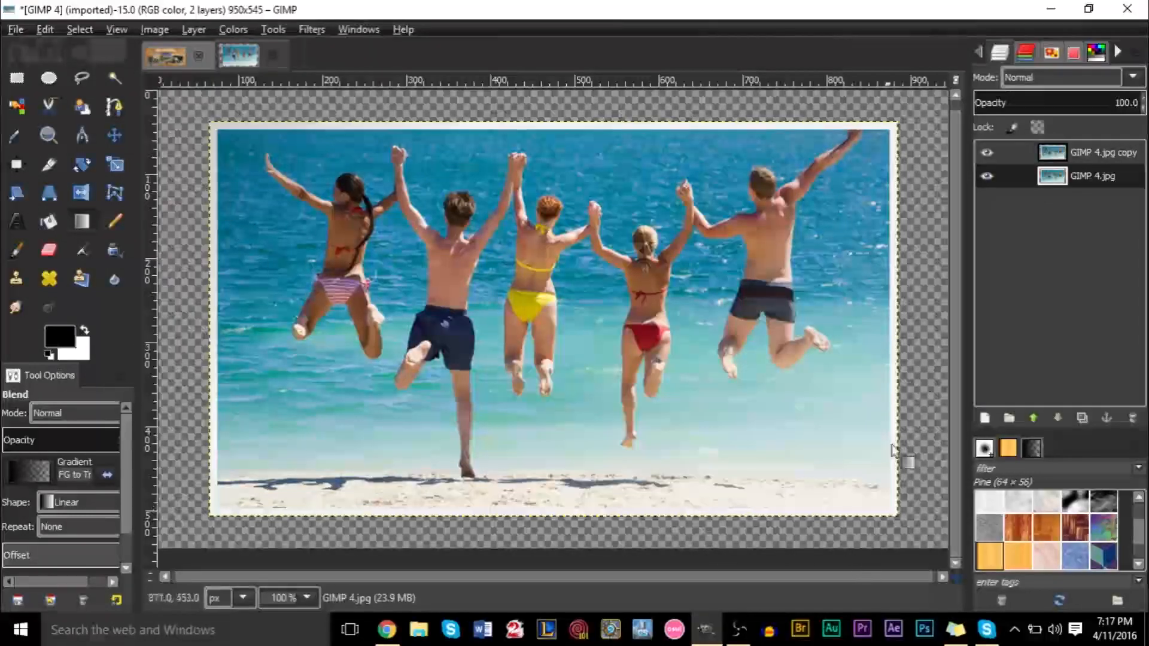
mouse_move(949, 432)
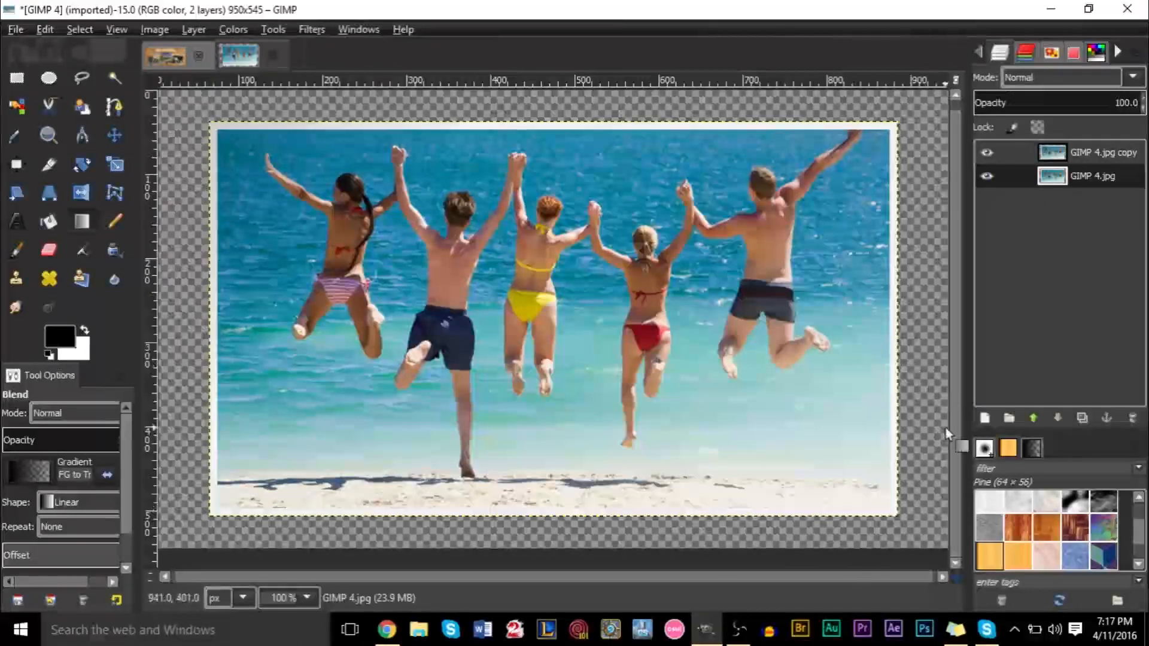
left_click(1093, 176)
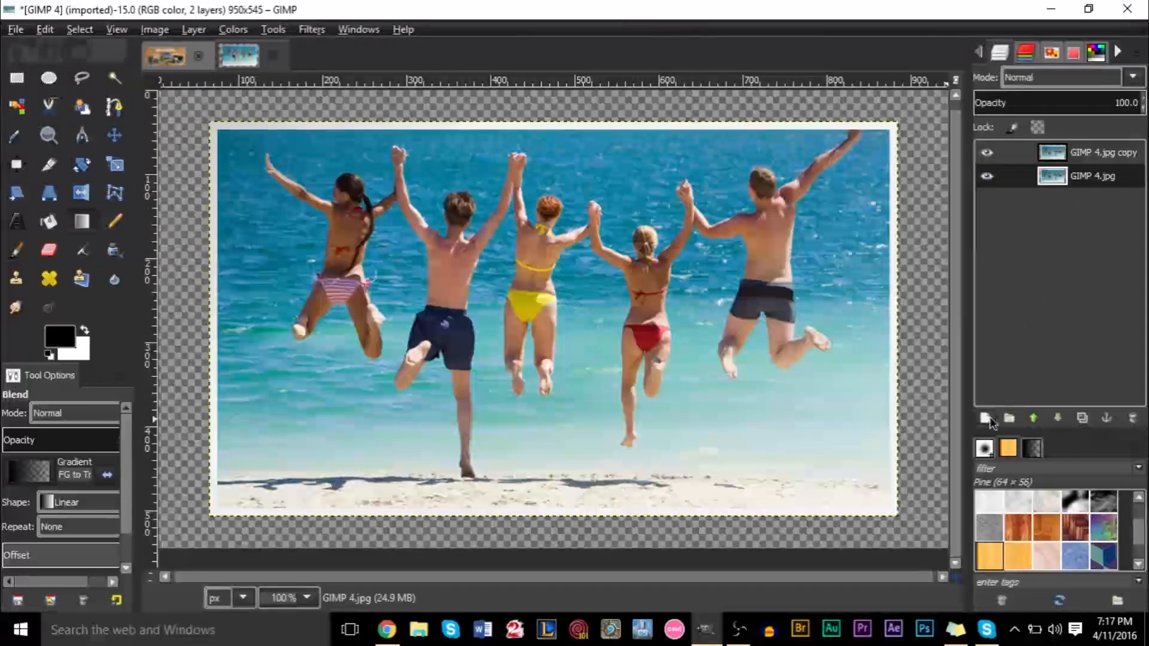
mouse_move(986, 418)
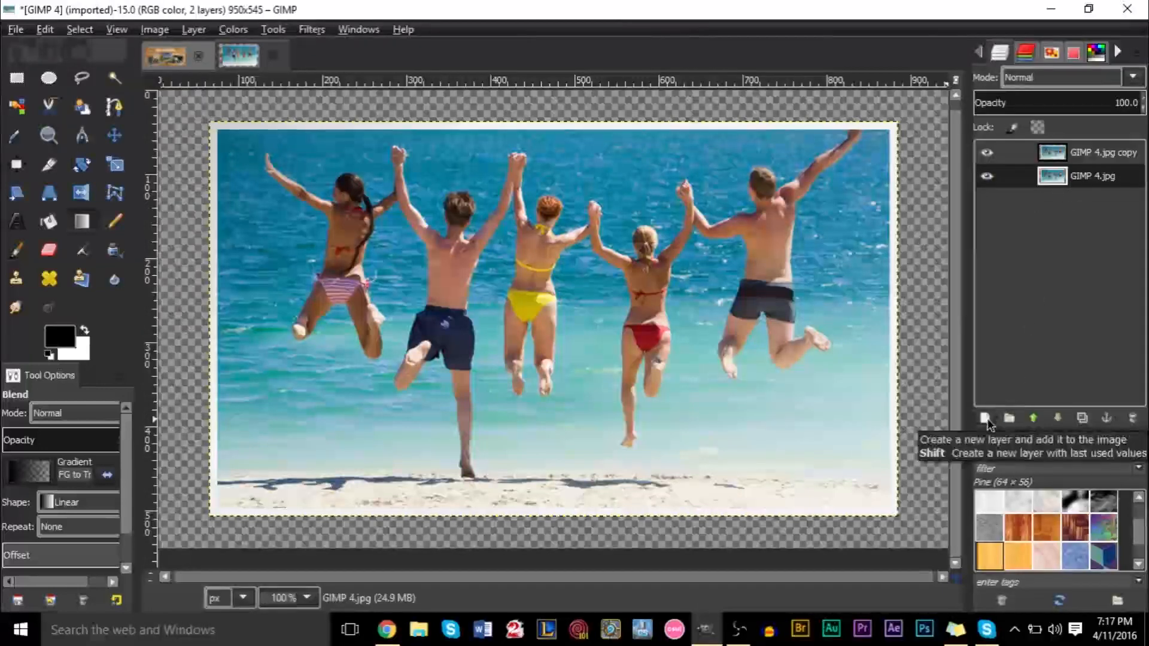
Add a transparent bottom layer and bucket-fill it with white
left_click(985, 417)
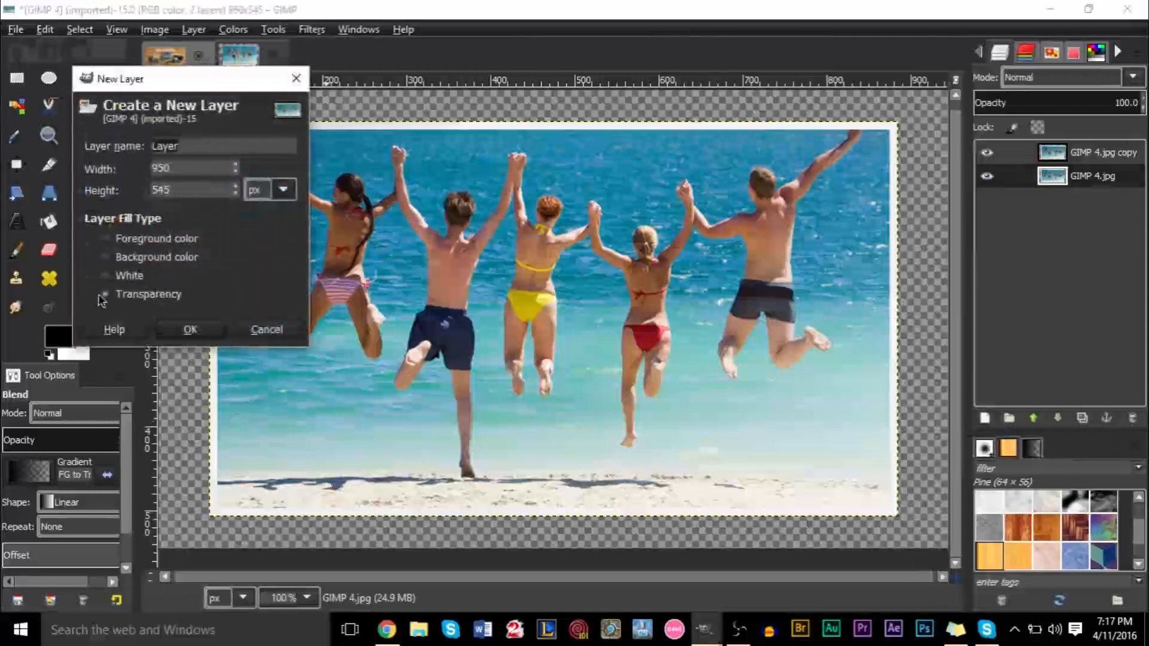
left_click(189, 329)
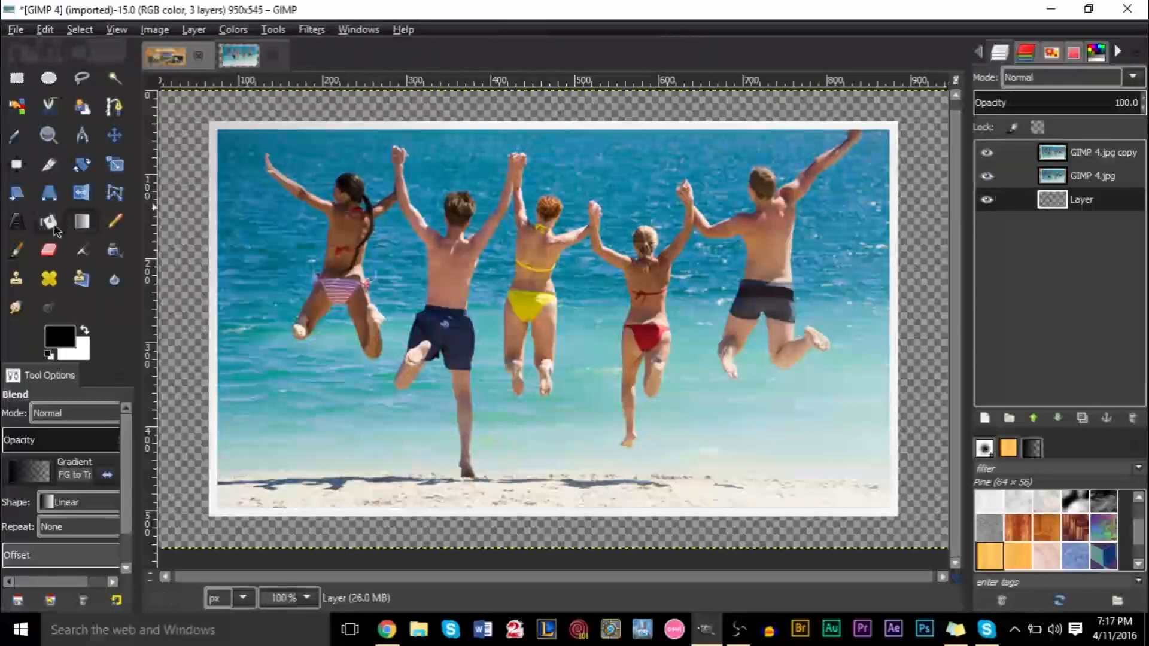
left_click(48, 222)
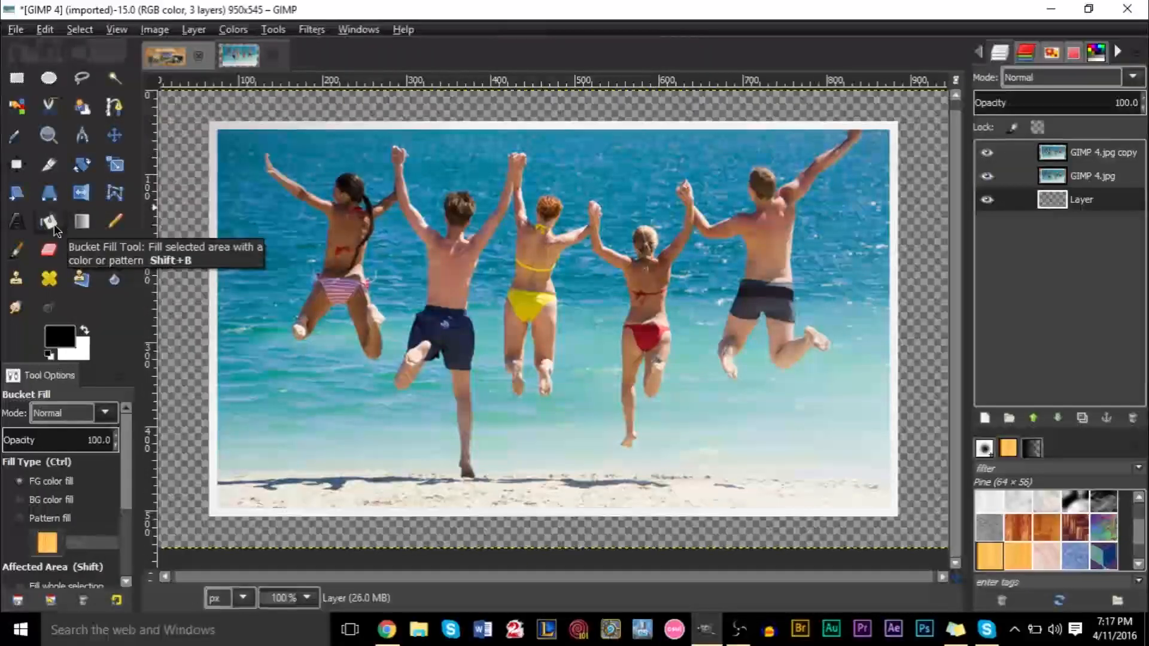
mouse_move(85, 333)
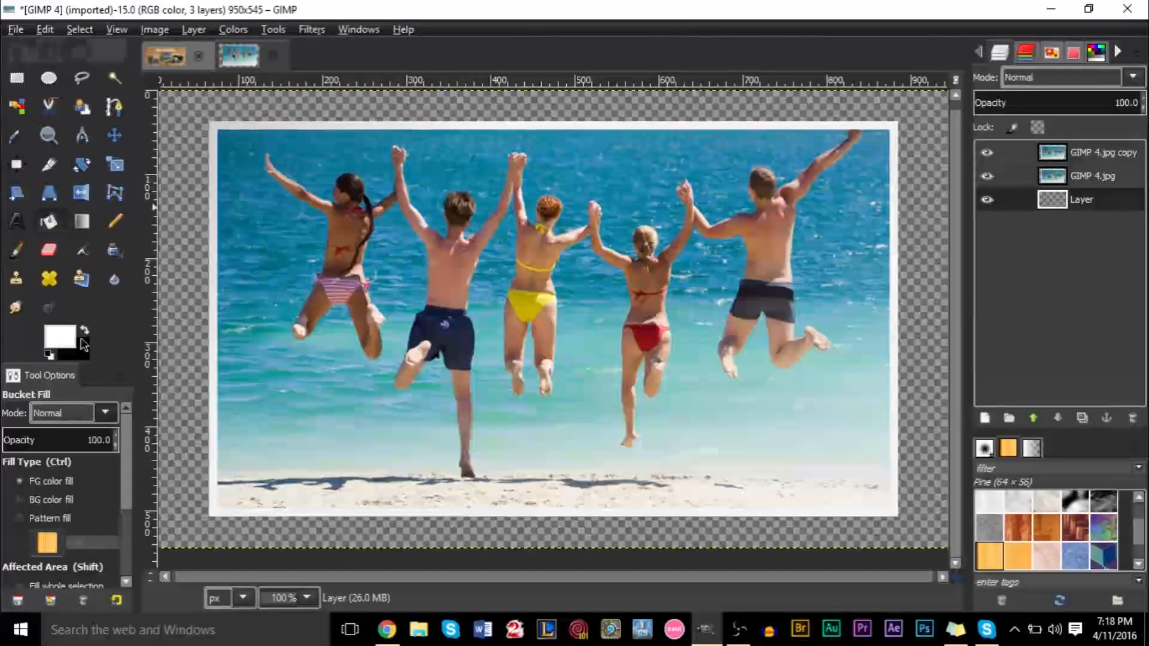
mouse_move(51, 222)
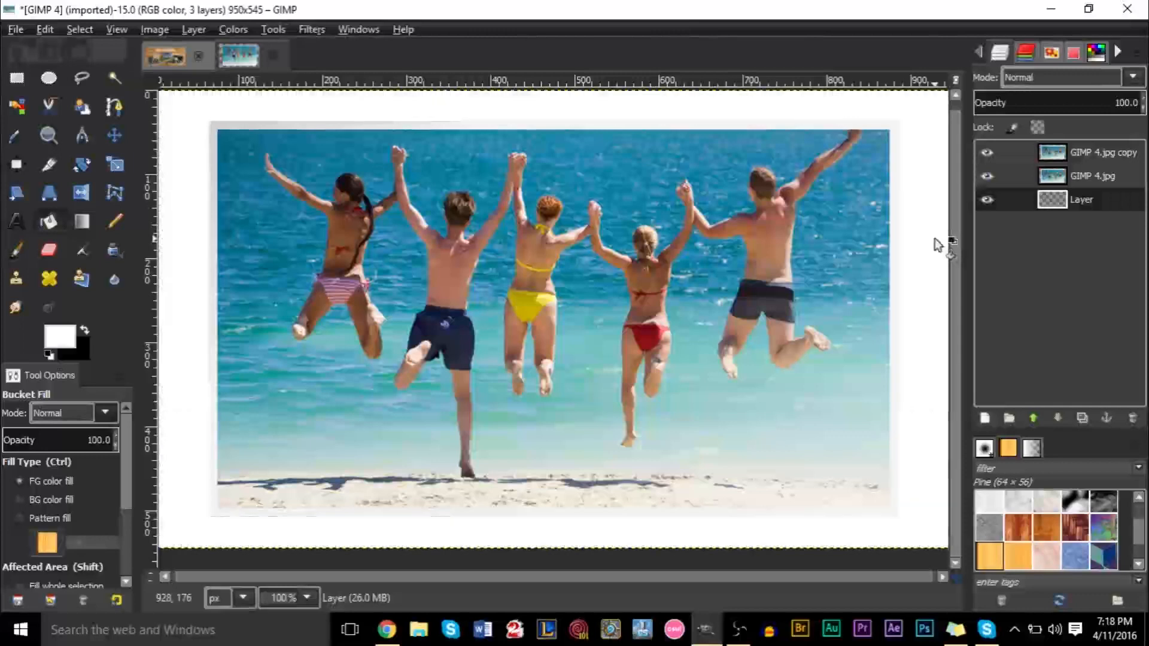
left_click(760, 262)
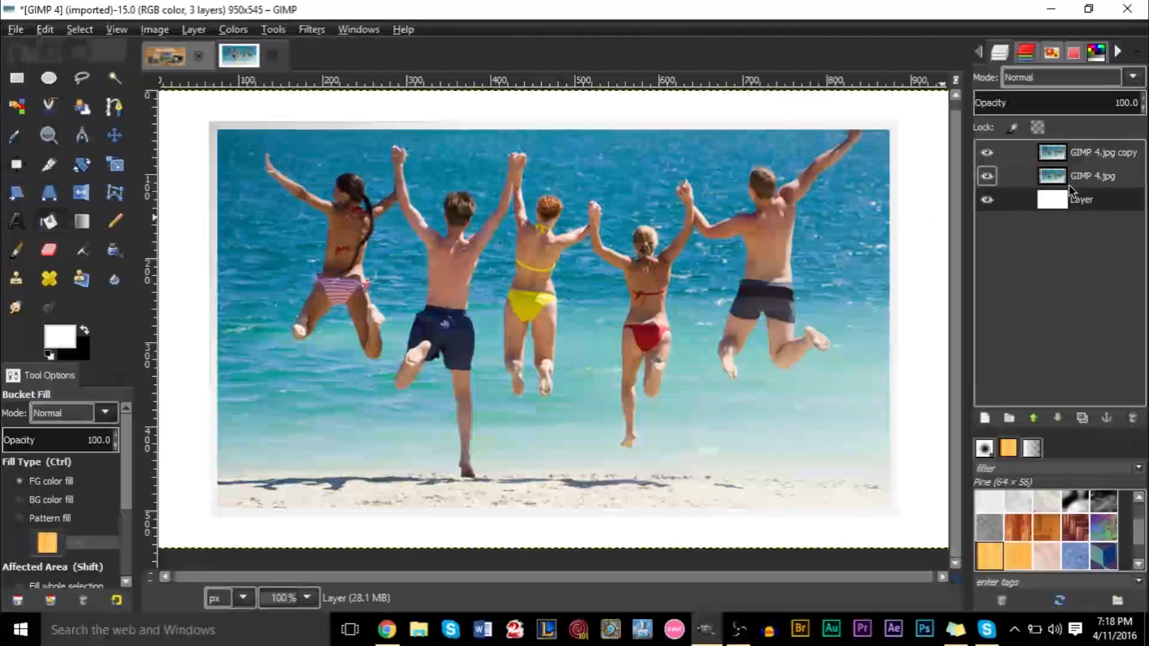
mouse_move(820, 267)
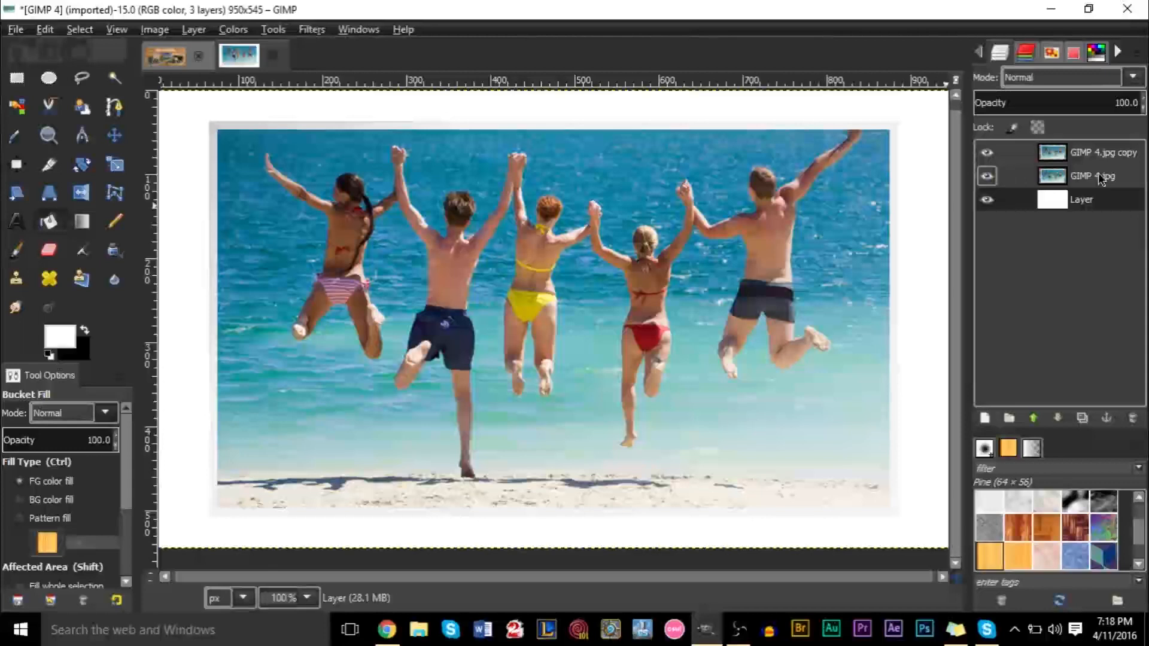
Bend the GIMP 4.jpg layer's edges with Lens Distortion: Main 4, Edge -20, Zoom -10
left_click(1091, 176)
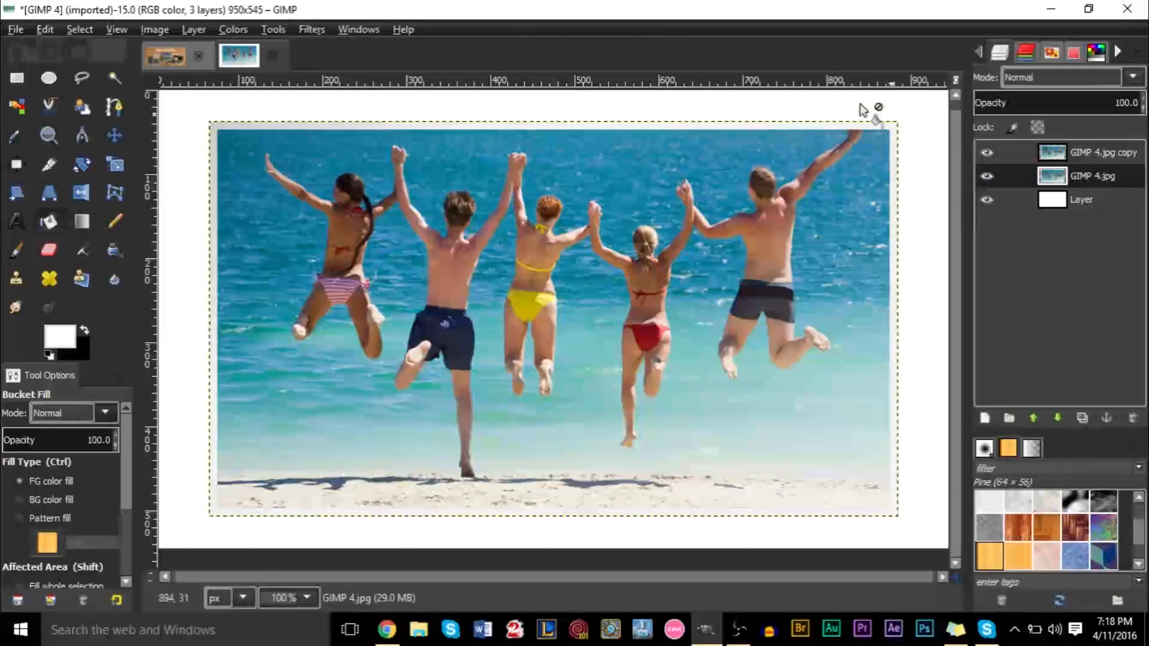
left_click(310, 30)
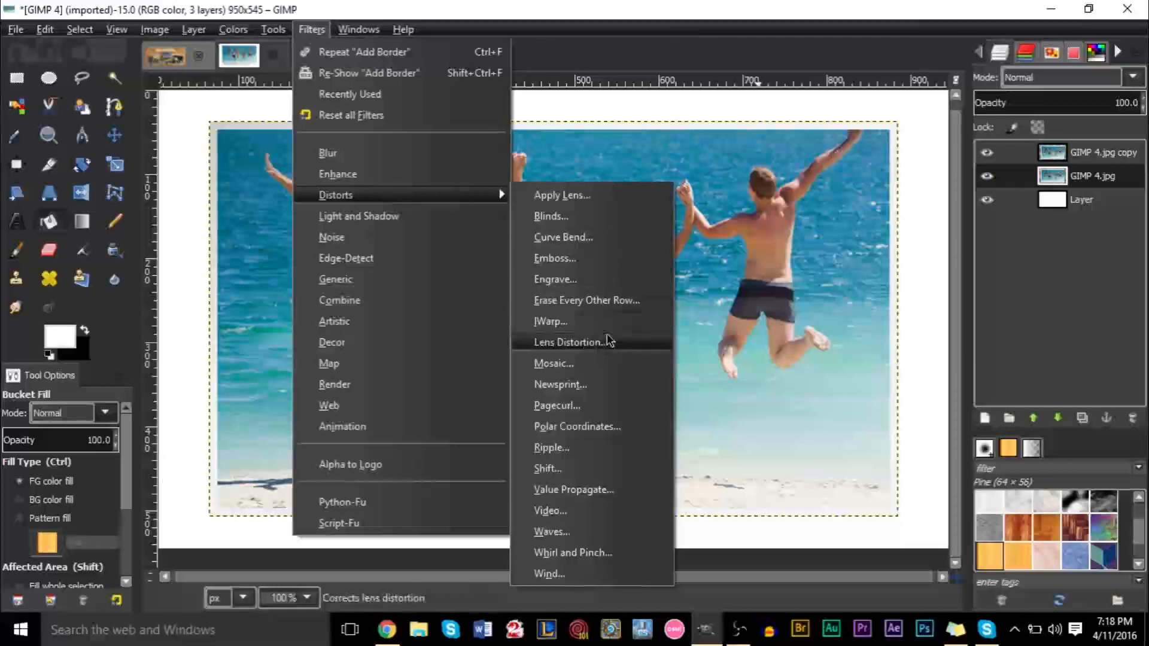
left_click(569, 343)
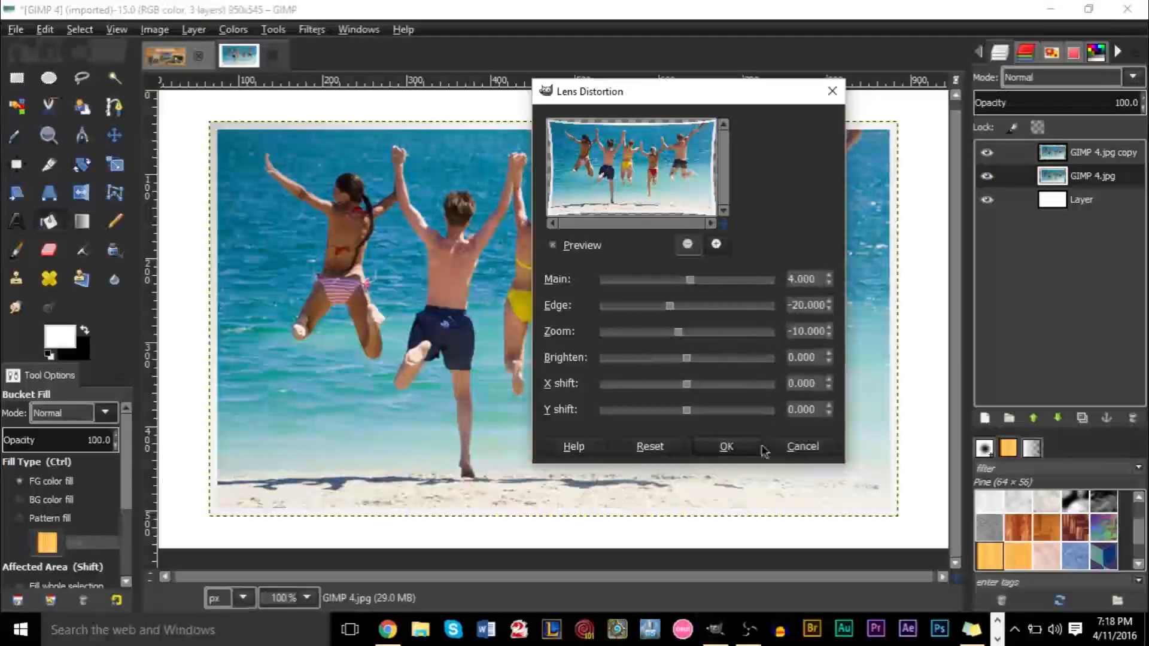
mouse_move(704, 249)
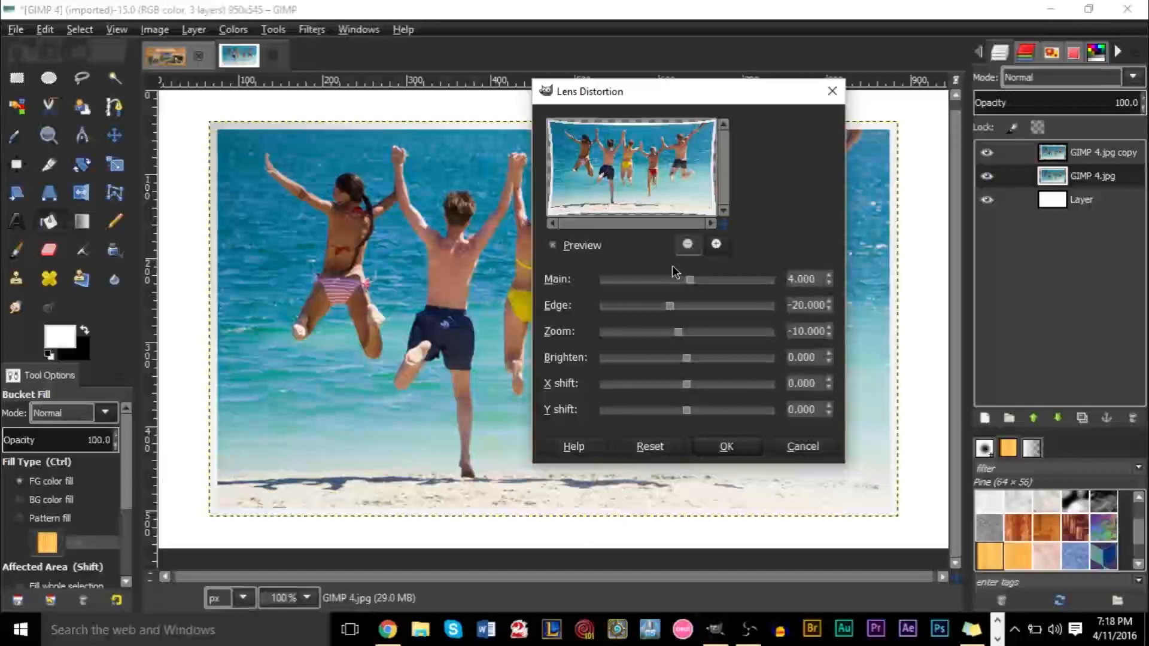
mouse_move(724, 440)
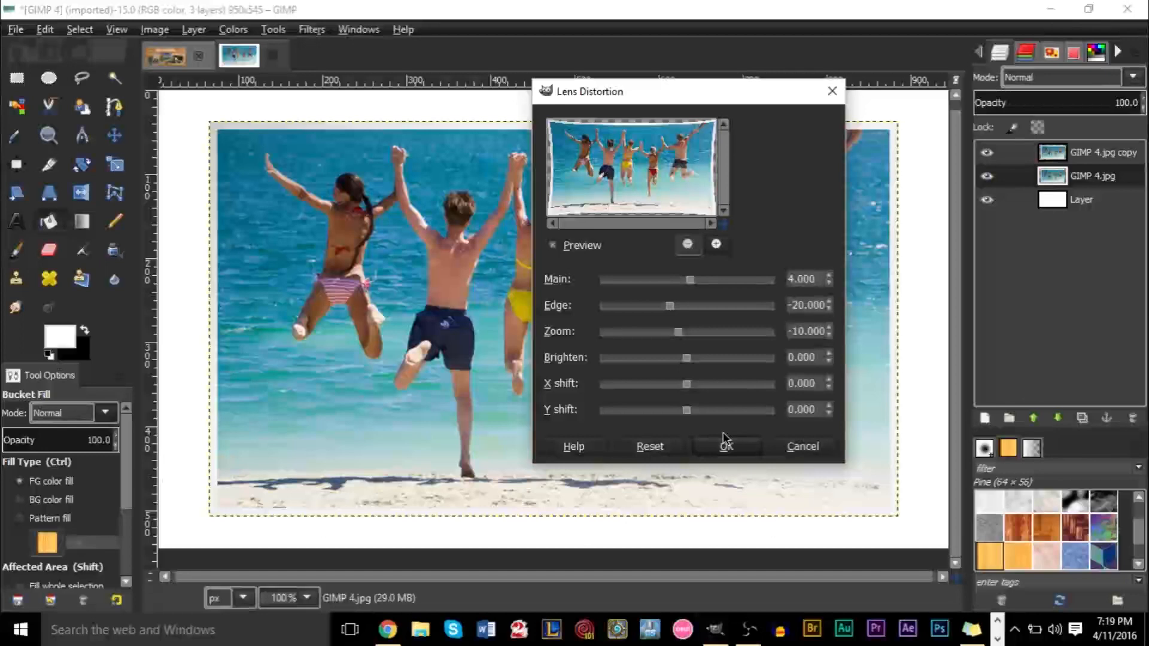
mouse_move(738, 452)
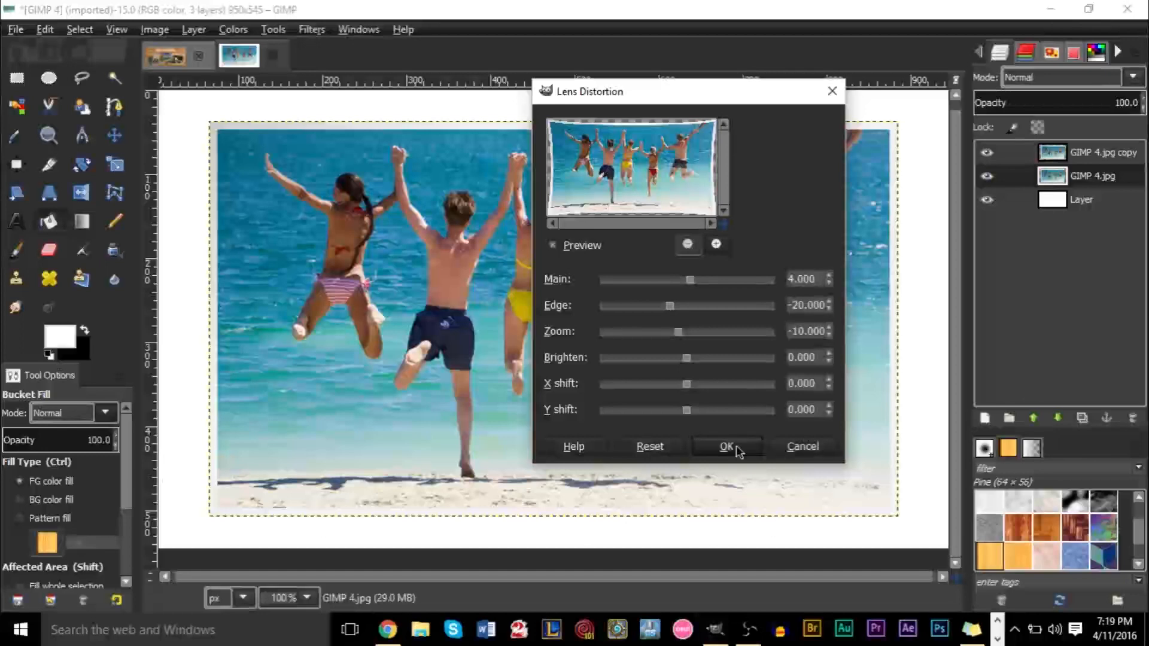
left_click(726, 447)
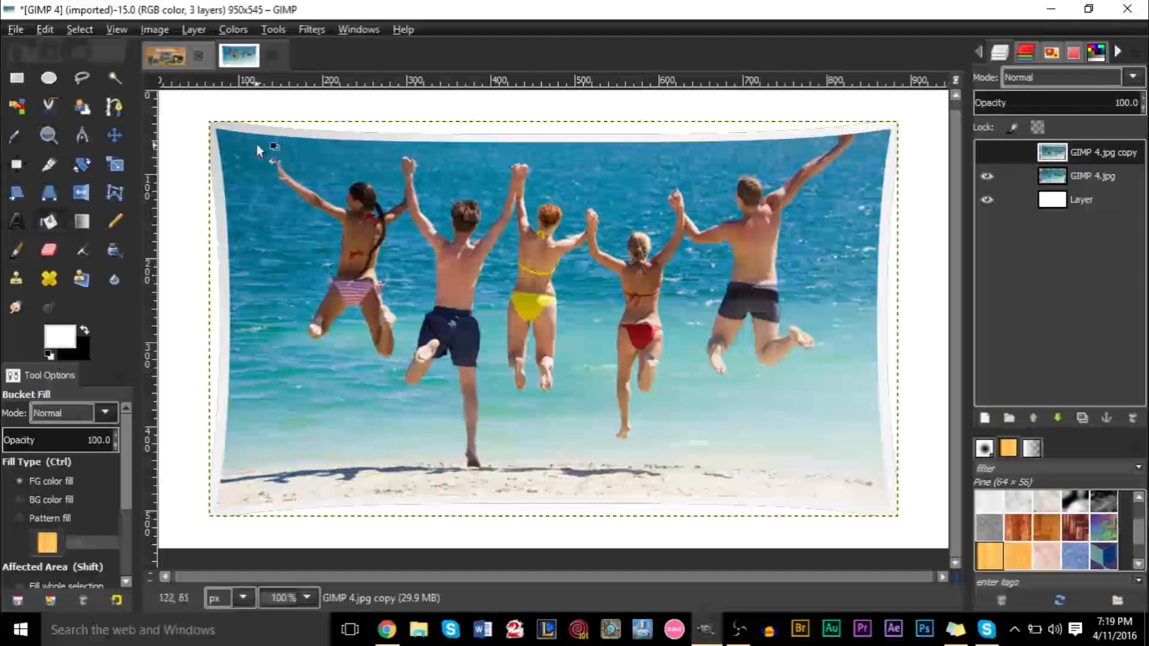
mouse_move(224, 476)
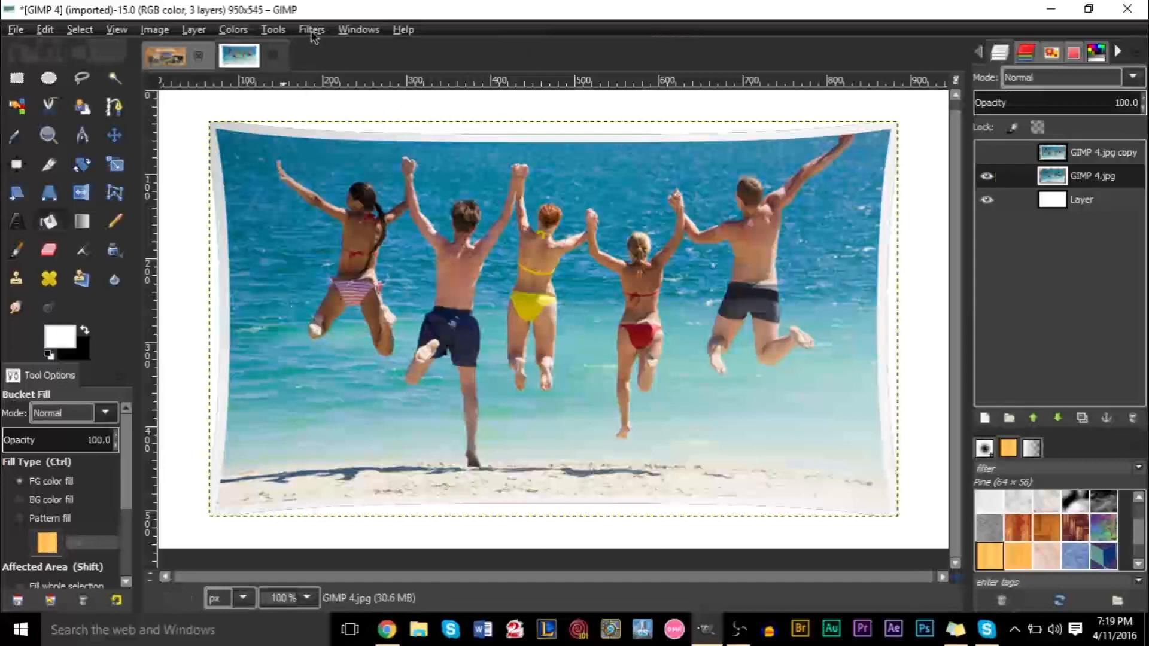
Bring up the Light and Shadow Drop Shadow settings for the curved photo
left_click(311, 29)
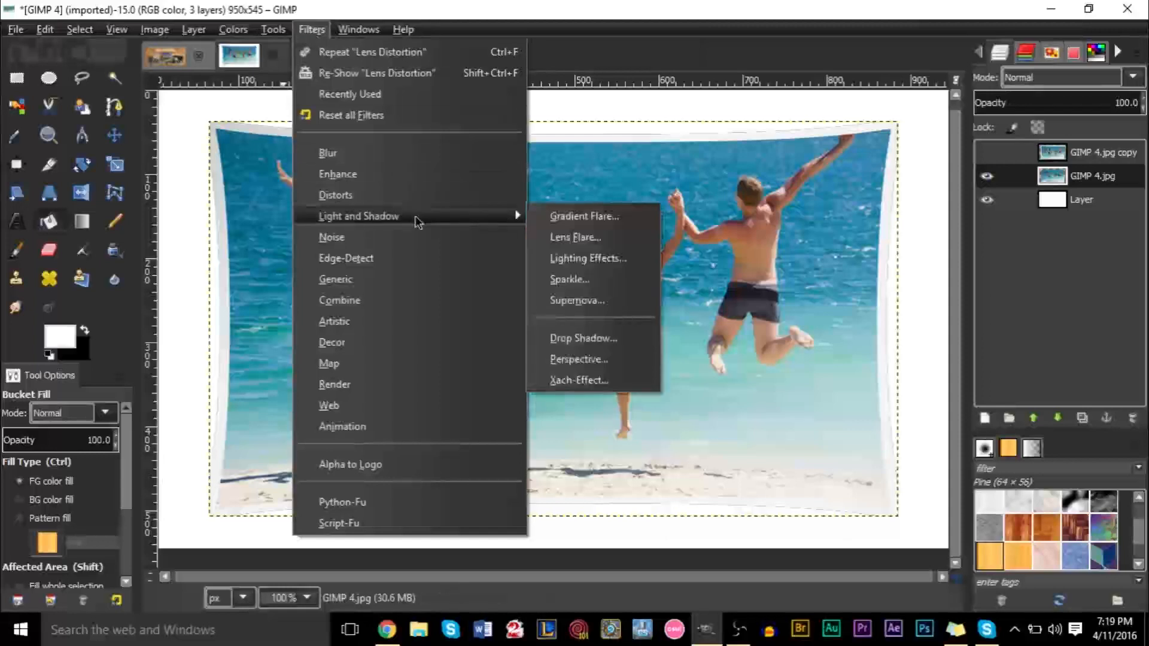
mouse_move(584, 337)
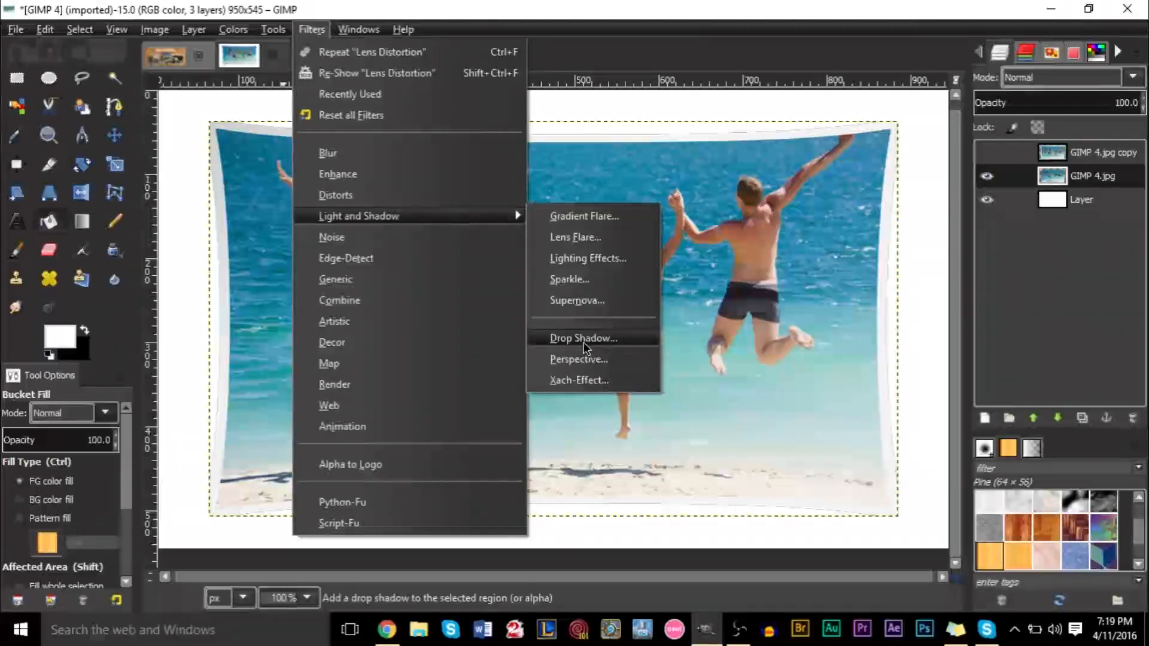
left_click(584, 338)
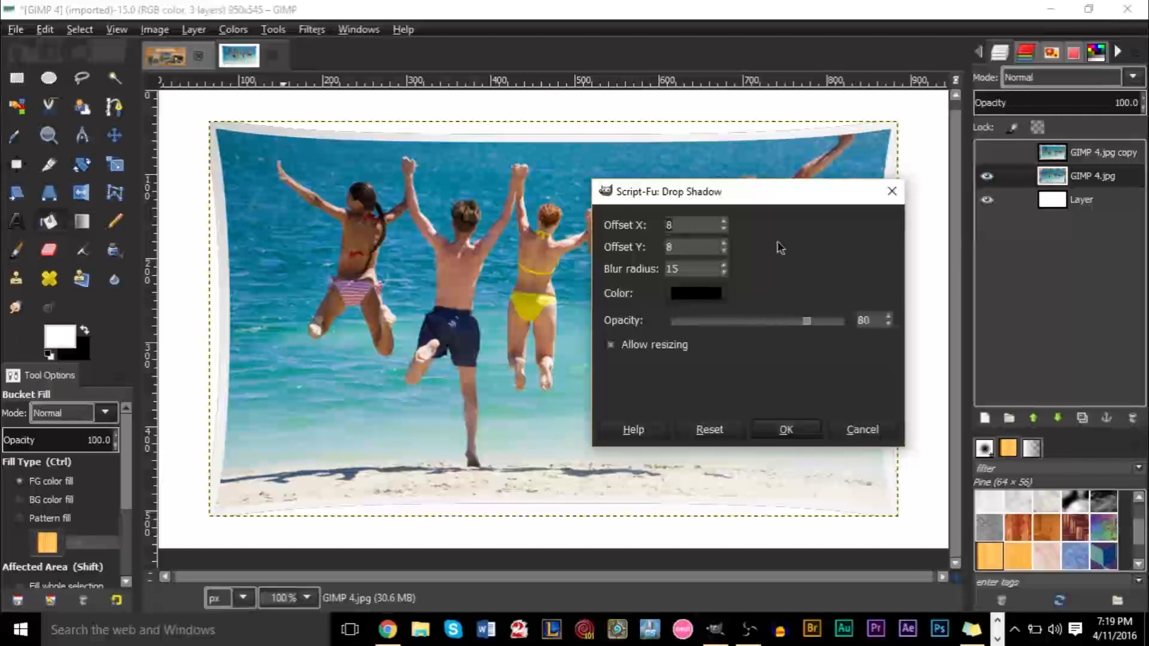
mouse_move(702, 246)
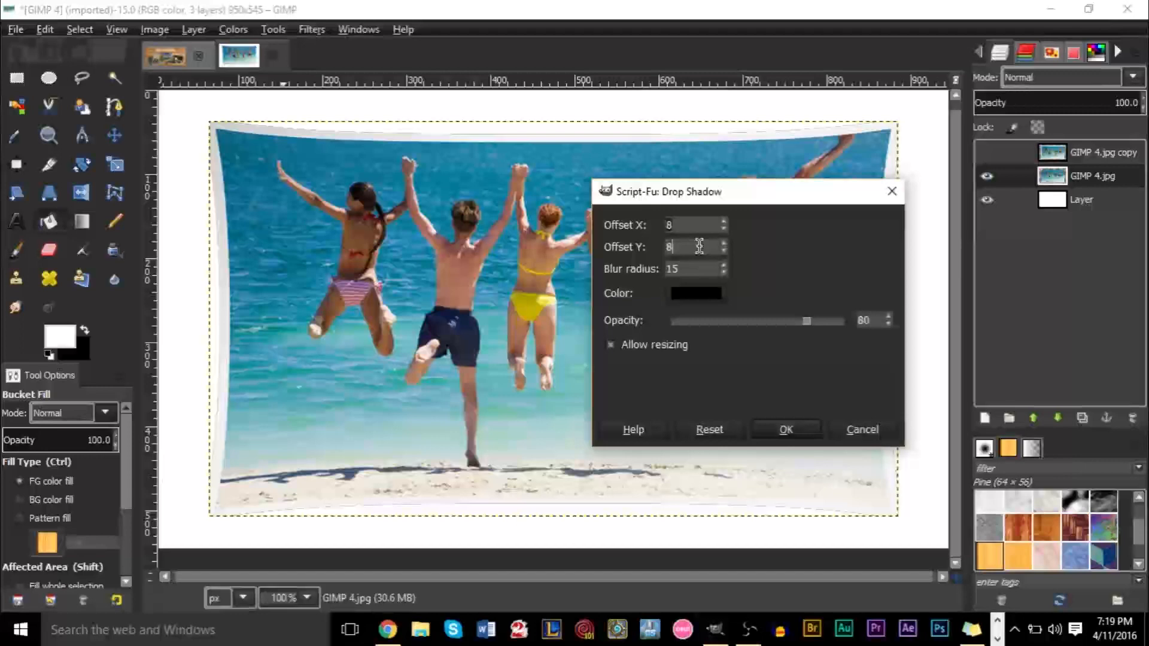
mouse_move(674, 239)
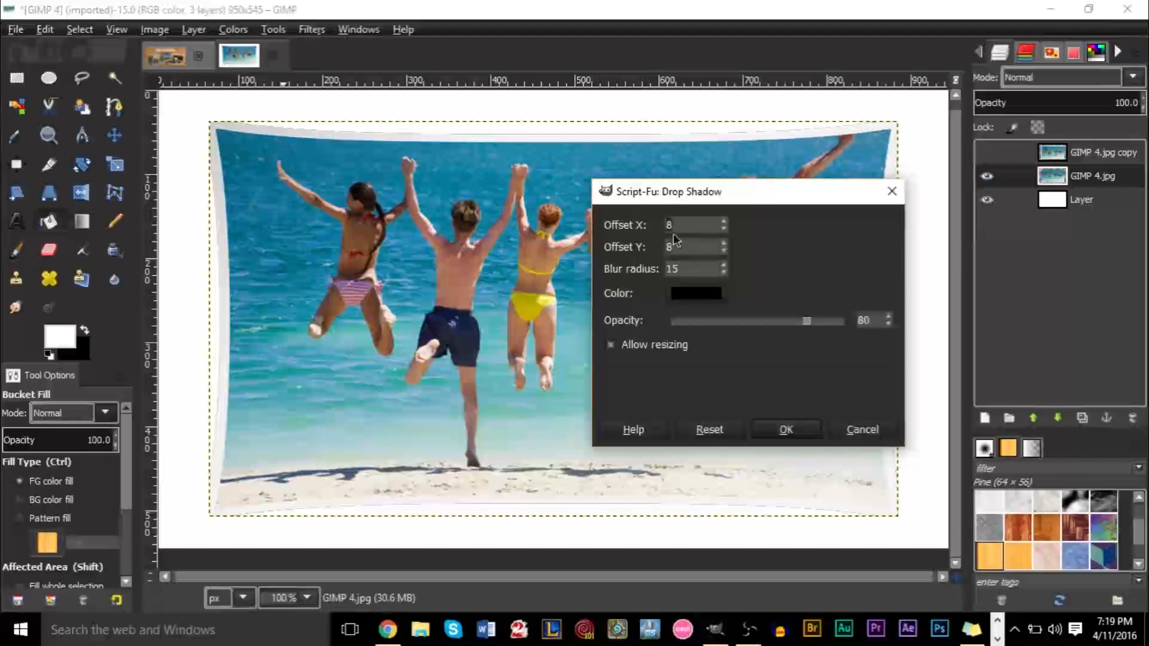
mouse_move(689, 239)
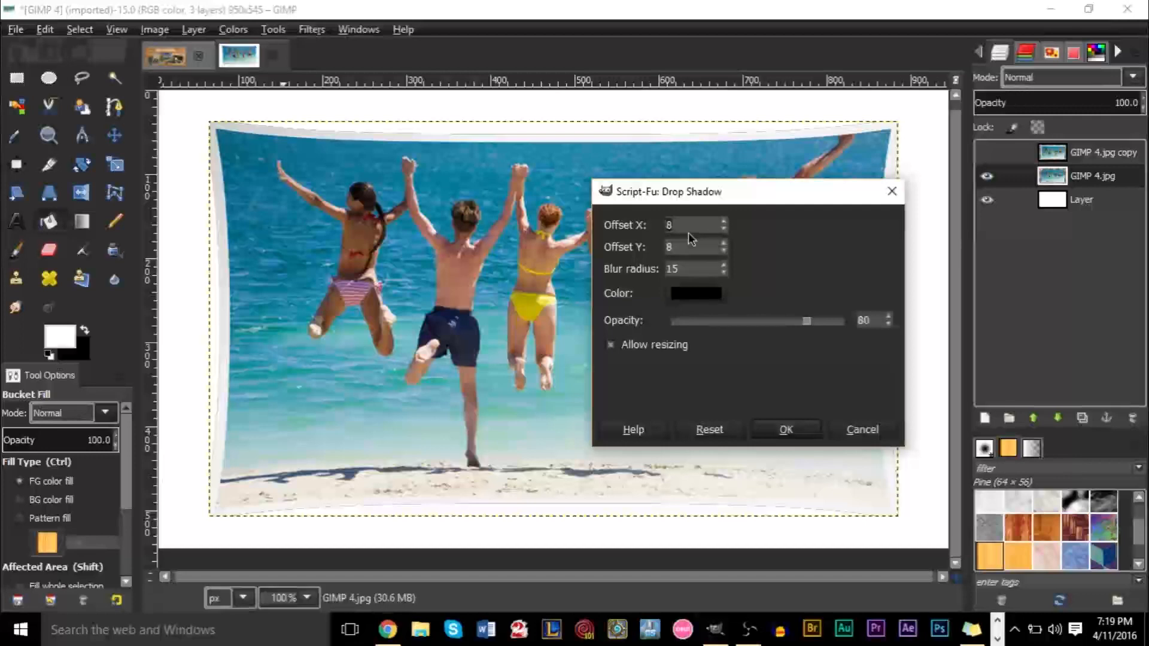
mouse_move(673, 286)
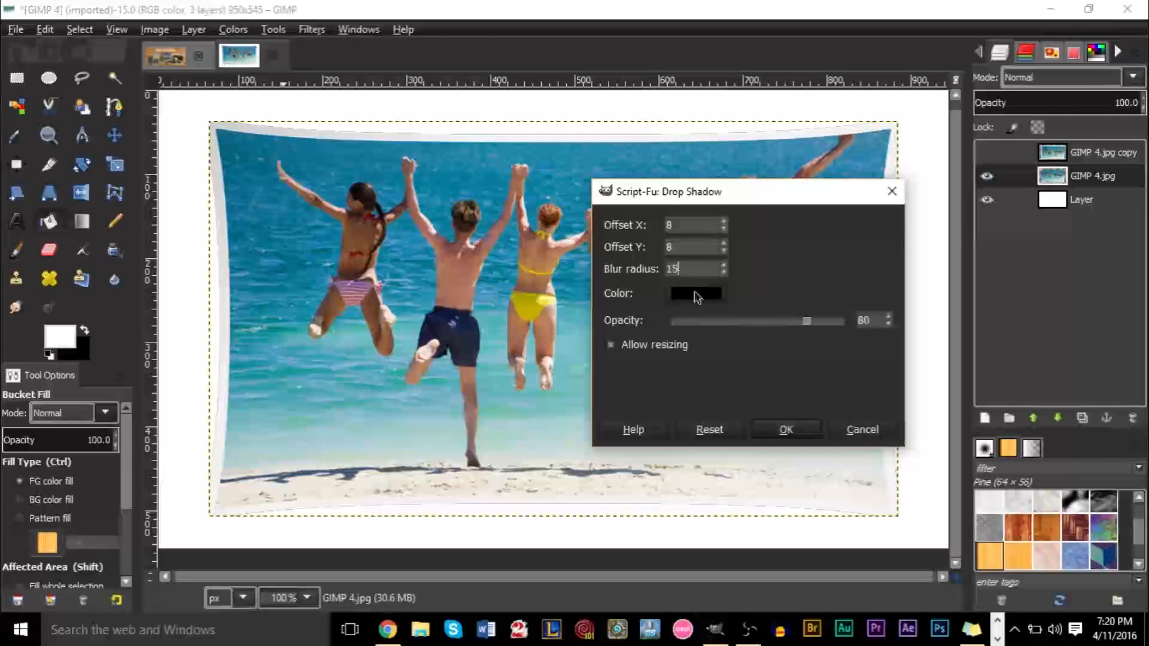
mouse_move(816, 336)
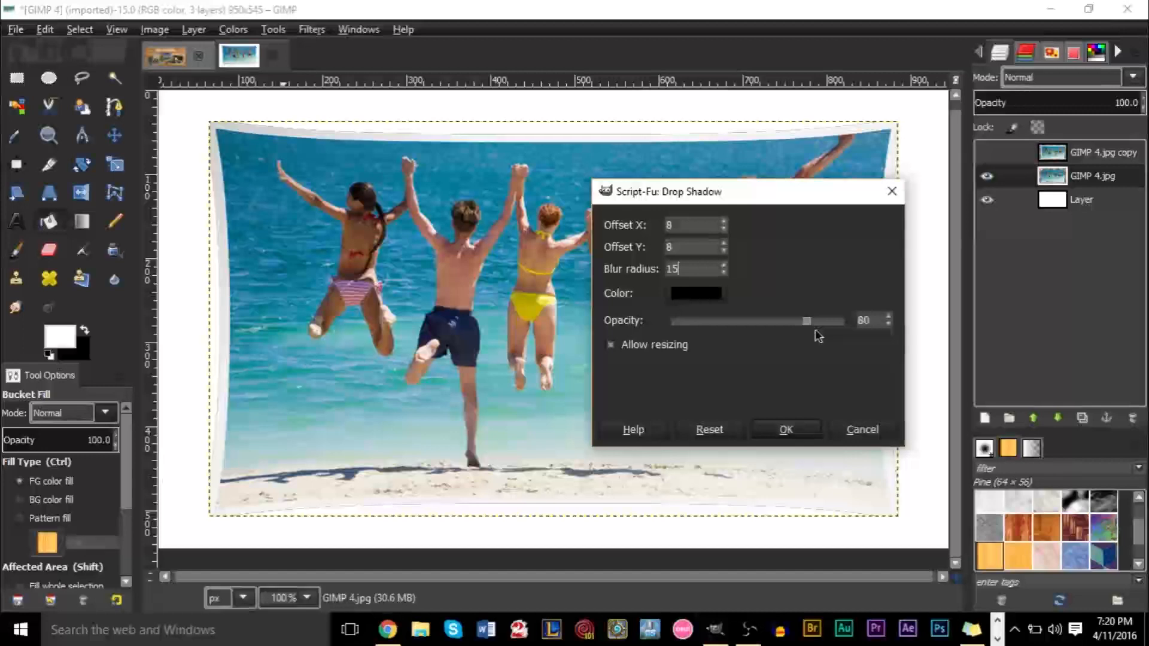
mouse_move(830, 327)
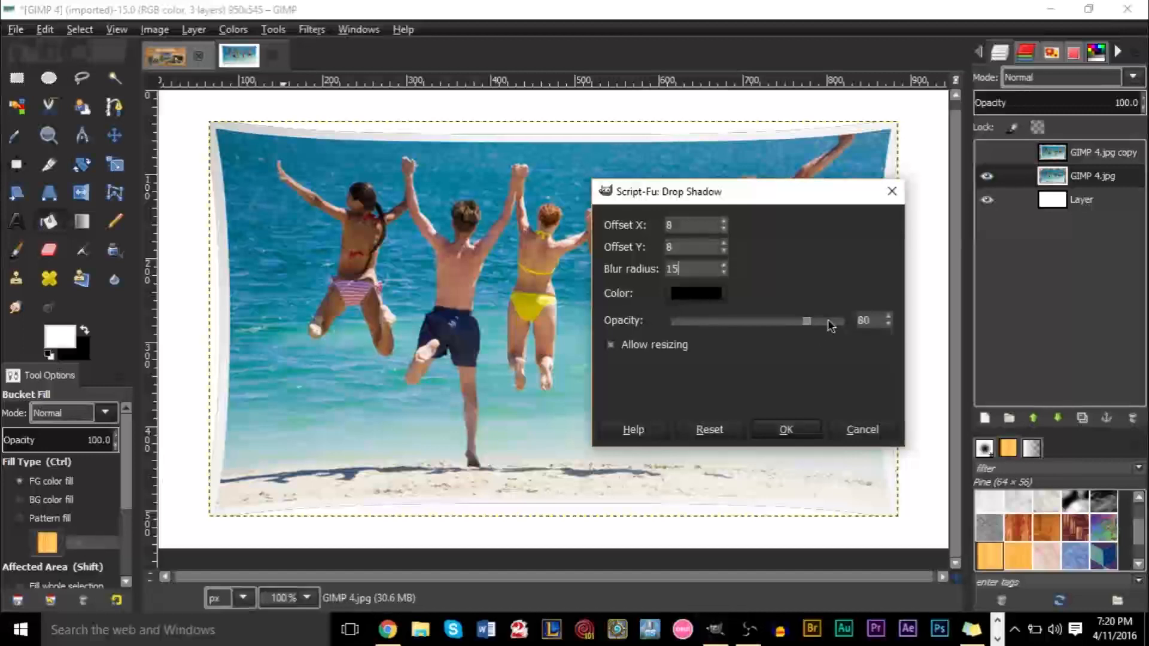
mouse_move(590, 359)
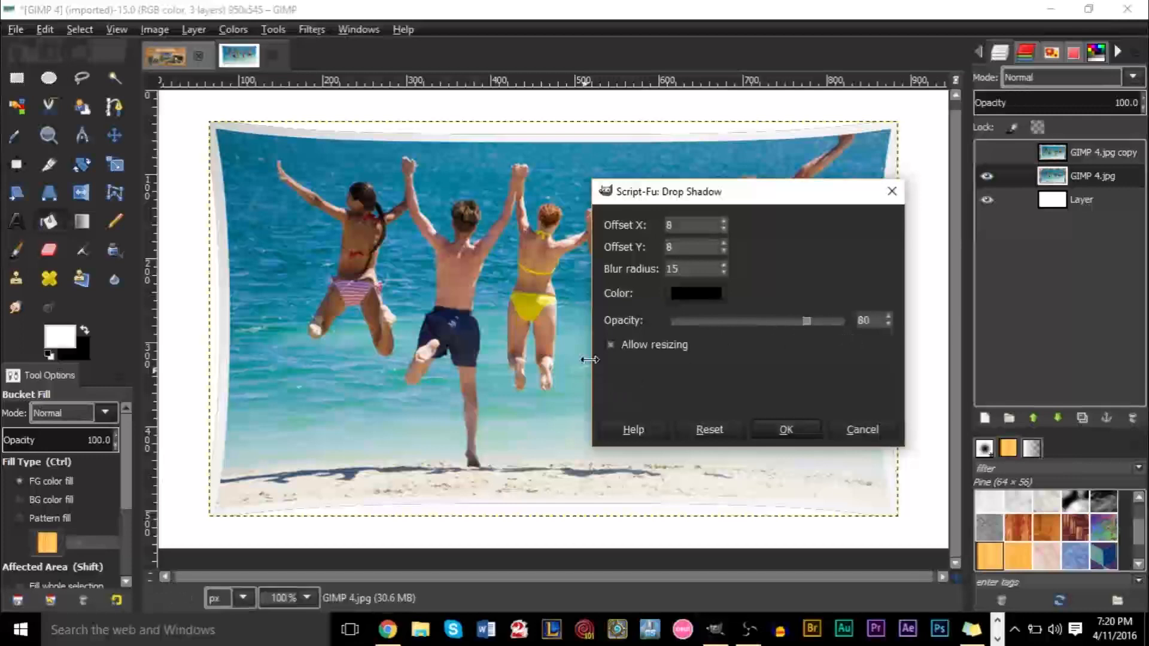
mouse_move(786, 401)
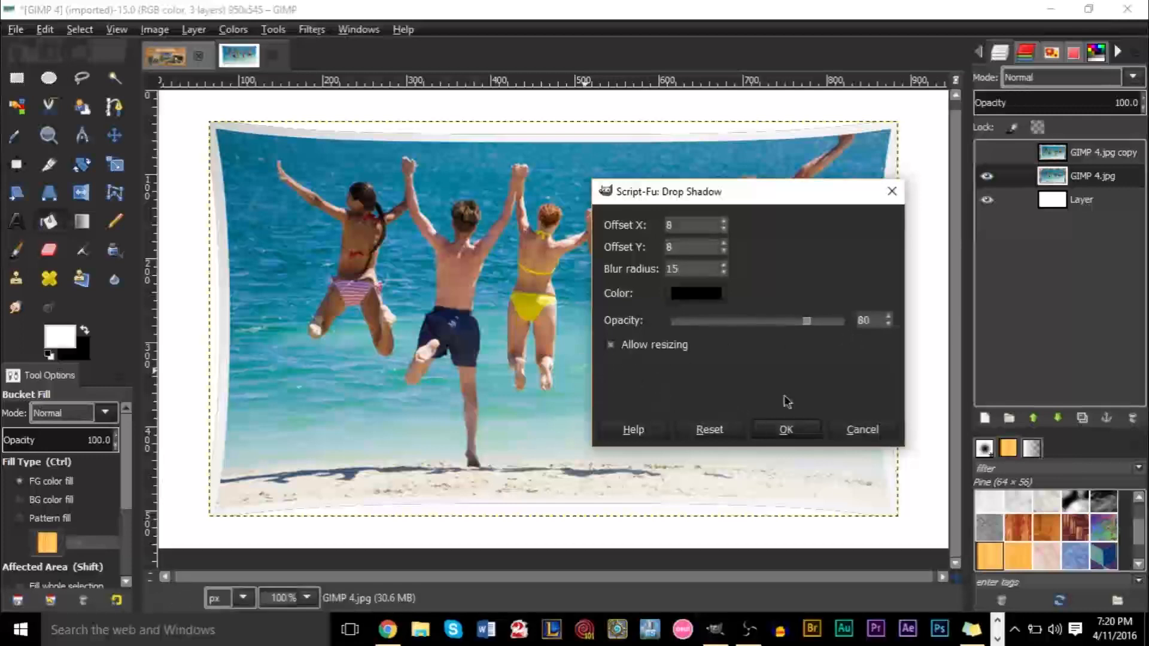
Add a drop shadow with offset 8×8, blur radius 15 and opacity 80
left_click(784, 429)
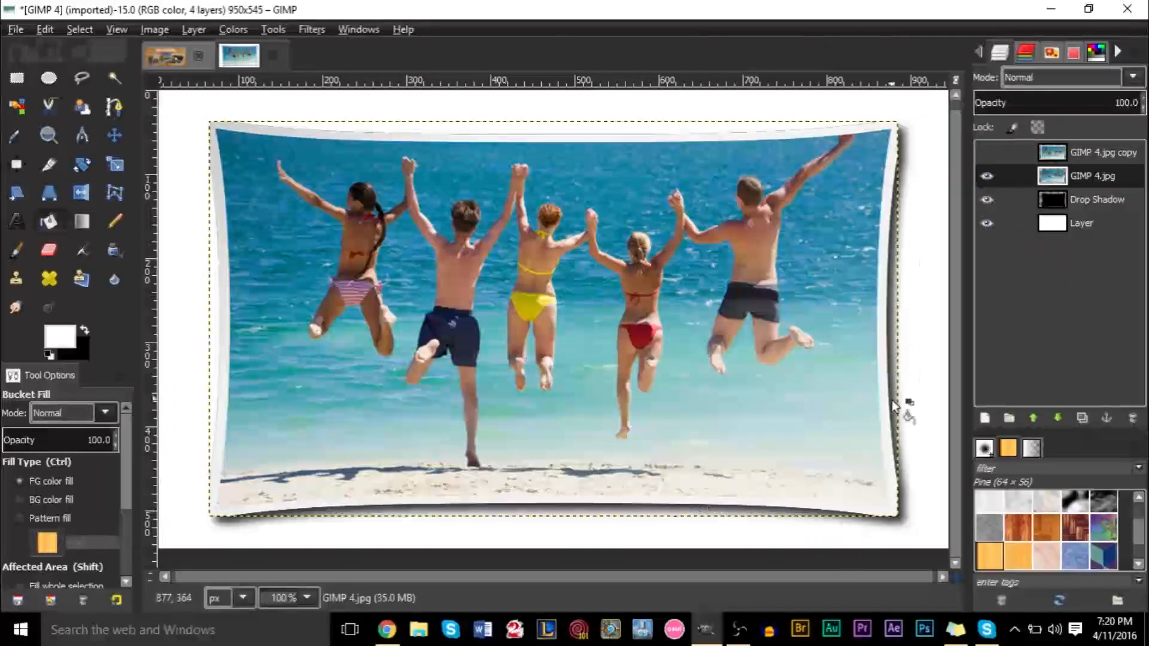
mouse_move(894, 308)
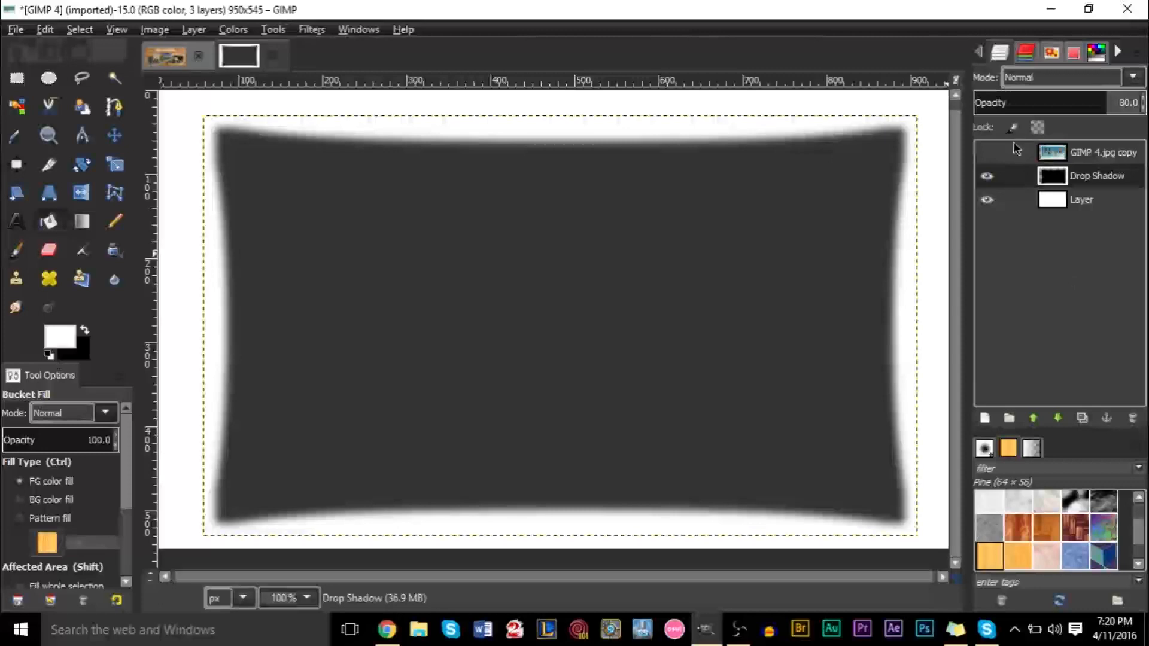
Select the flat 'GIMP 4.jpg copy' layer and make it visible
left_click(1103, 152)
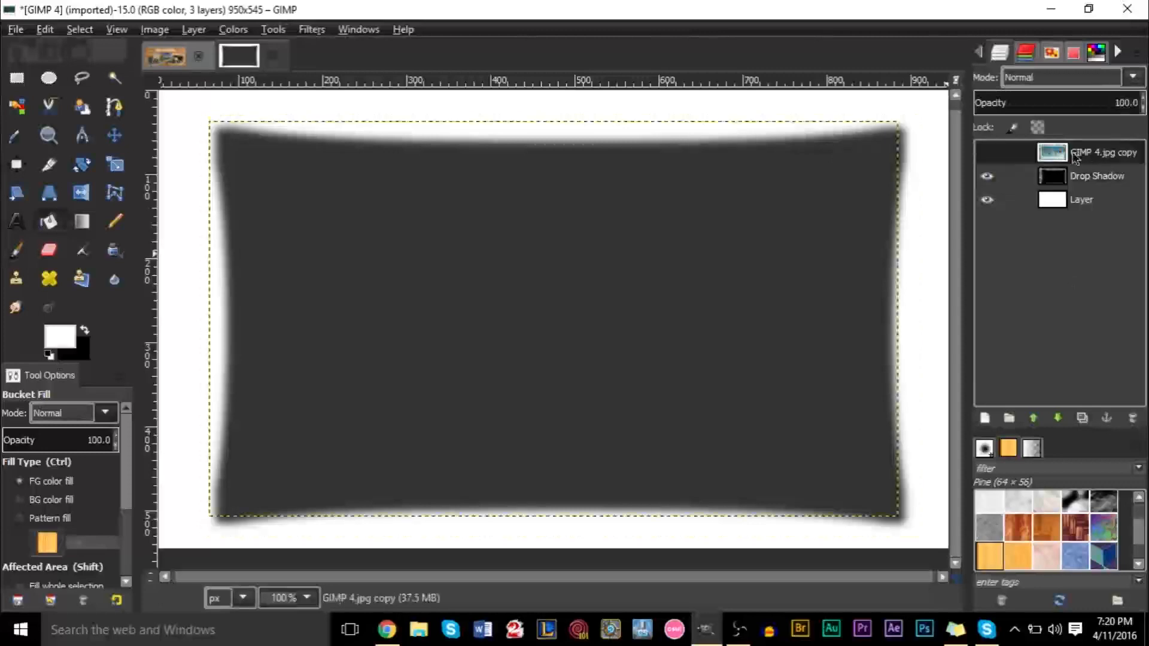
left_click(987, 151)
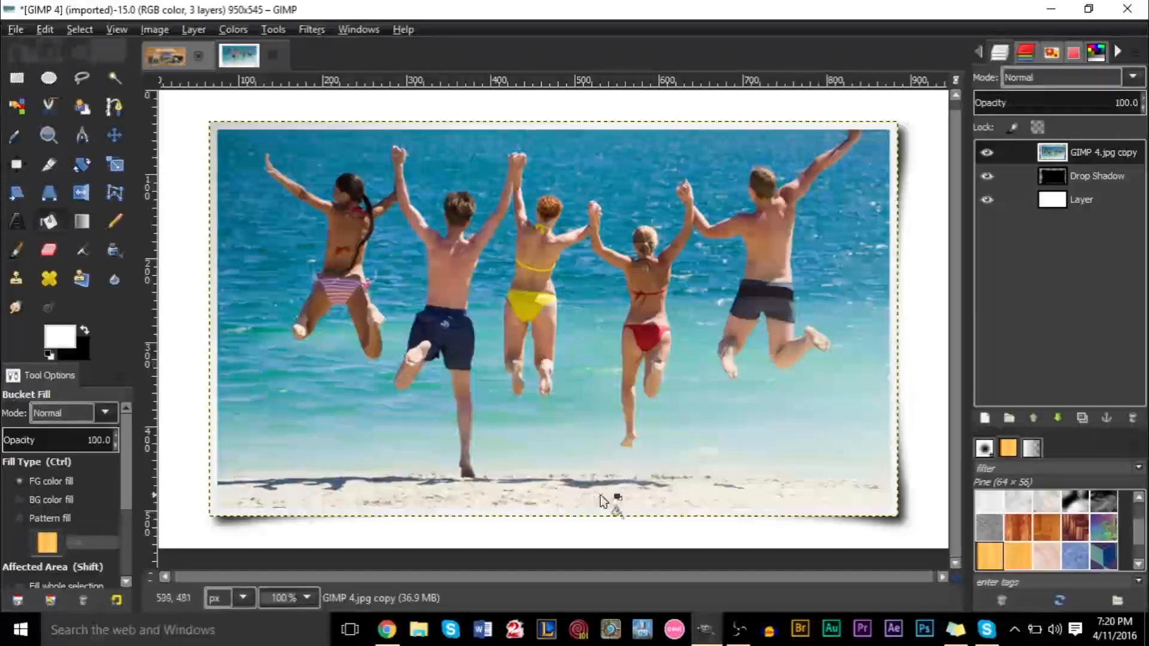
mouse_move(861, 487)
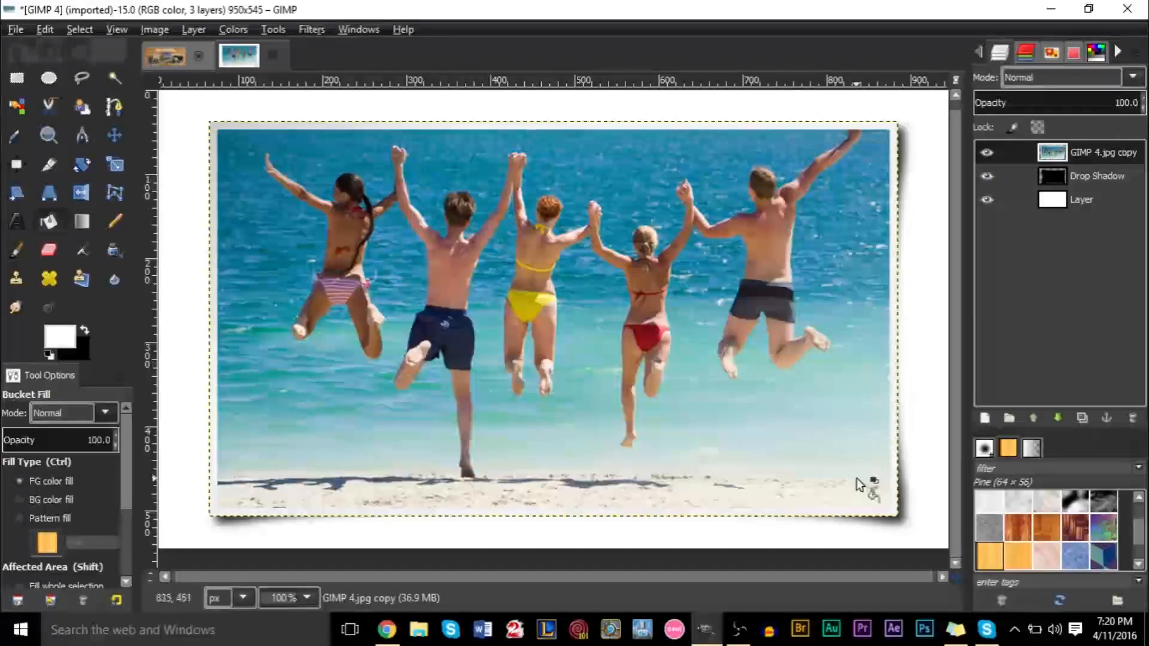
mouse_move(920, 454)
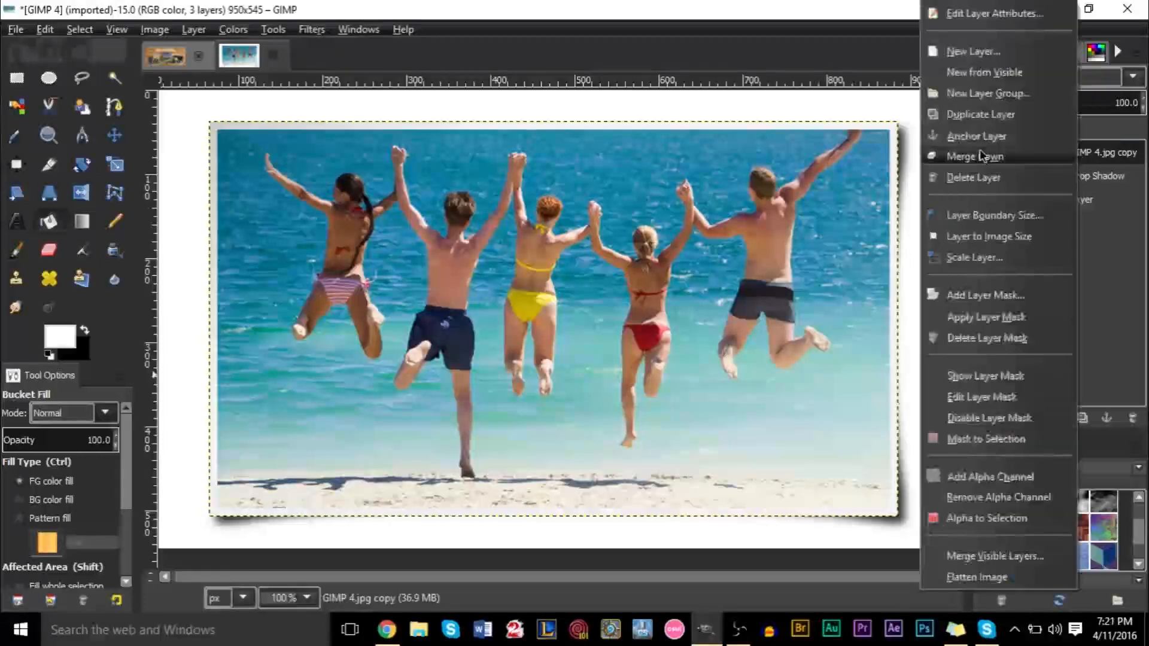
Merge the photo copy down into its shadow and hide the white background layer
left_click(978, 156)
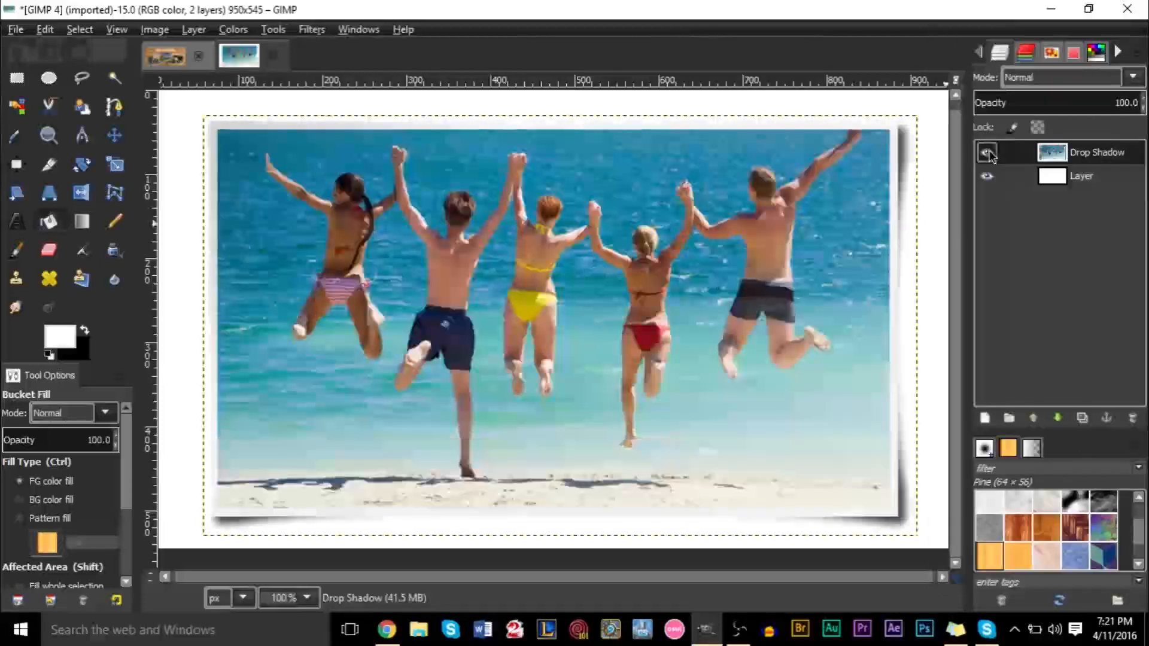
left_click(987, 152)
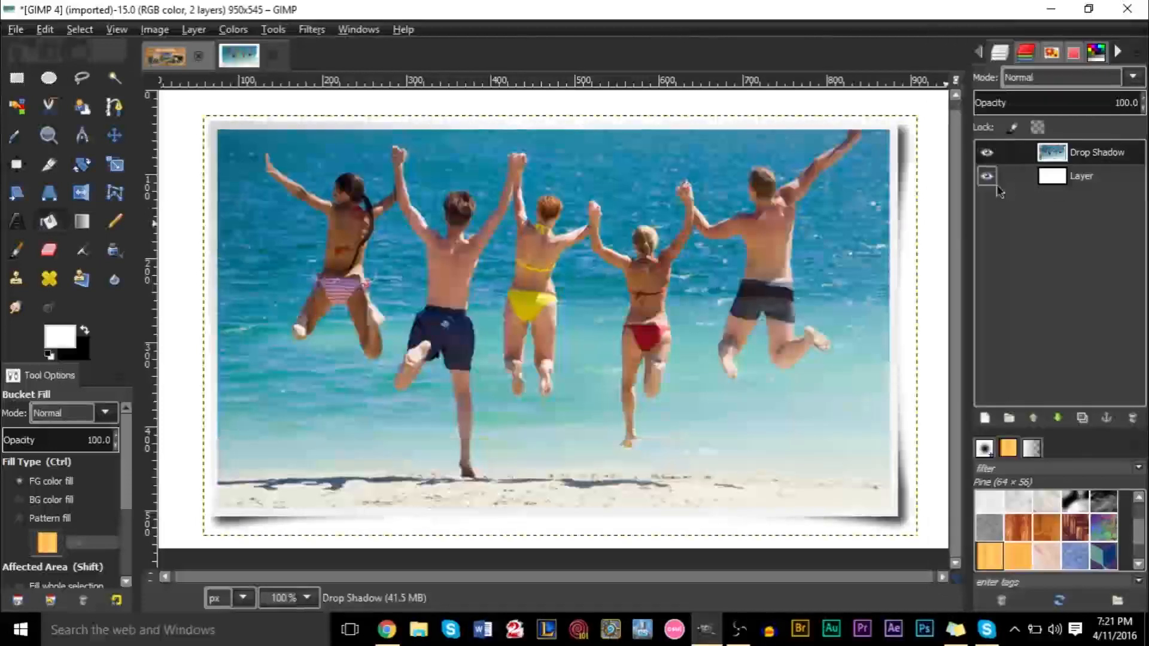
left_click(1081, 176)
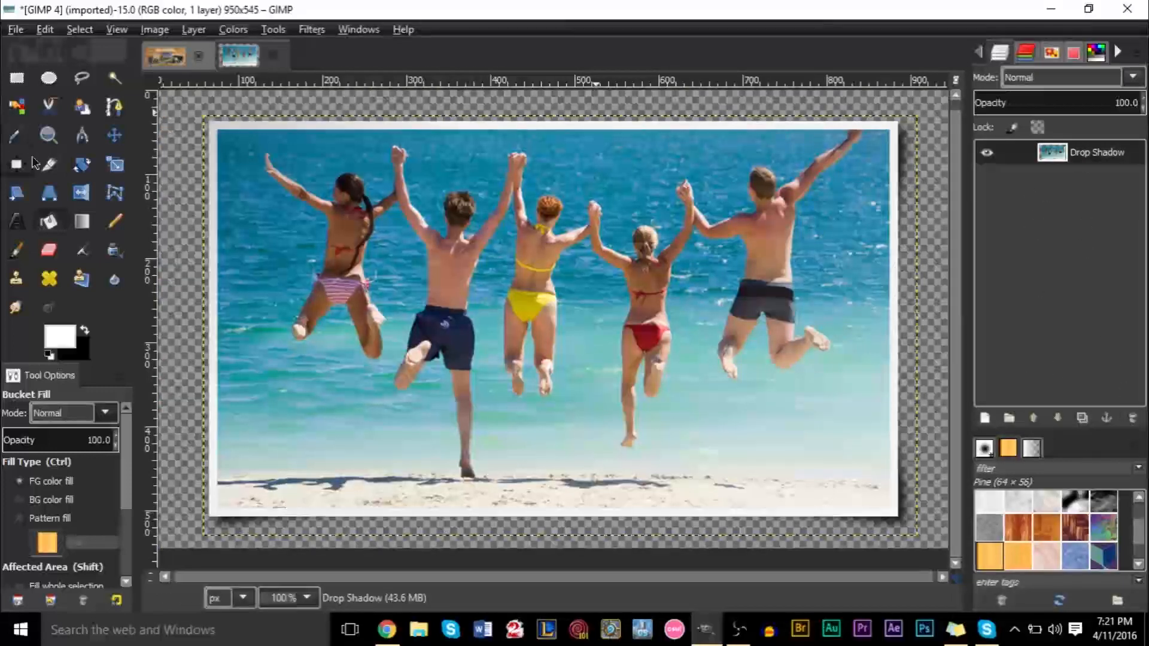
mouse_move(373, 220)
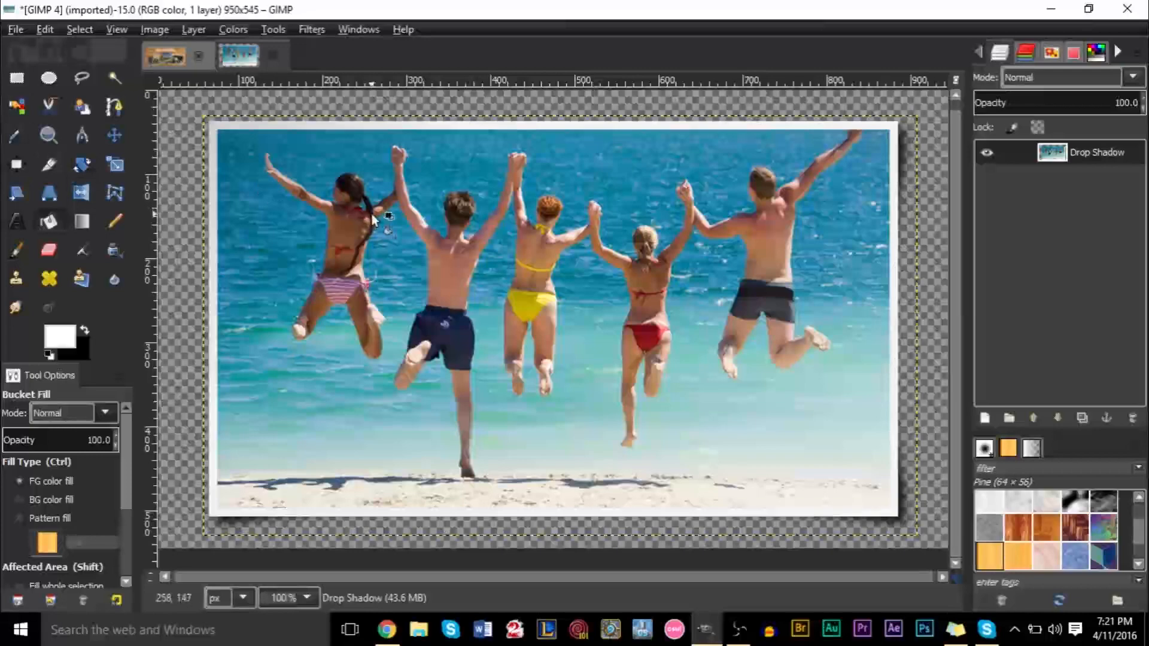
Bring the wooden-plank collage image back on screen
left_click(164, 55)
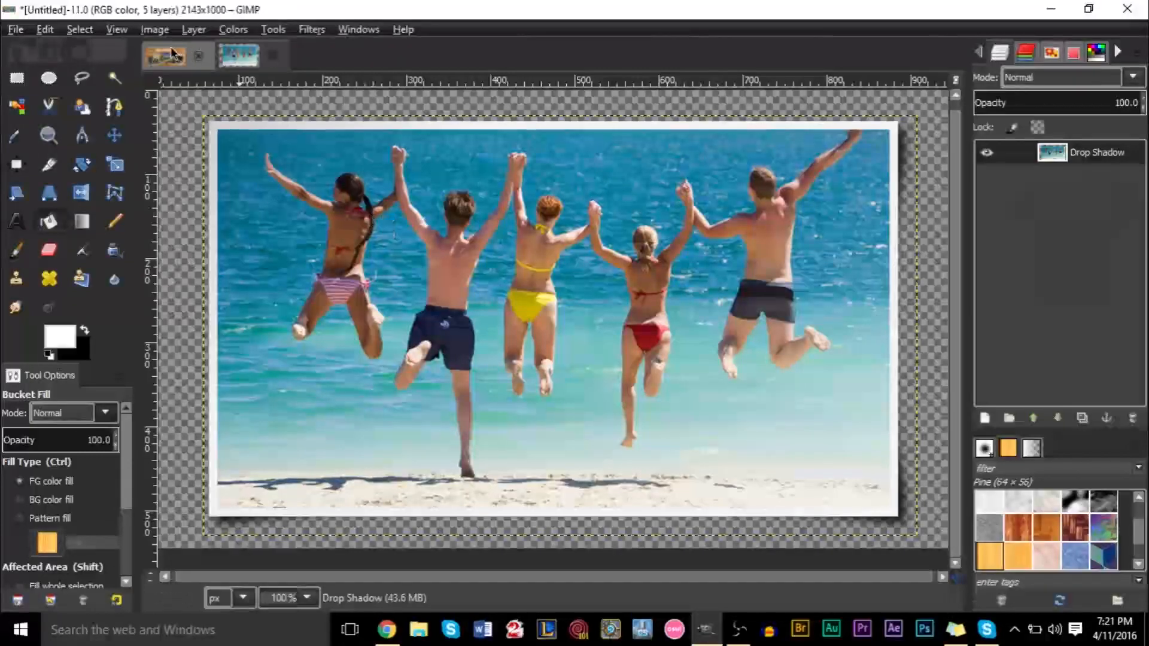
left_click(237, 56)
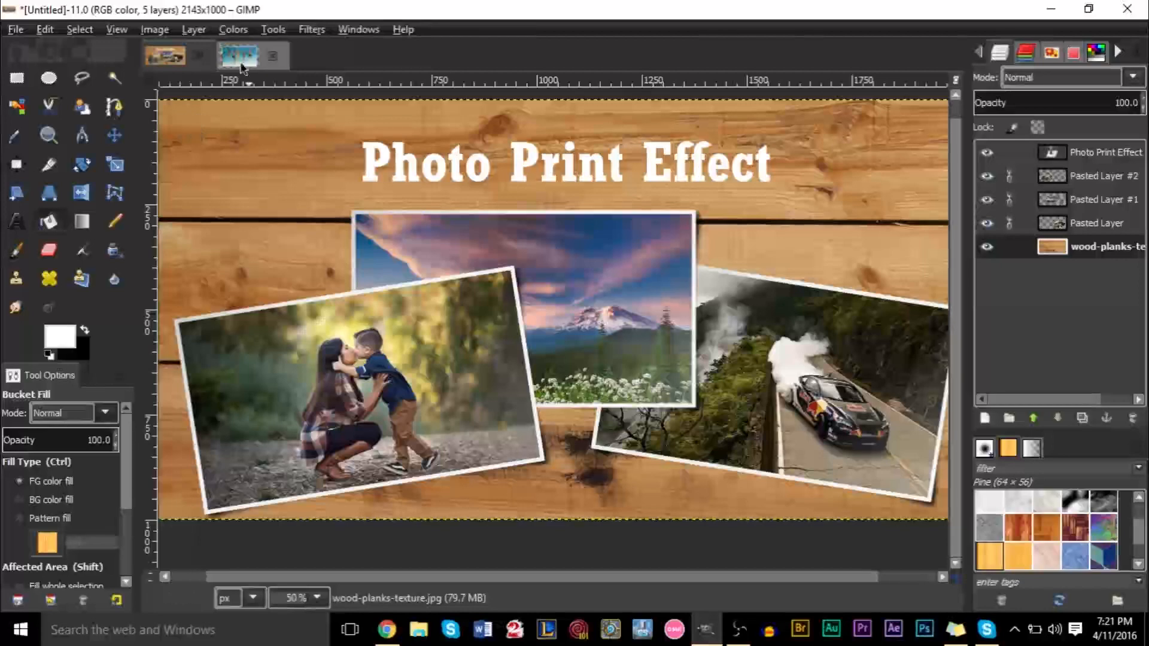
Rotate the merged photo-and-shadow layer by 14.81 degrees in the beach image
left_click(238, 55)
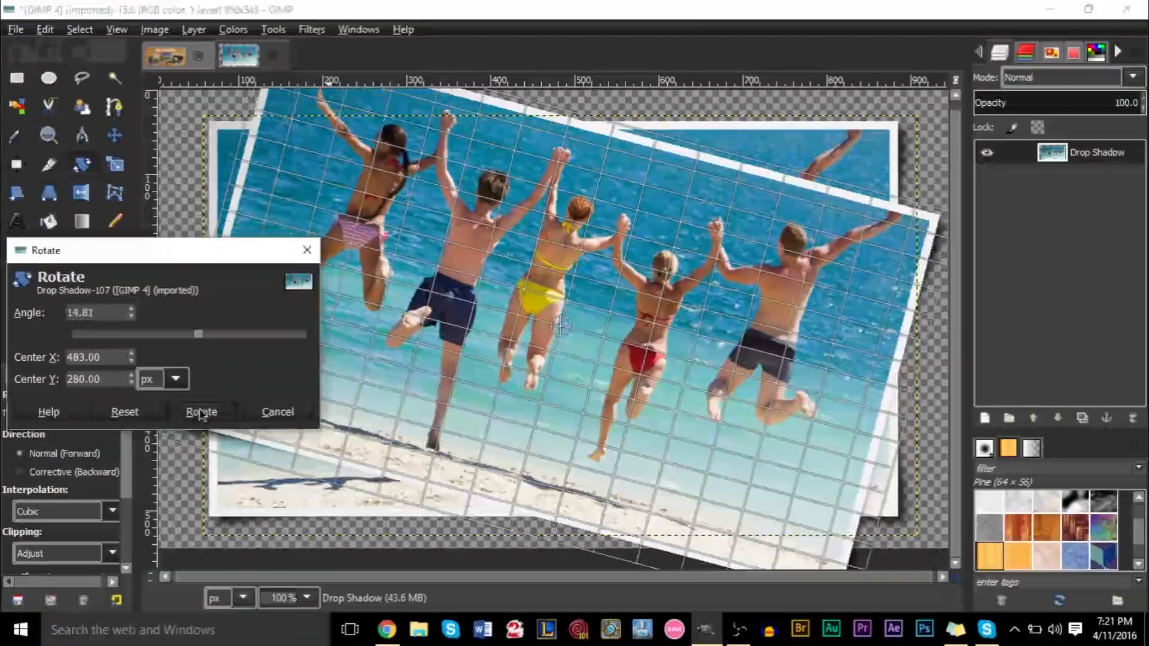
left_click(201, 412)
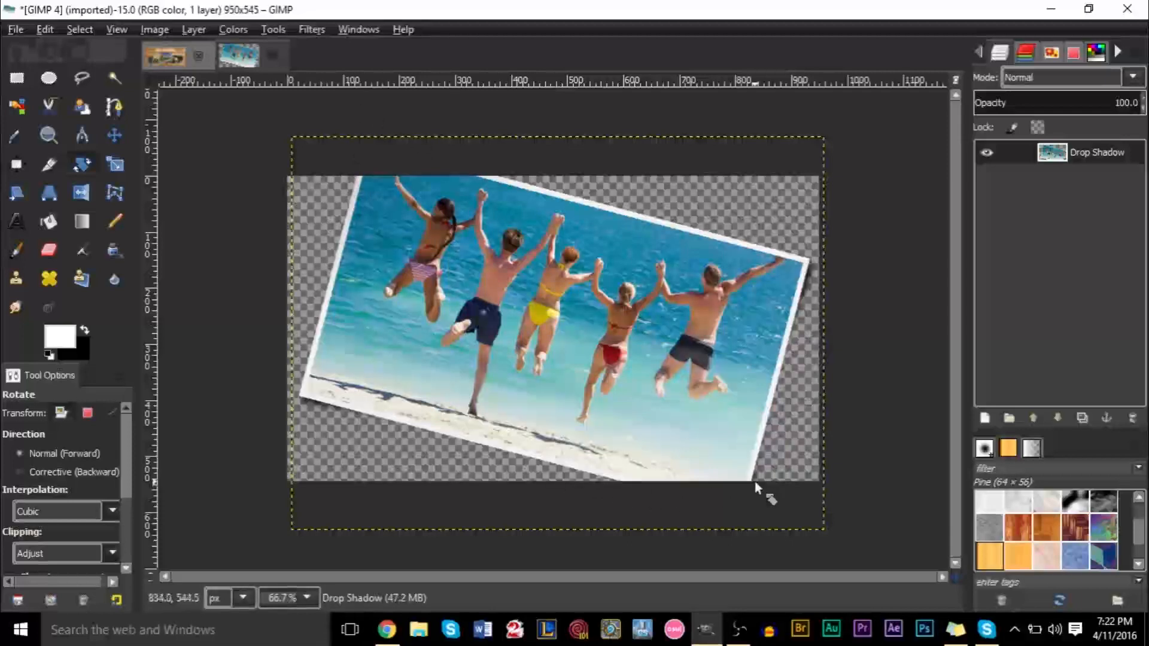
mouse_move(714, 337)
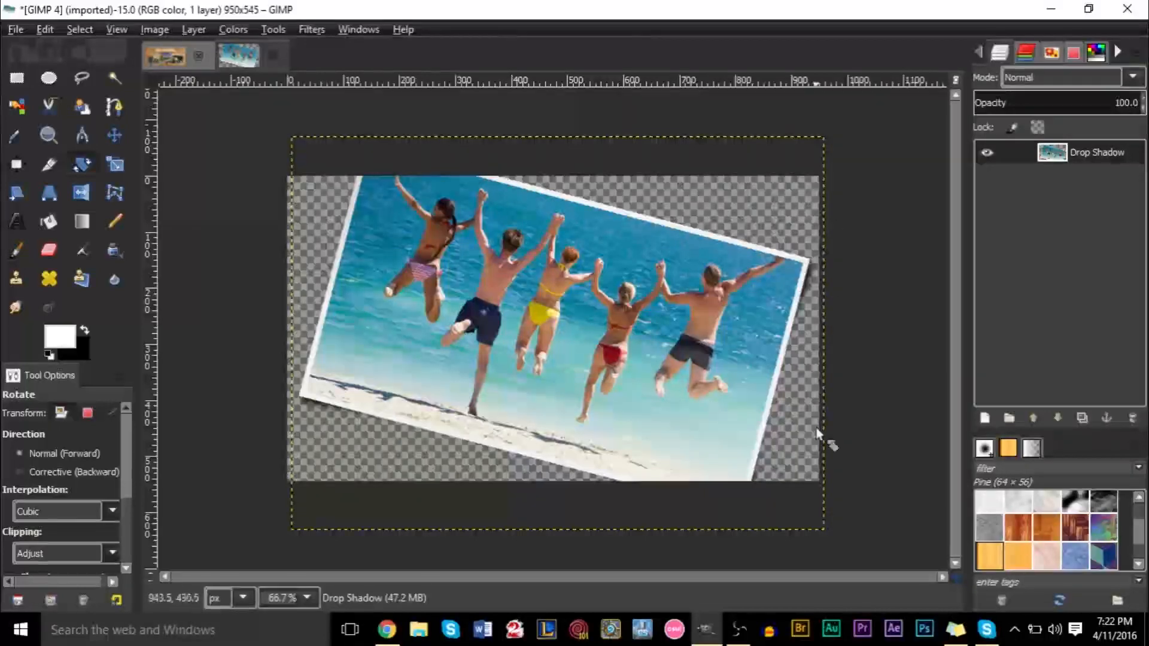
mouse_move(761, 408)
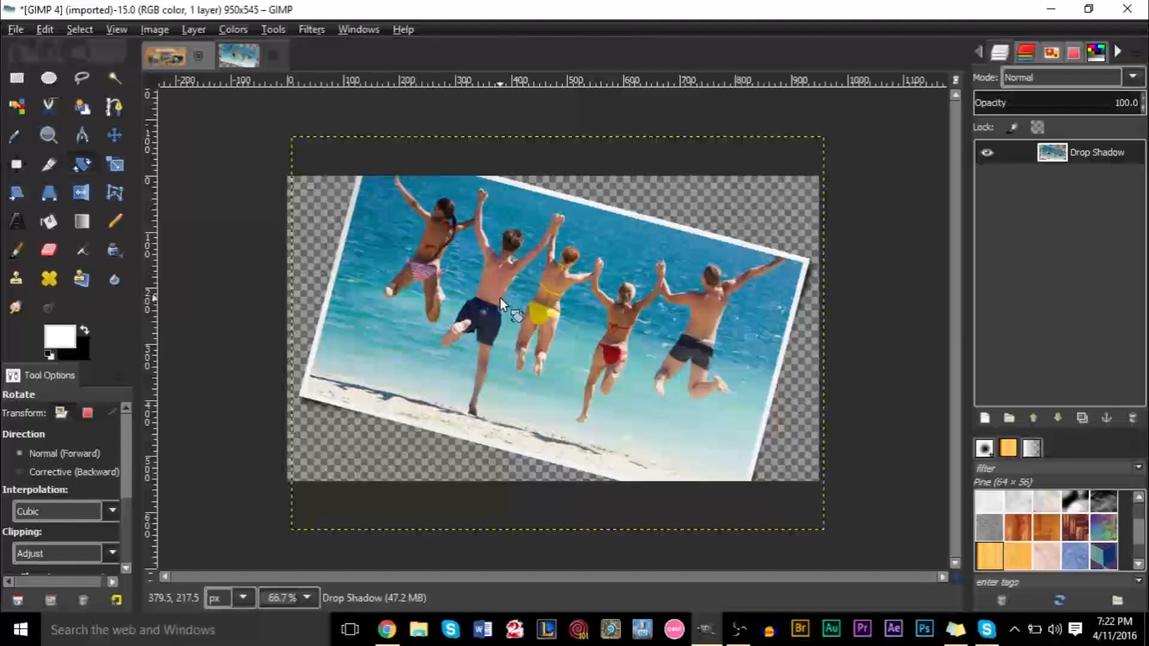
mouse_move(454, 228)
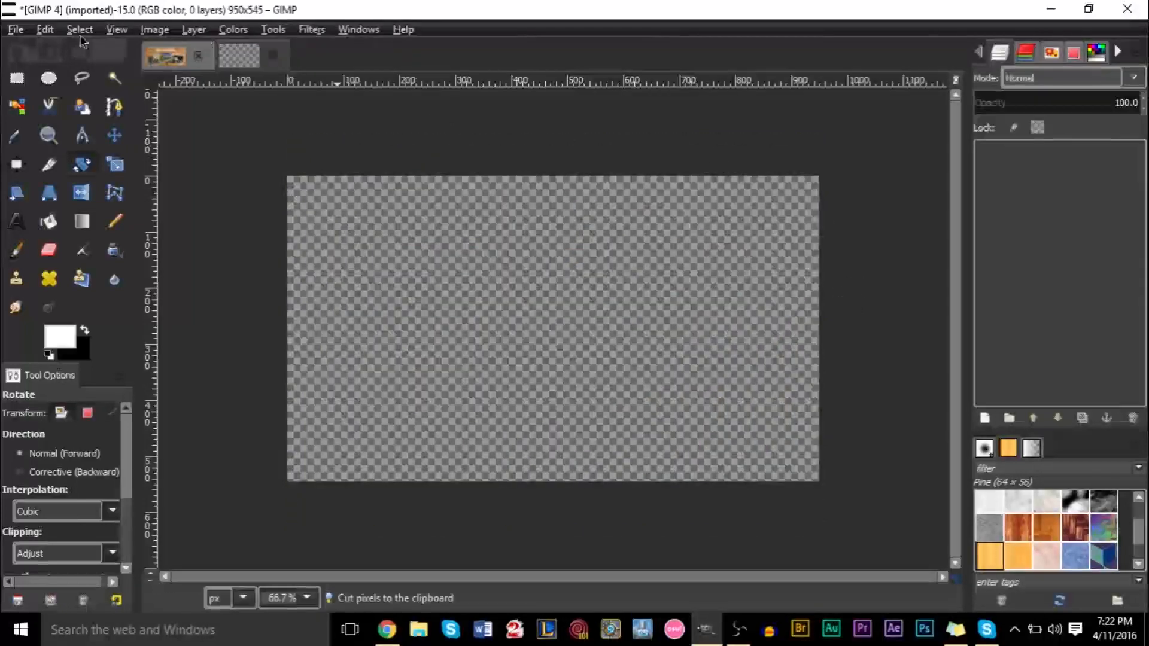
mouse_move(448, 185)
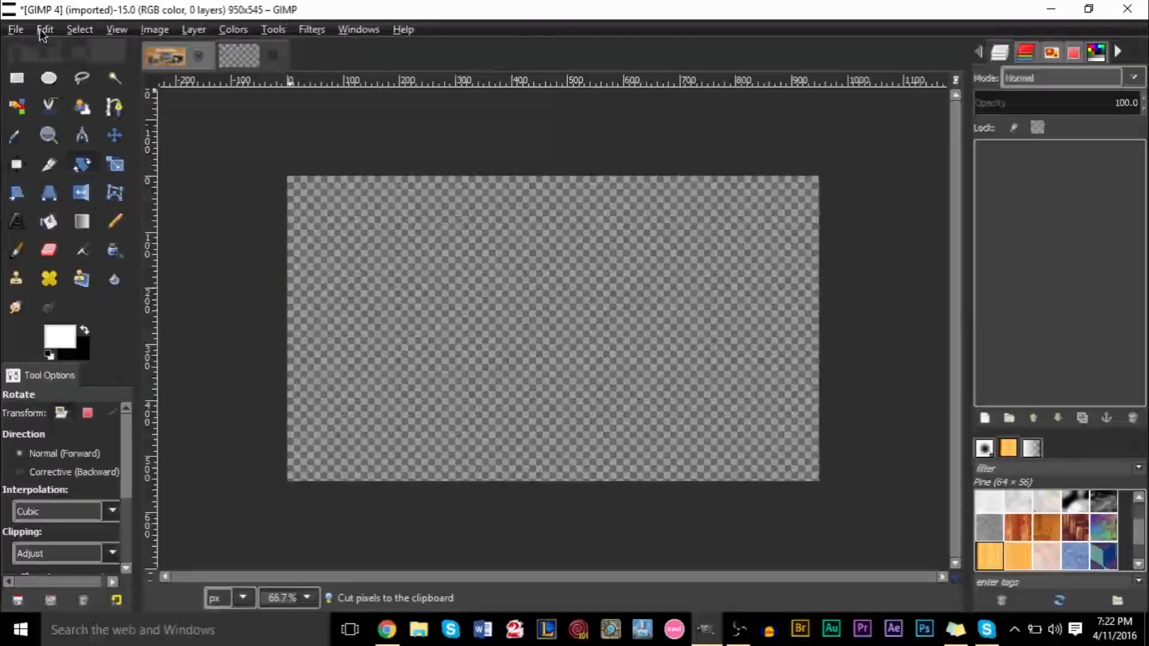
Paste the cut tilted photo as a new 950×702 image and dismiss the Rotate dialog
left_click(45, 29)
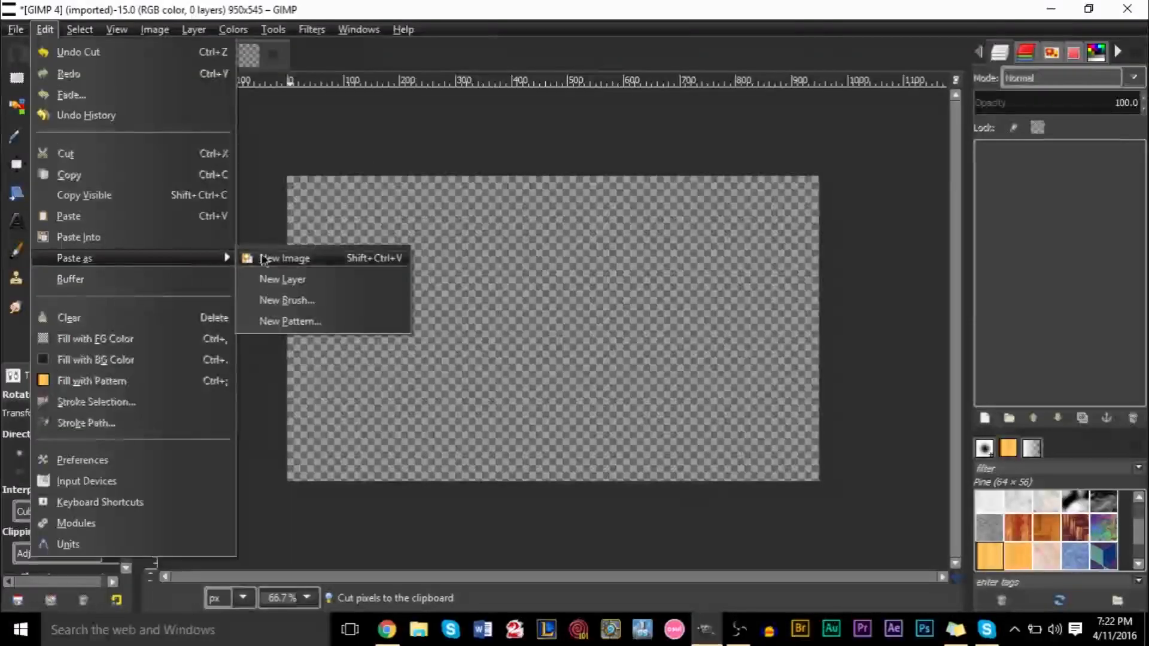
left_click(284, 257)
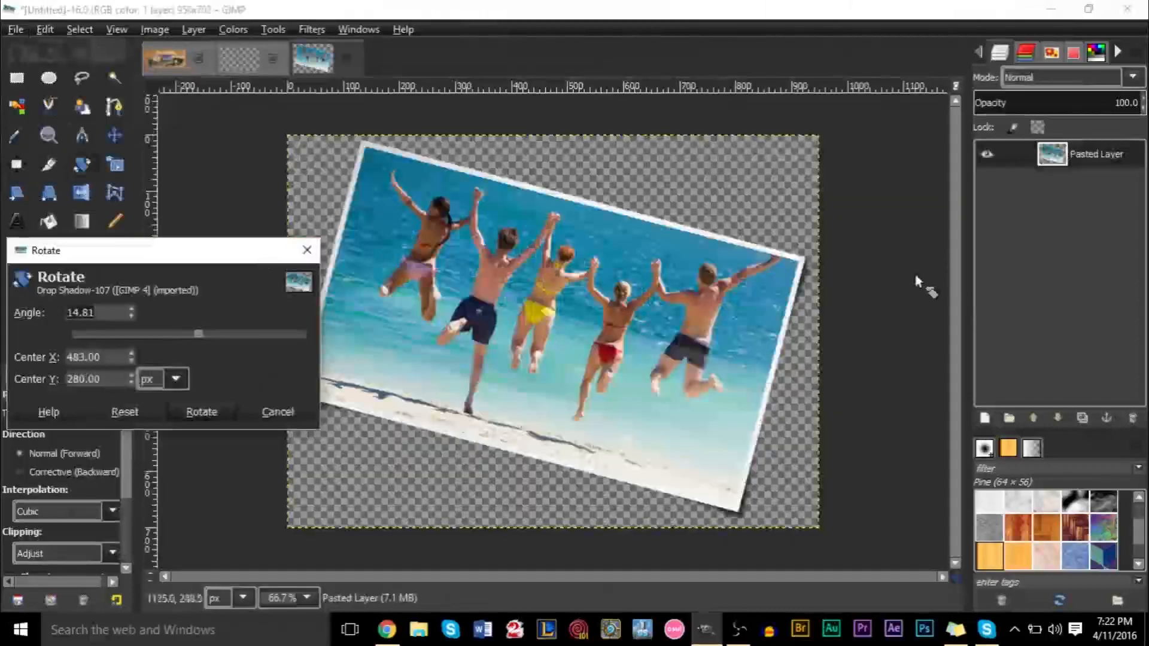
left_click(202, 411)
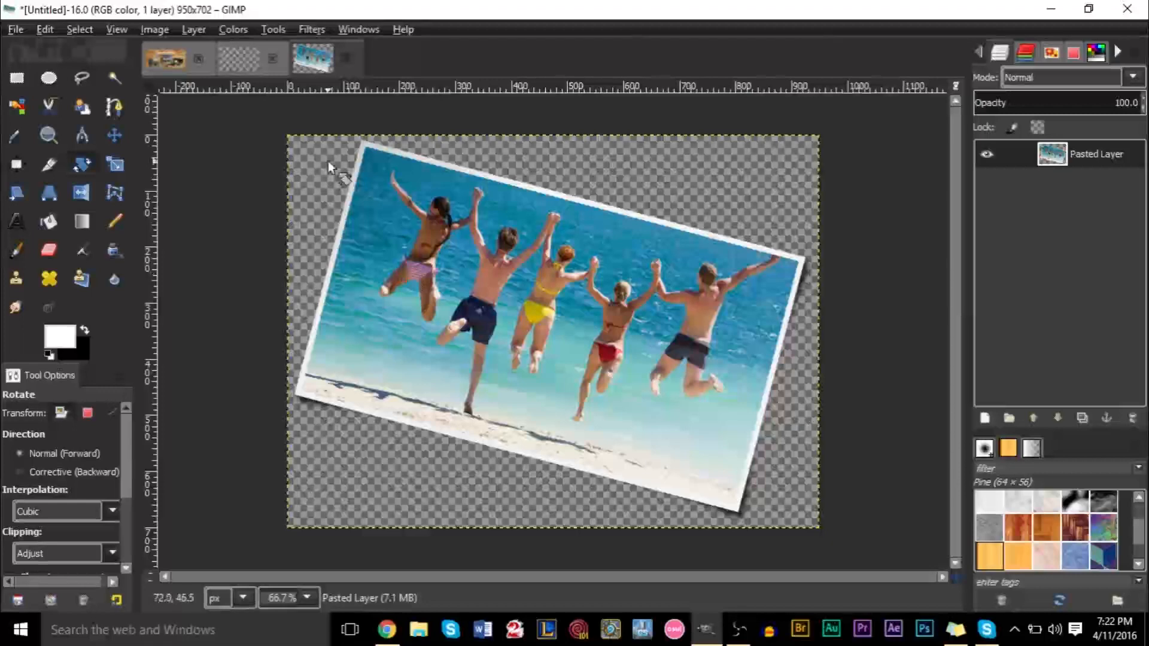
mouse_move(319, 150)
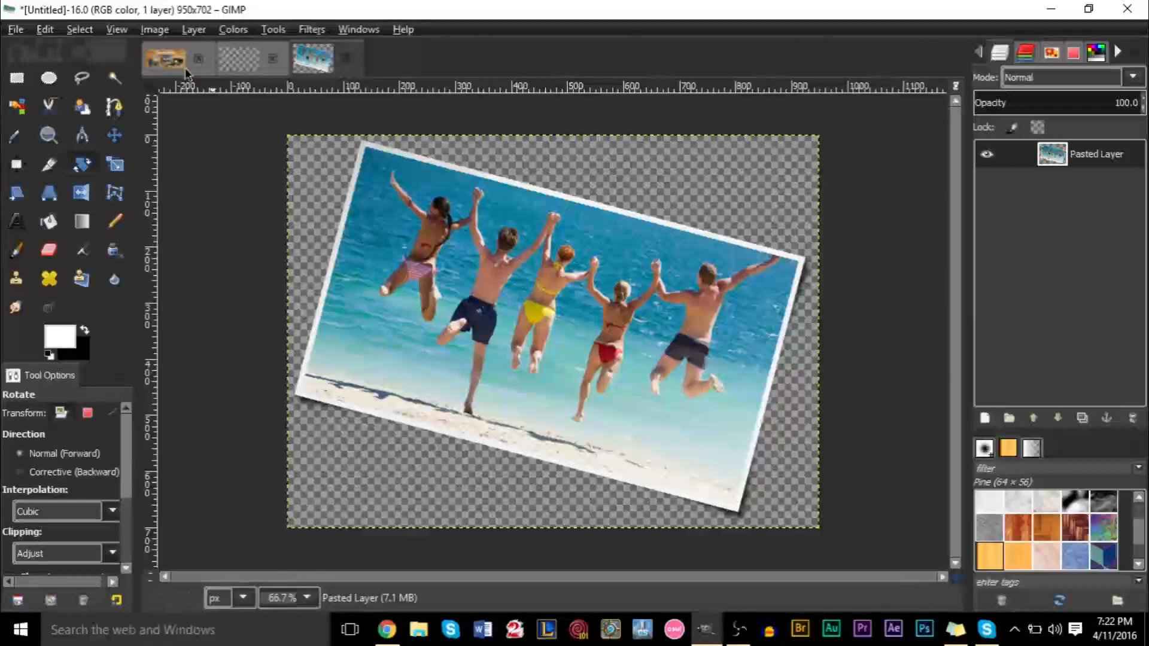
Return to the collage and select one of the pasted photo layers
left_click(164, 58)
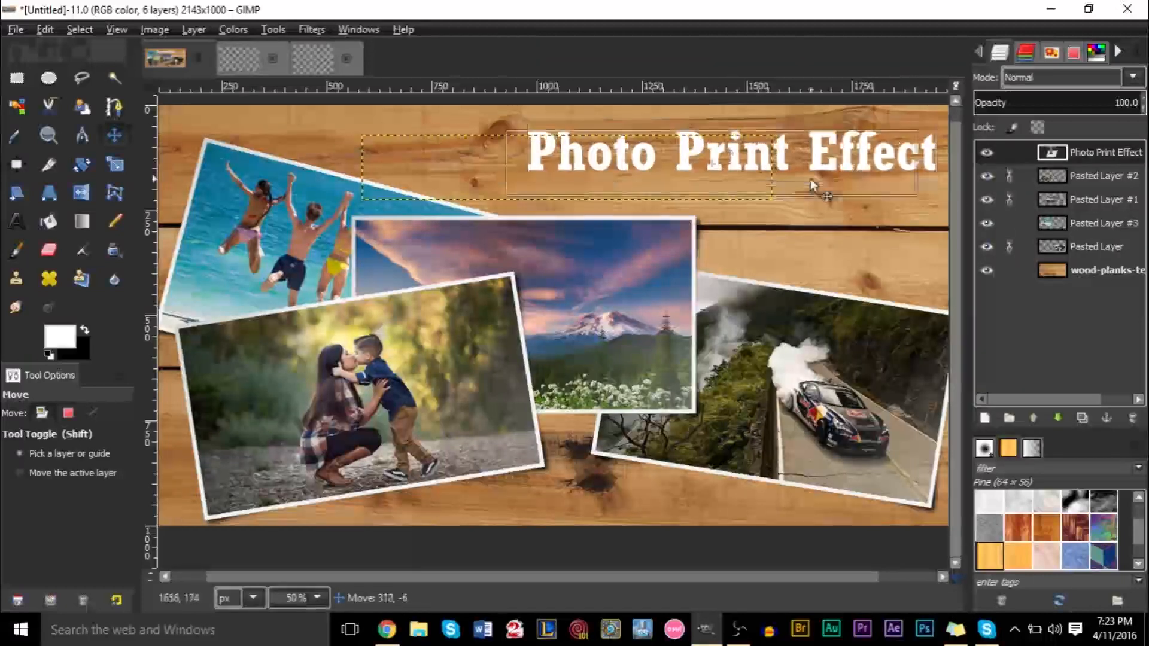
left_click(1092, 270)
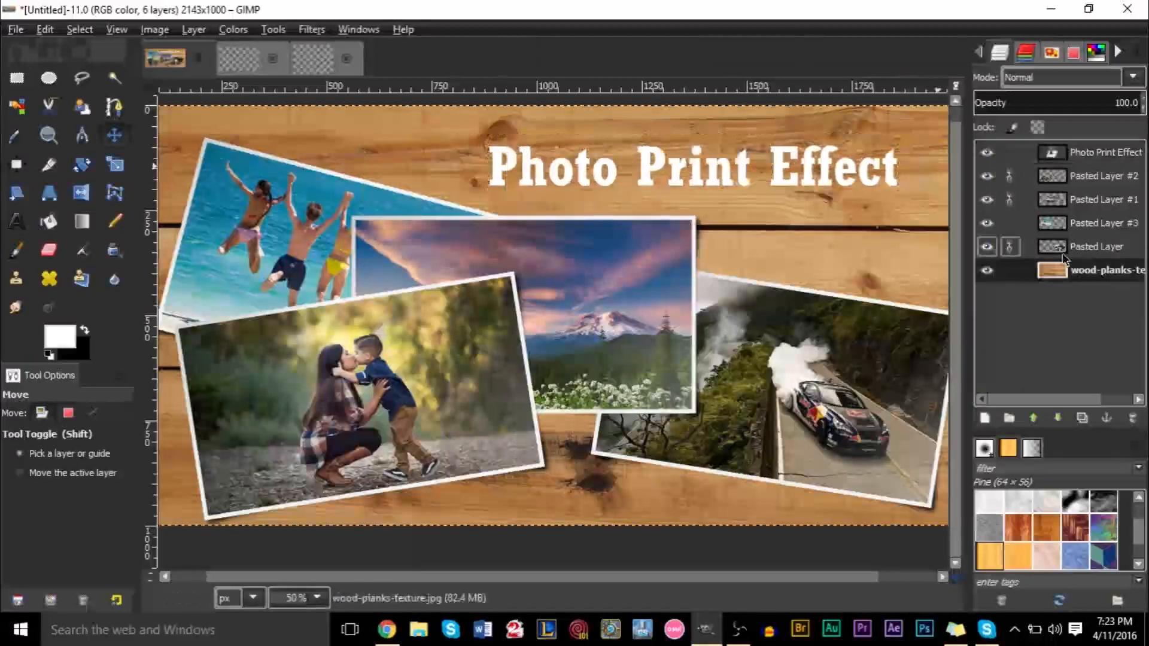